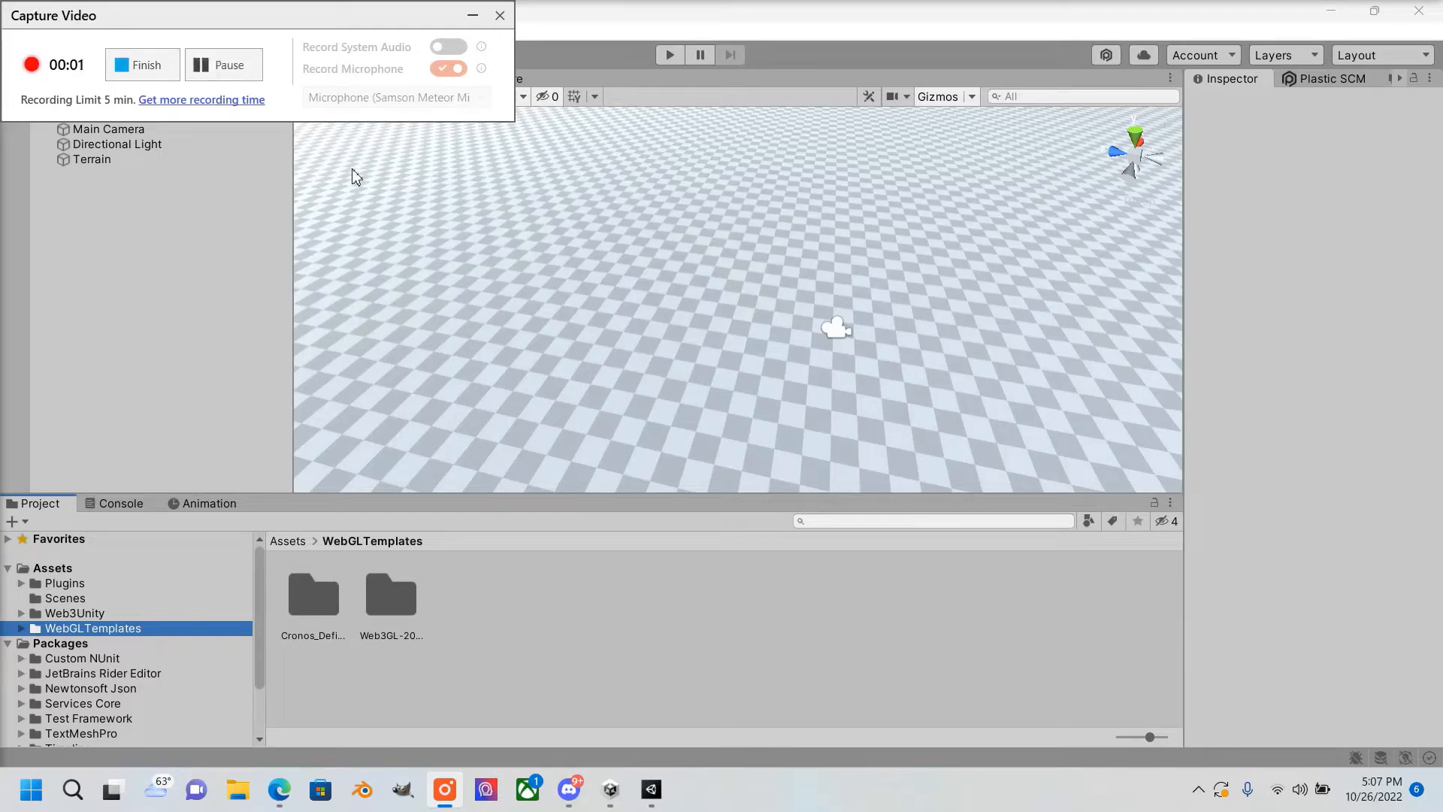
Consult the NFT game tutorial video and web3.unity releases page, then return to Unity
left_click(500, 16)
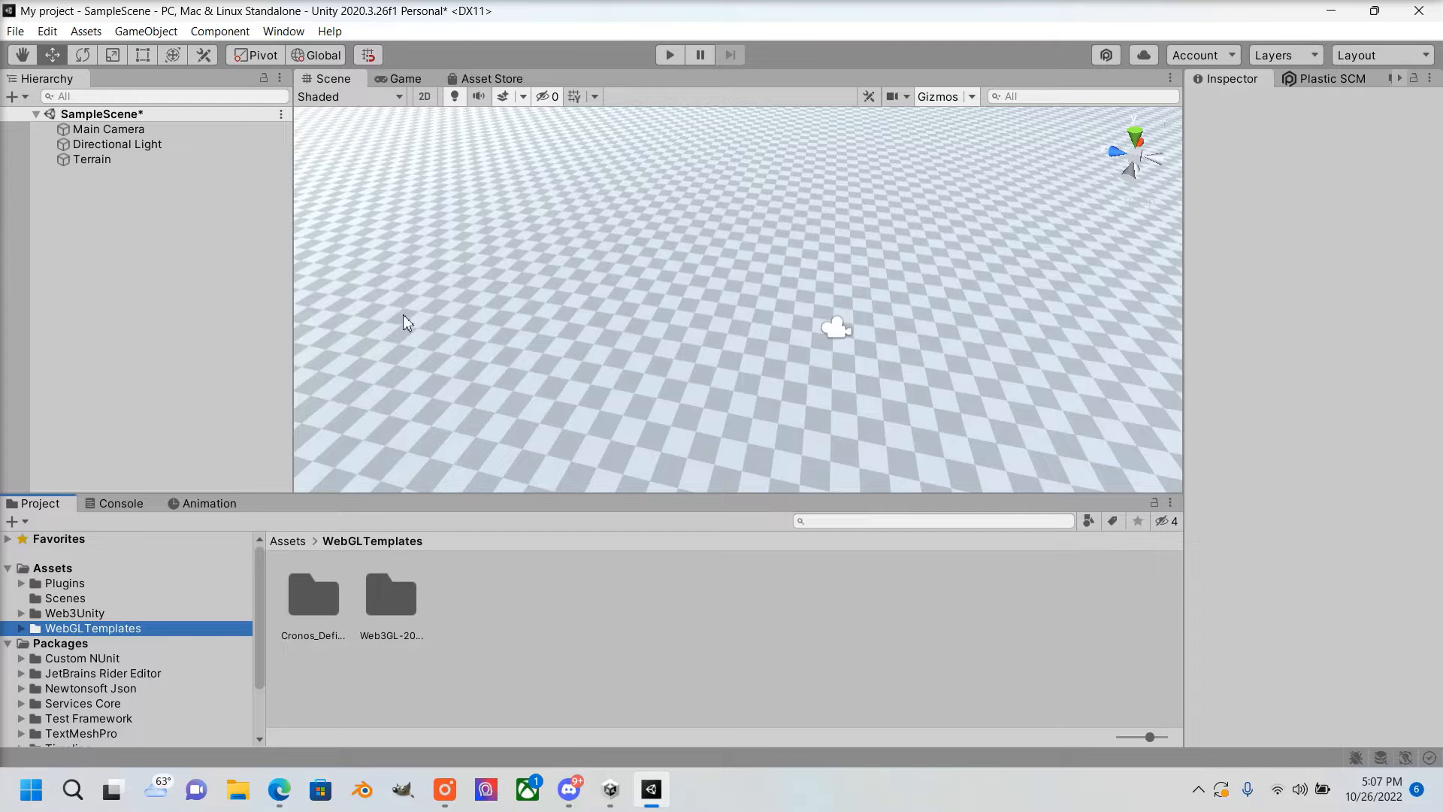
mouse_move(626, 279)
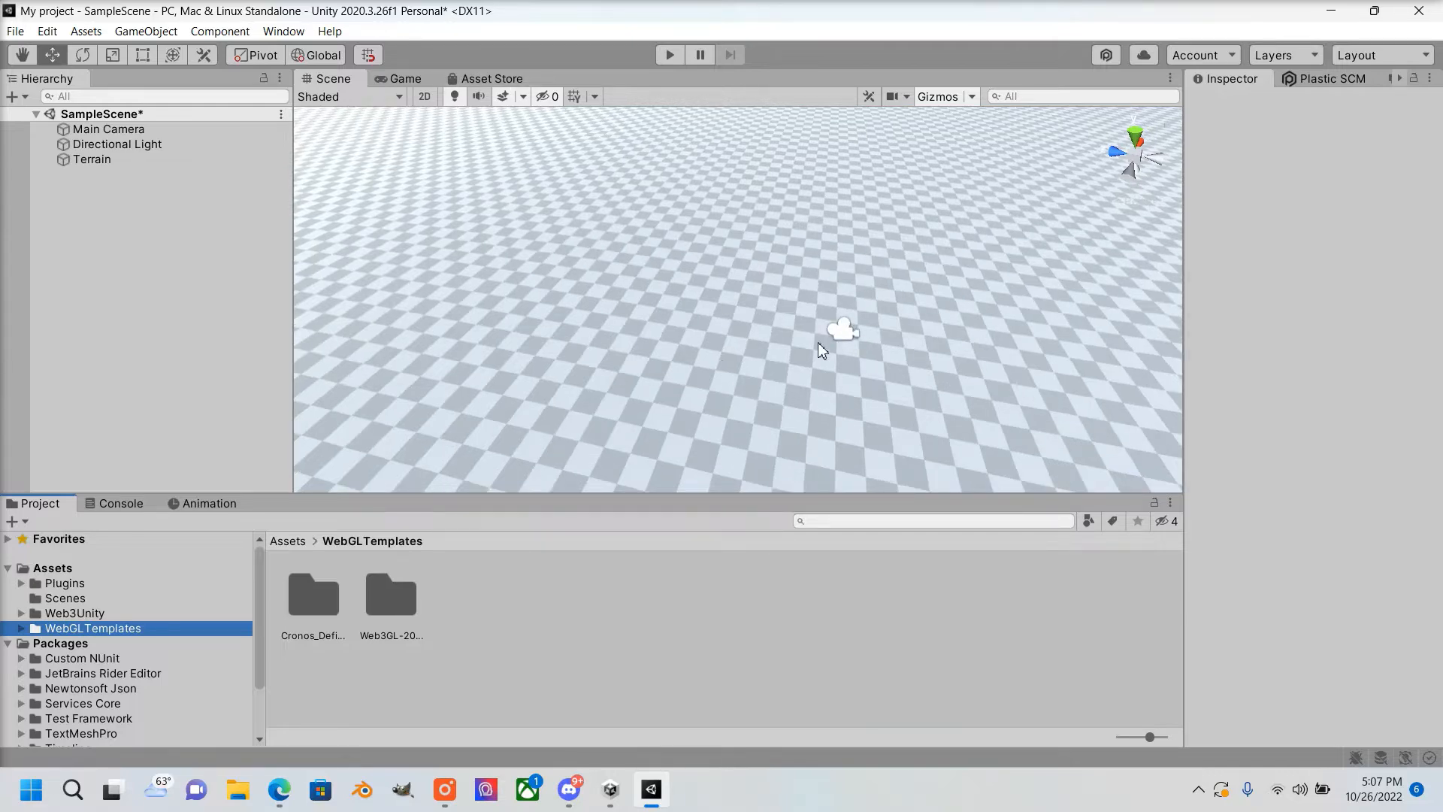
mouse_move(345, 768)
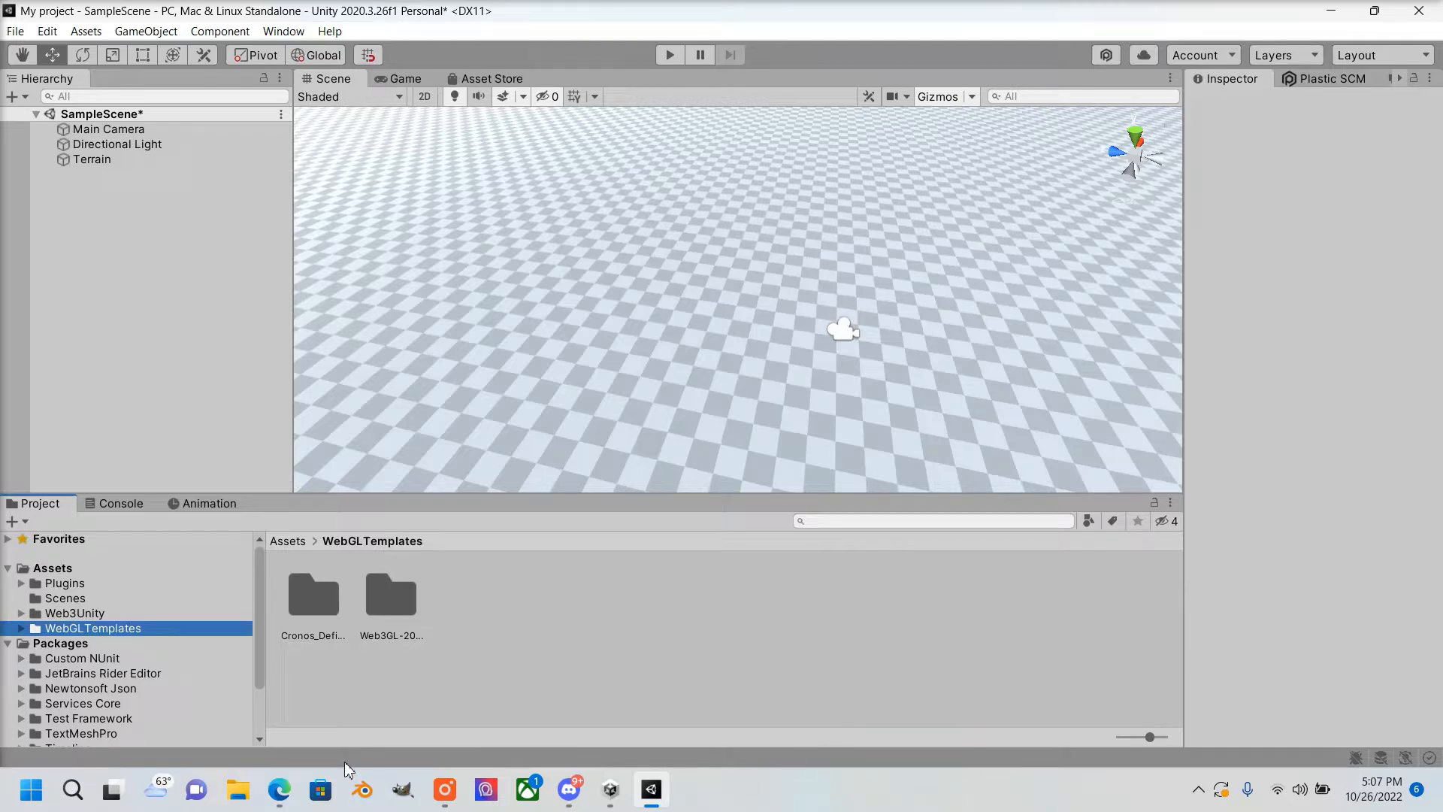
left_click(279, 789)
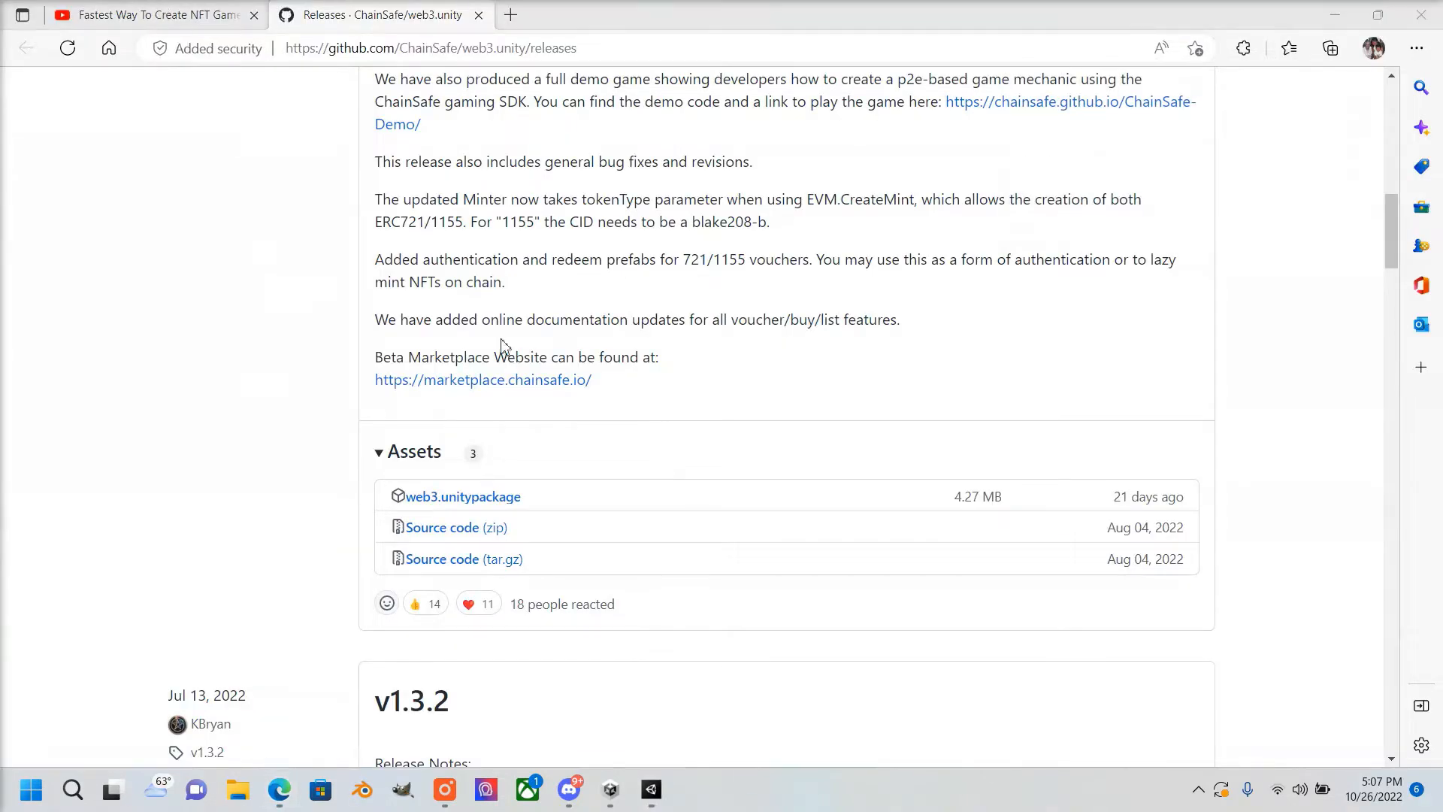
left_click(152, 15)
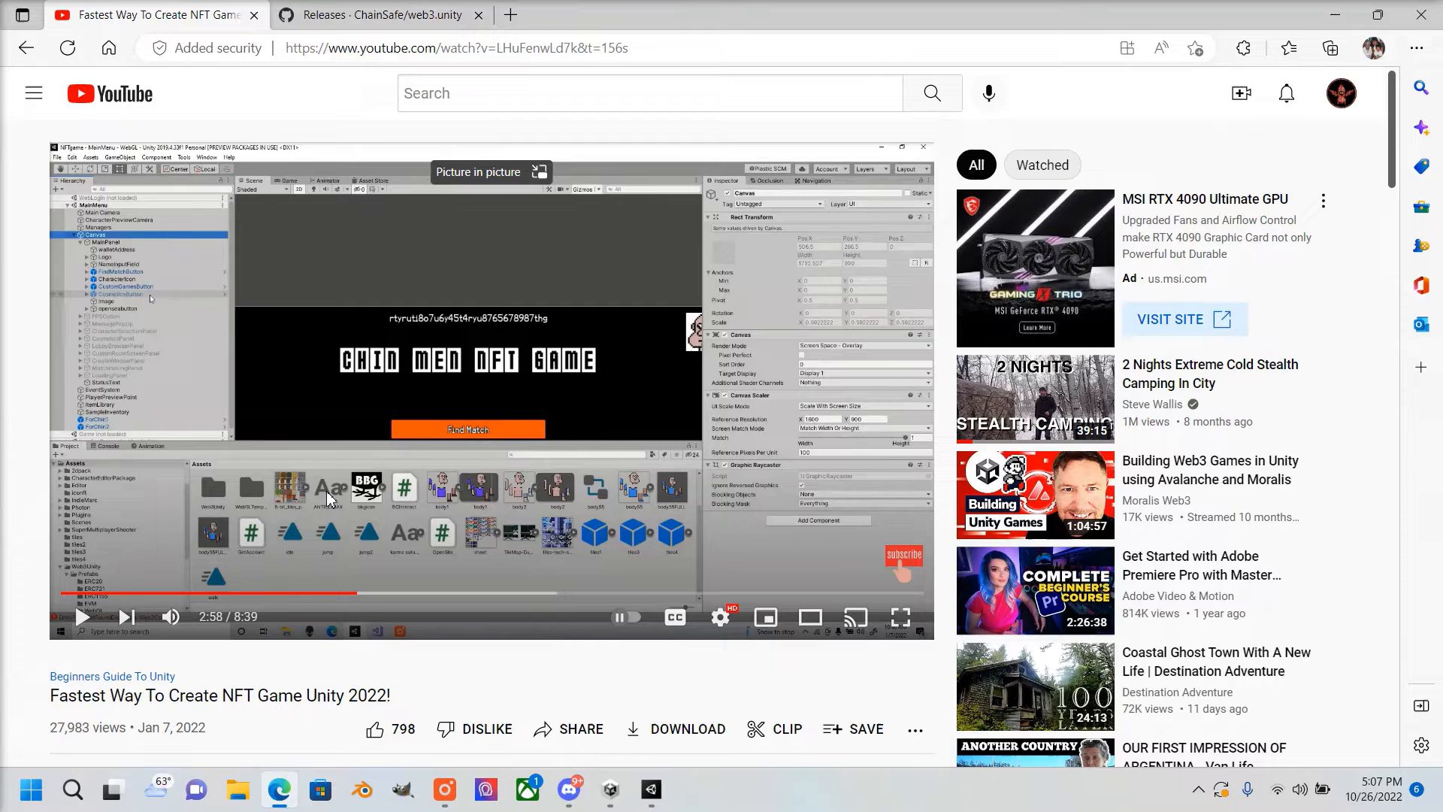
mouse_move(267, 634)
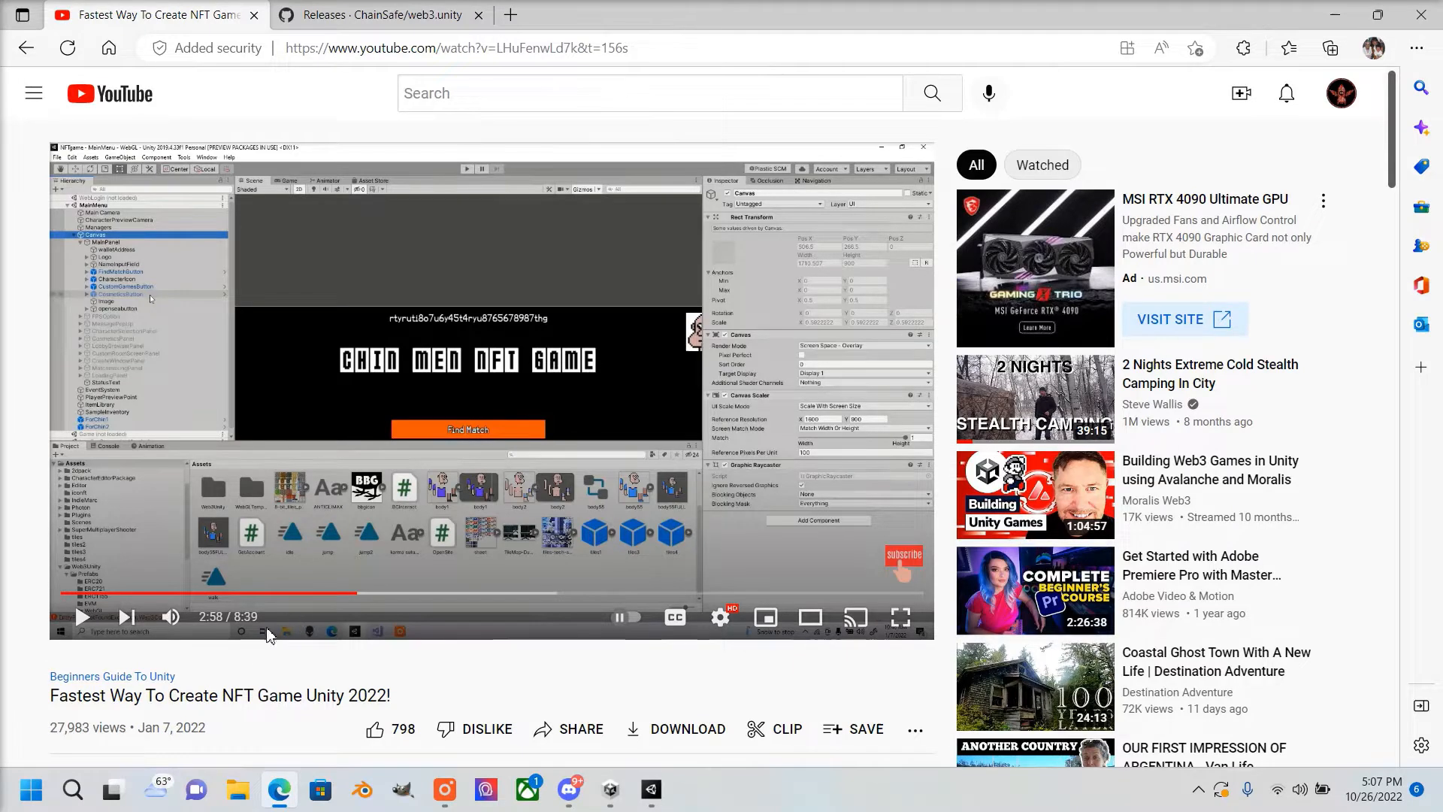
mouse_move(248, 681)
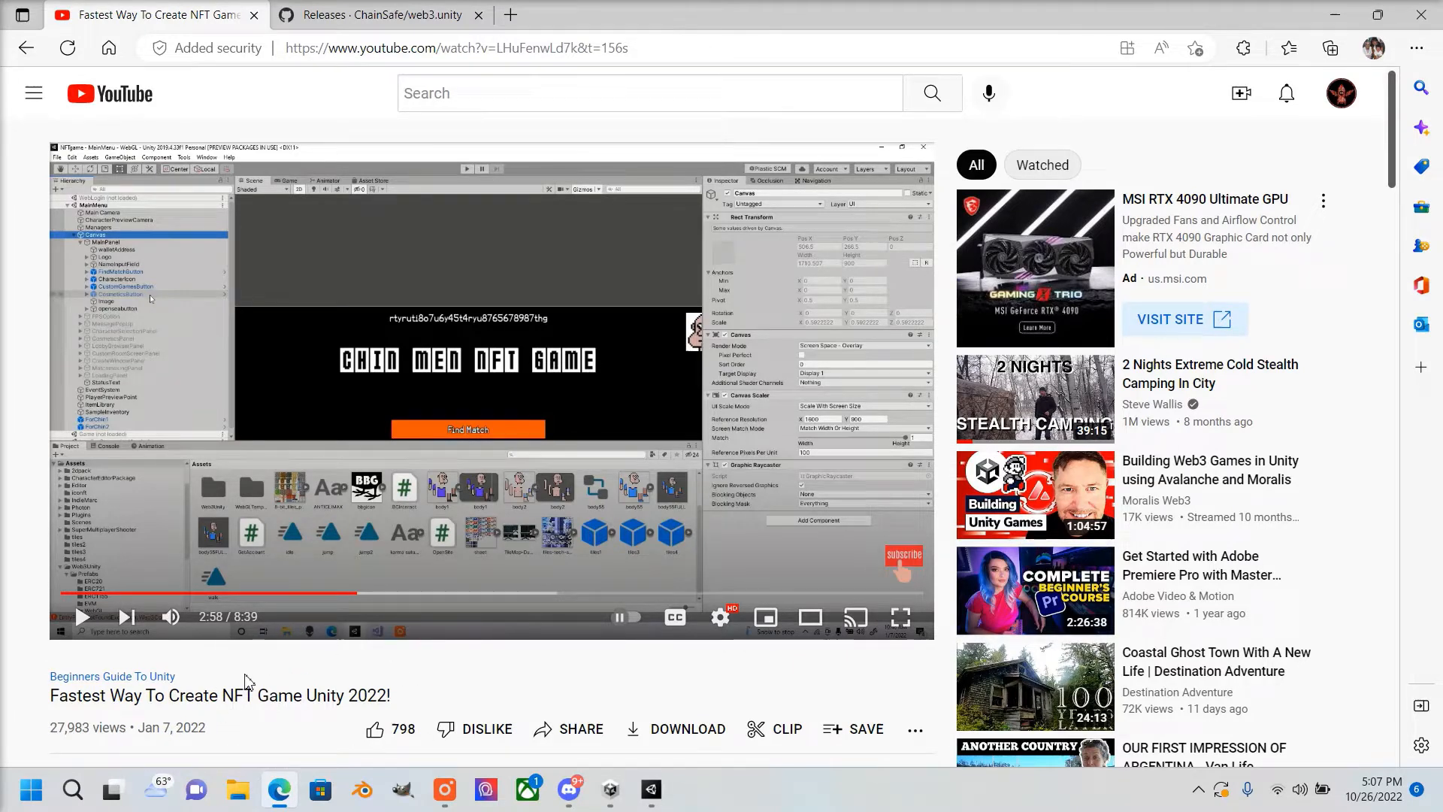
mouse_move(930, 380)
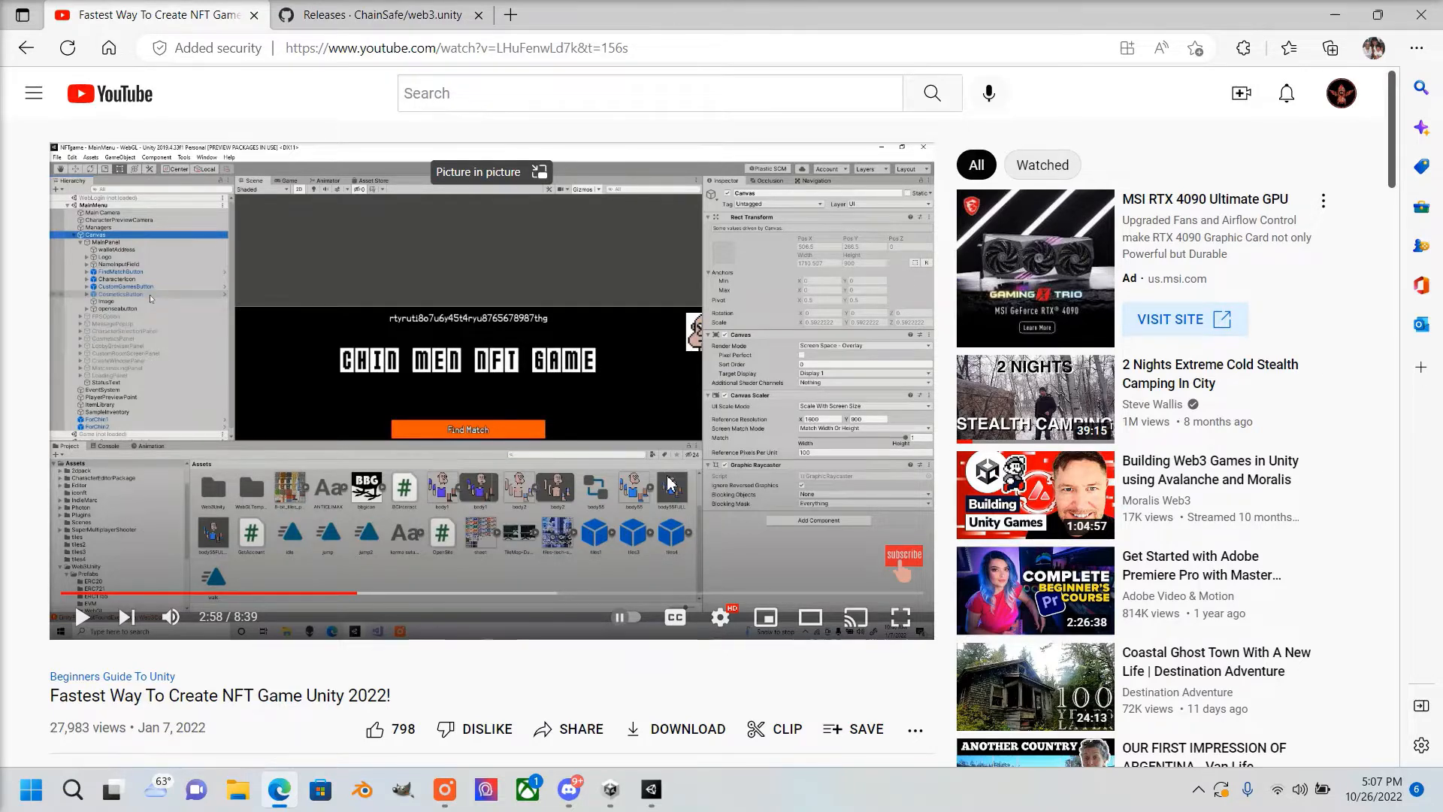
mouse_move(534, 179)
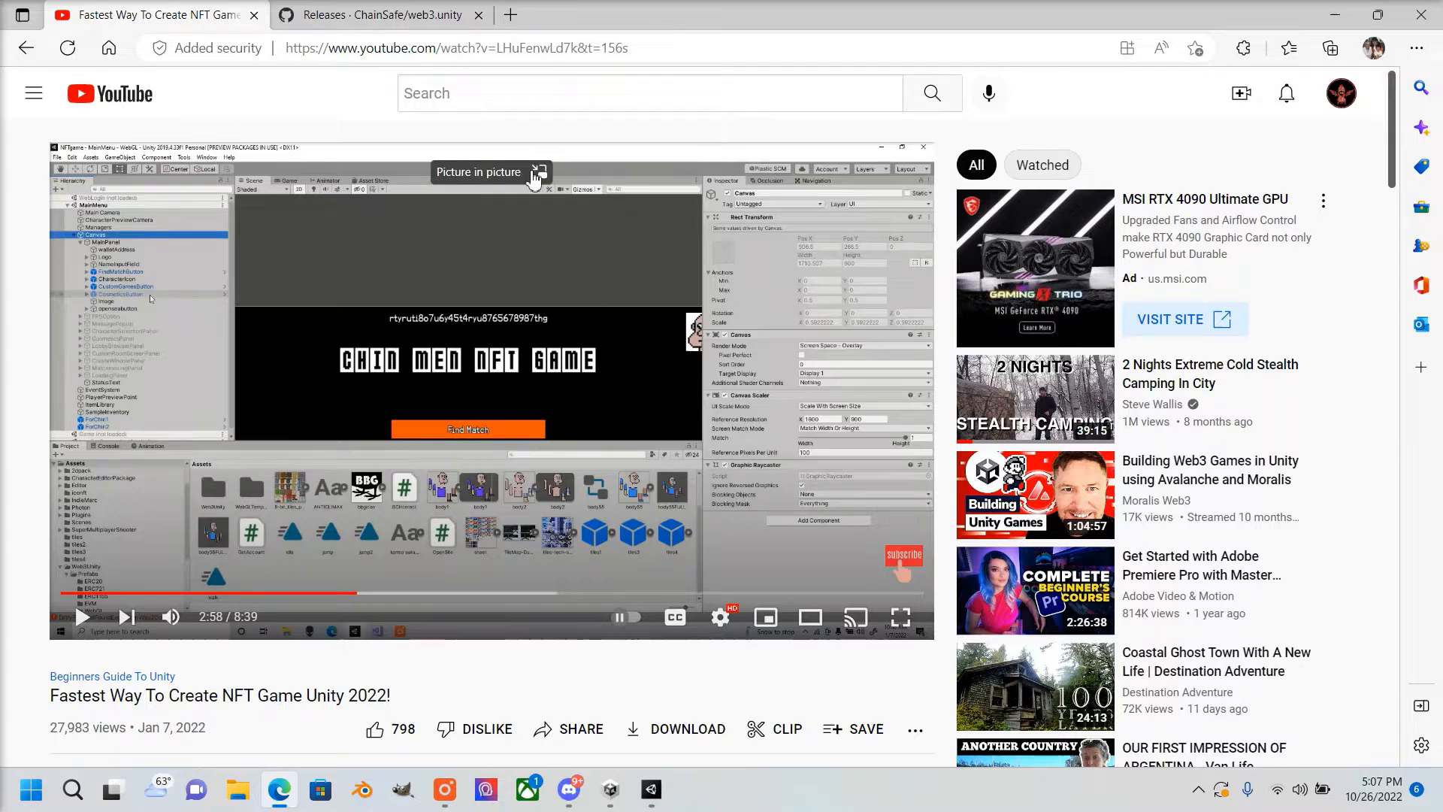
left_click(650, 790)
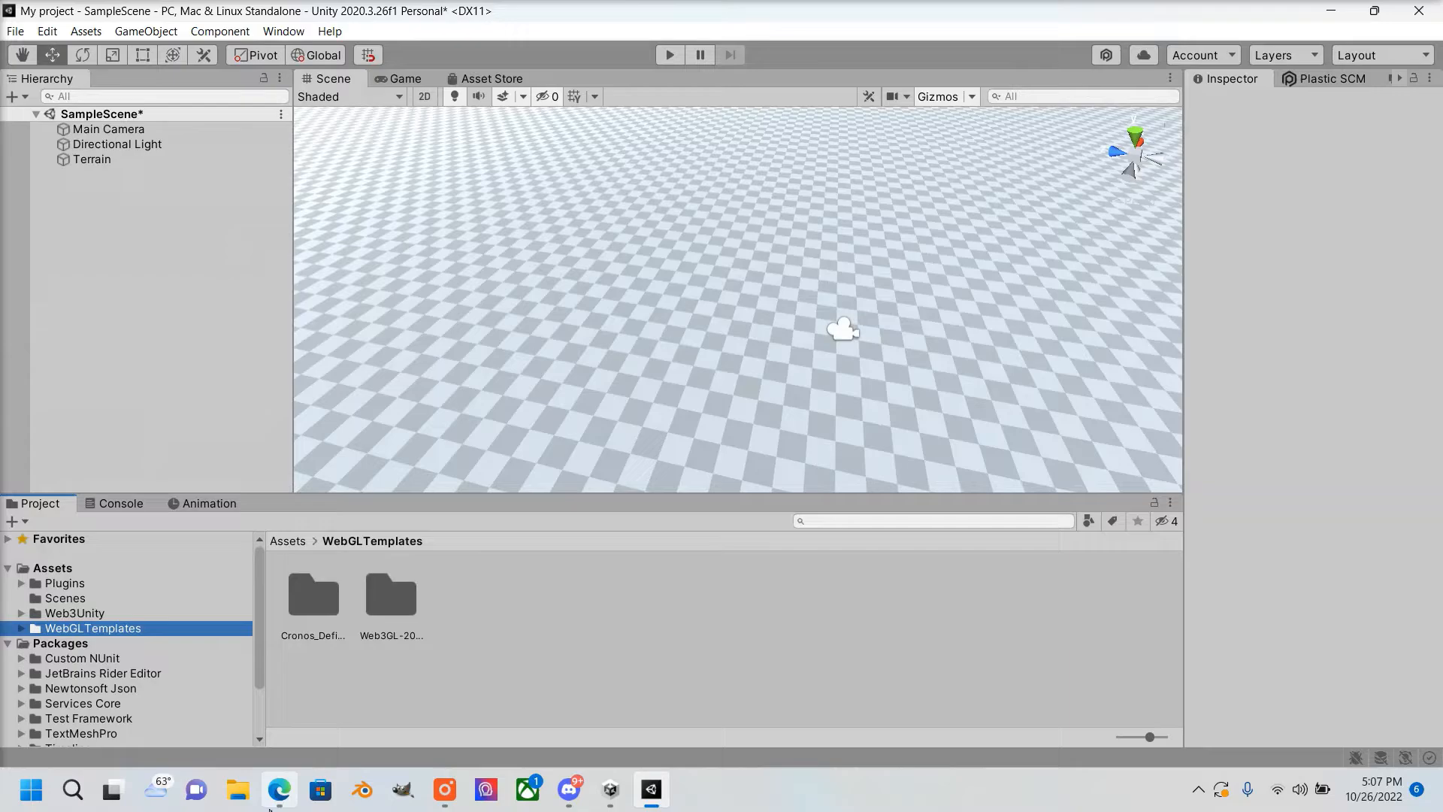
left_click(279, 790)
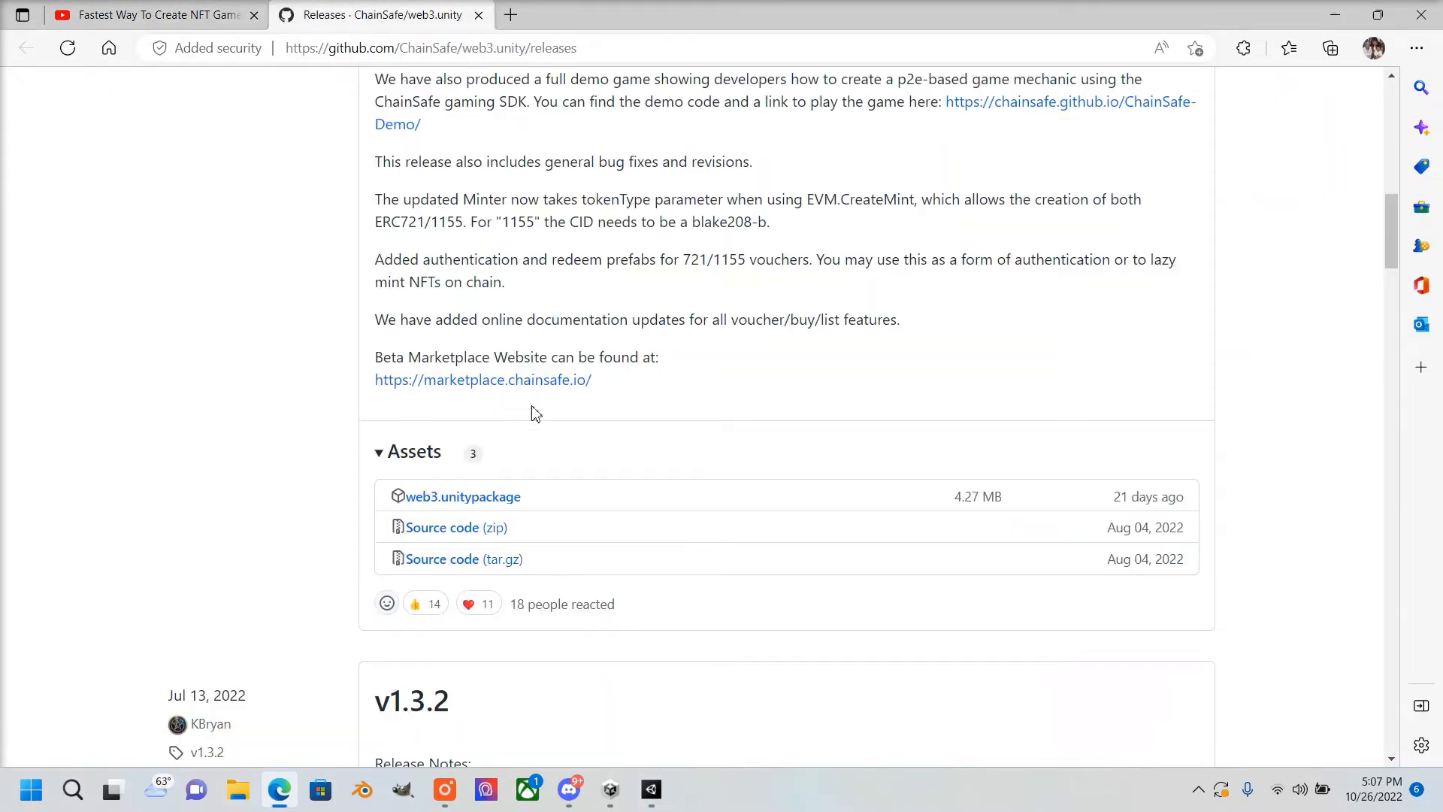
scroll("up", 3)
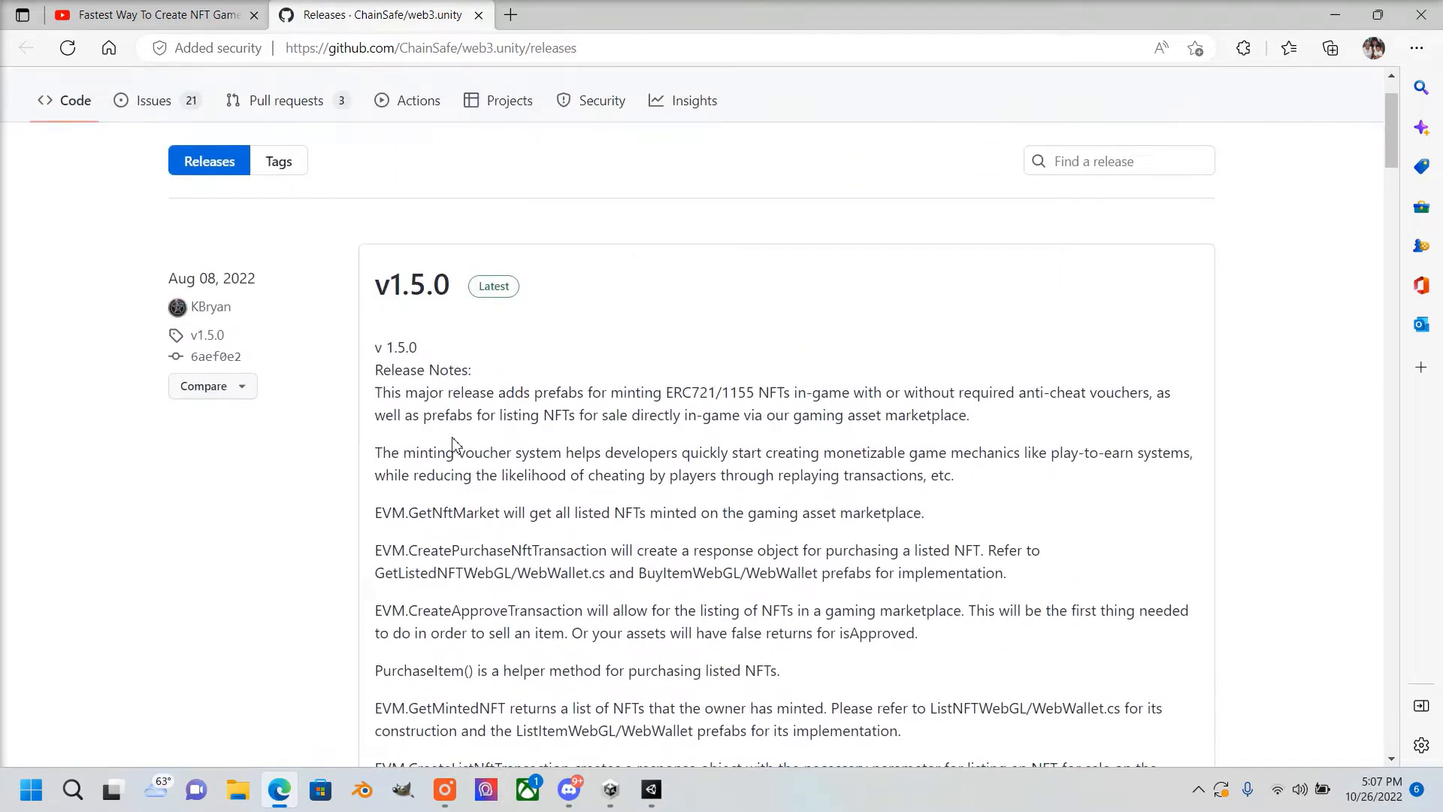
scroll("down", 3)
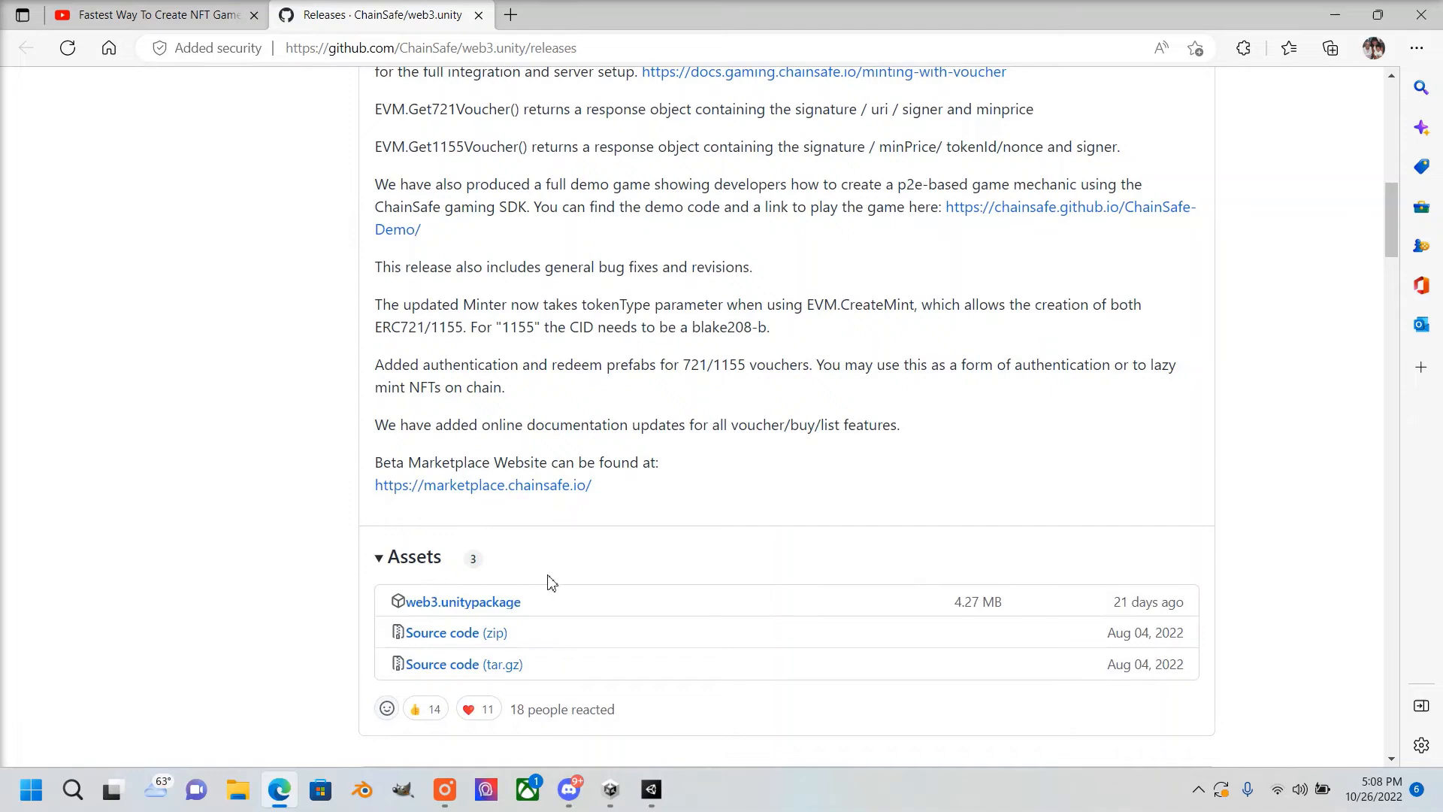
mouse_move(698, 789)
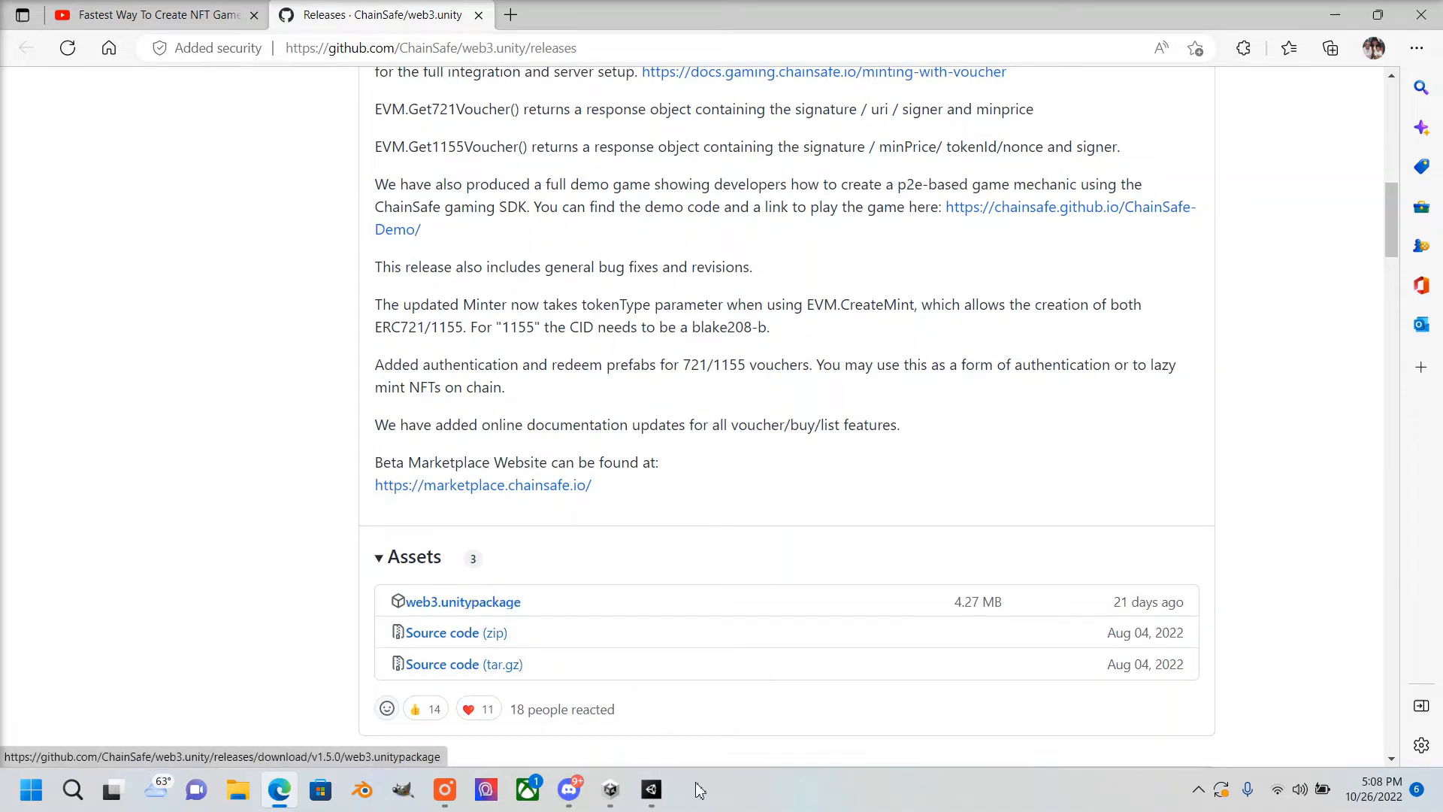
left_click(649, 791)
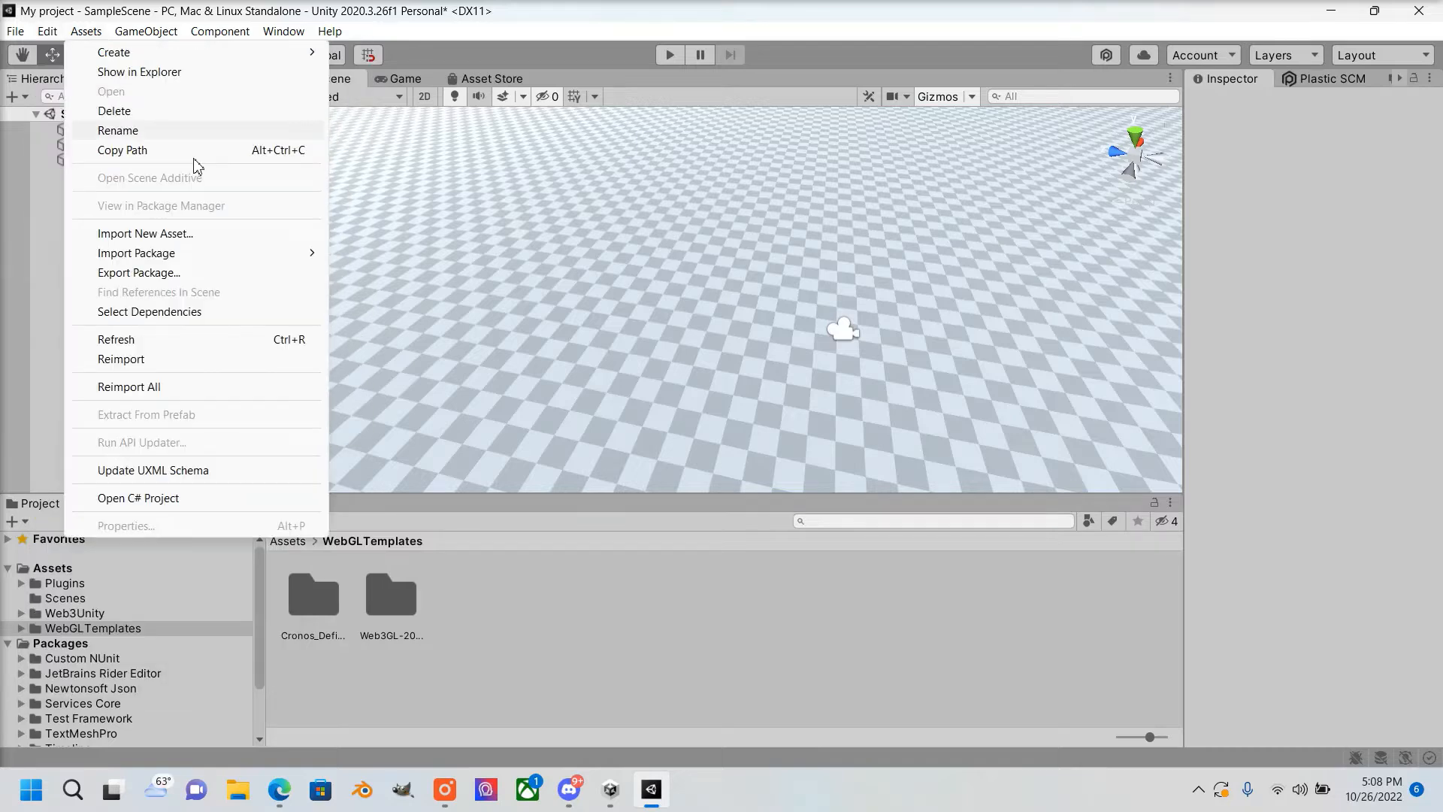
Add a Cube to SampleScene, check it through the game camera, and reposition it
left_click(83, 396)
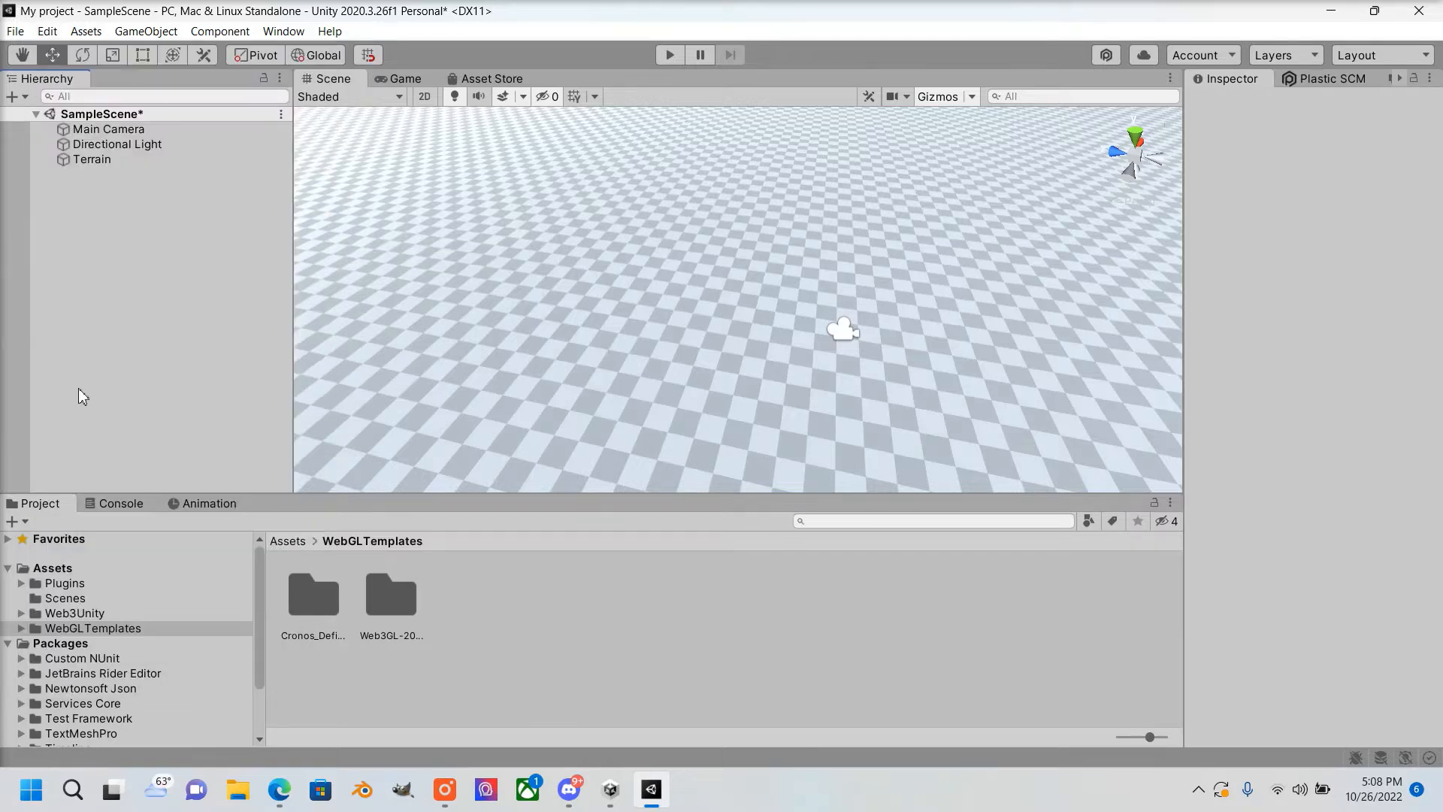
mouse_move(143, 313)
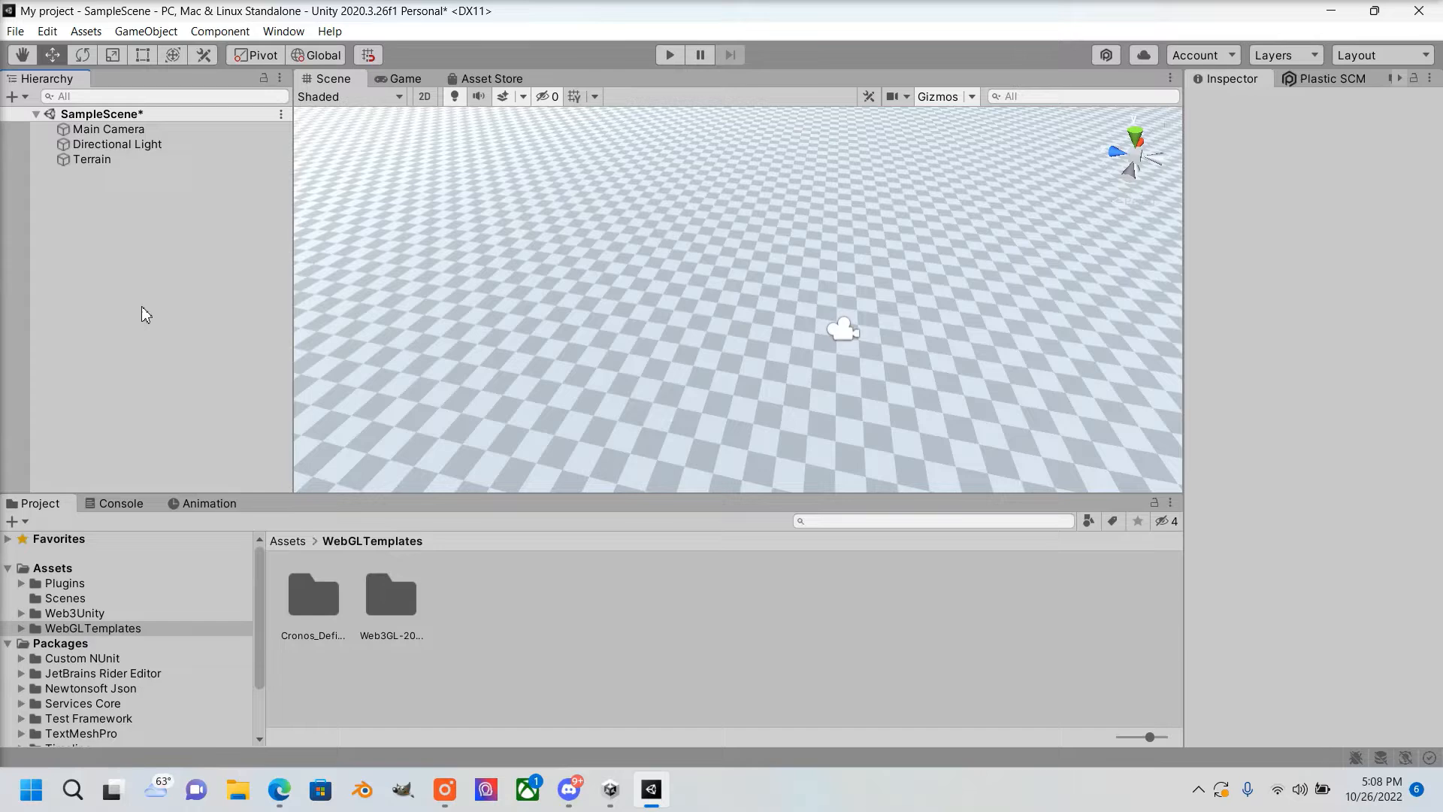
scroll("down", 3)
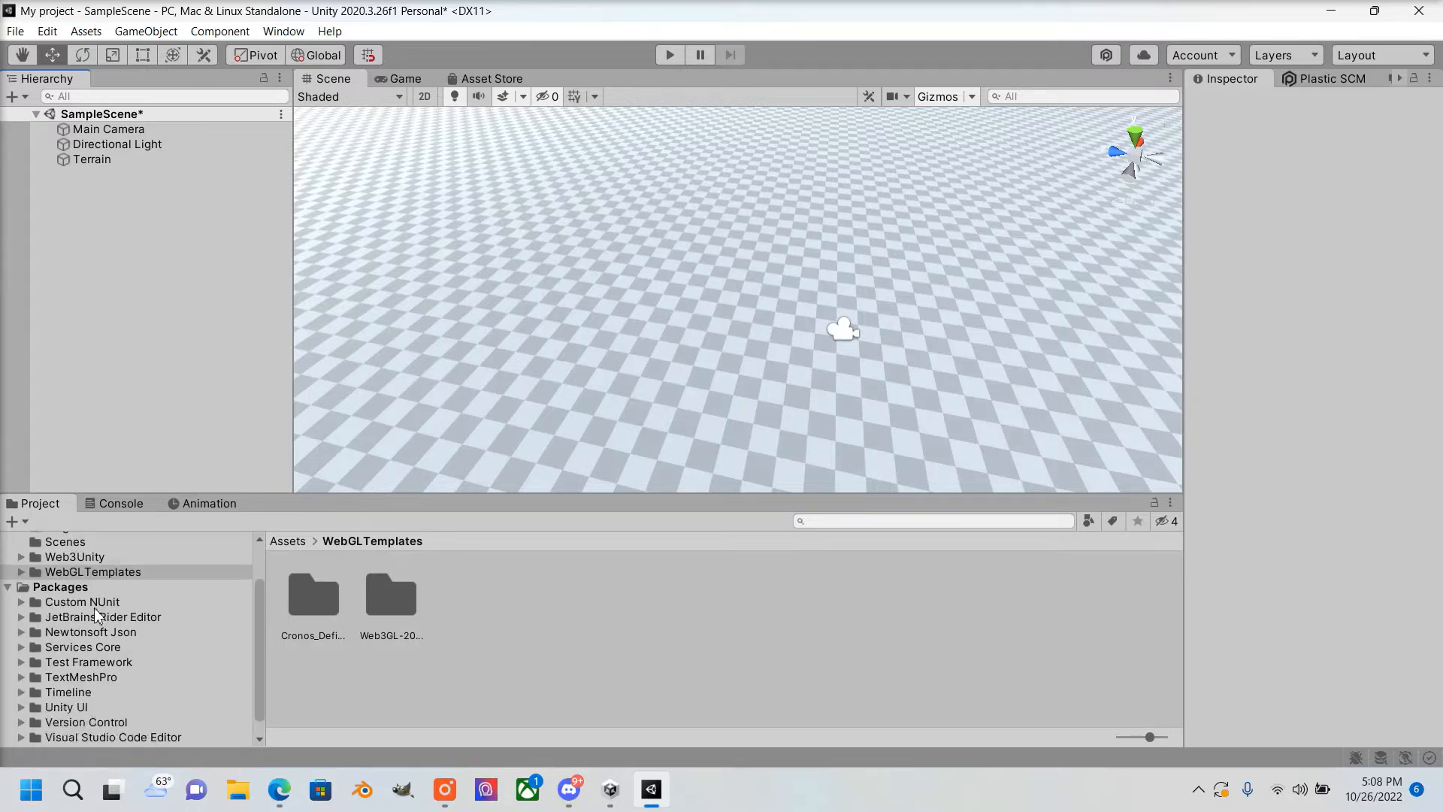
mouse_move(135, 645)
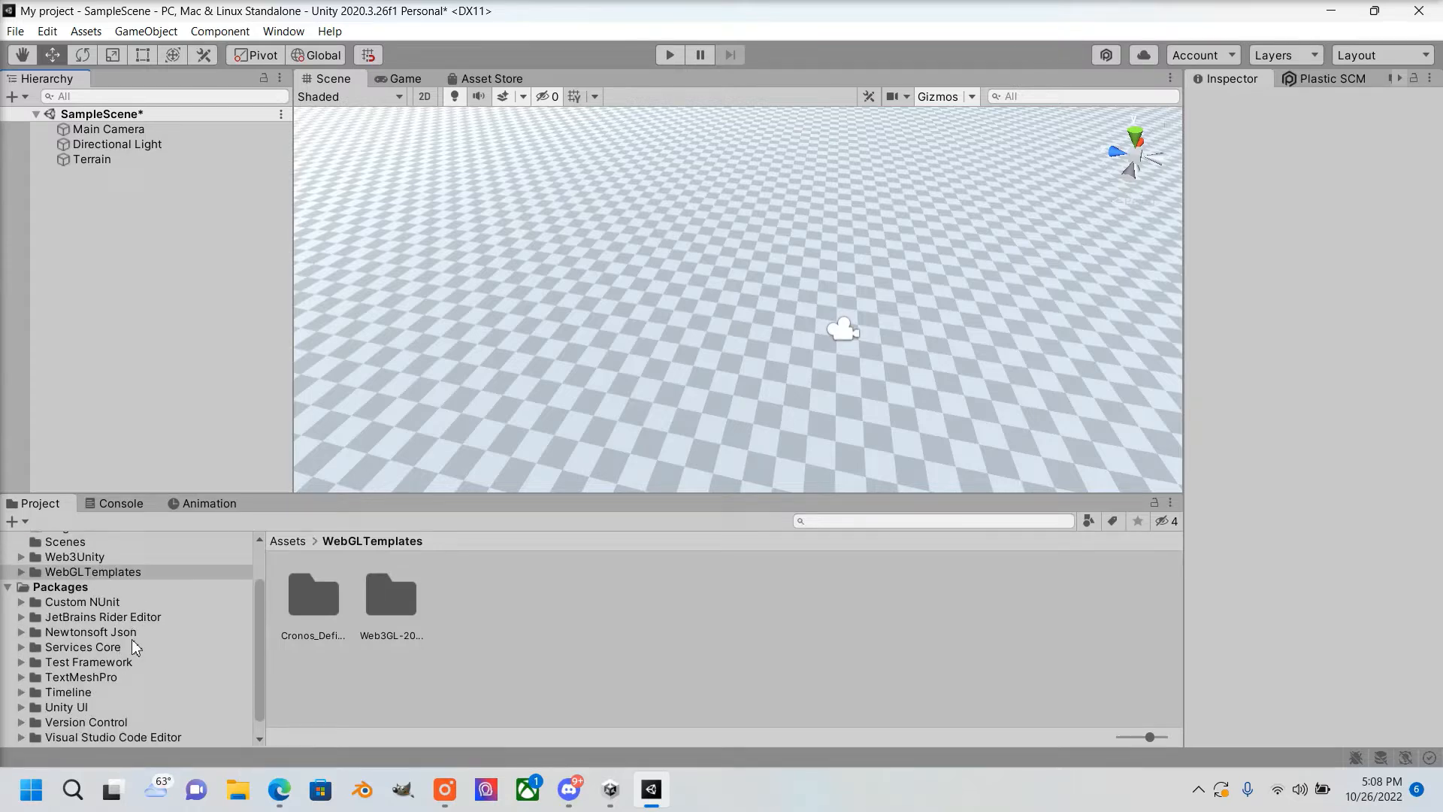
scroll("up", 3)
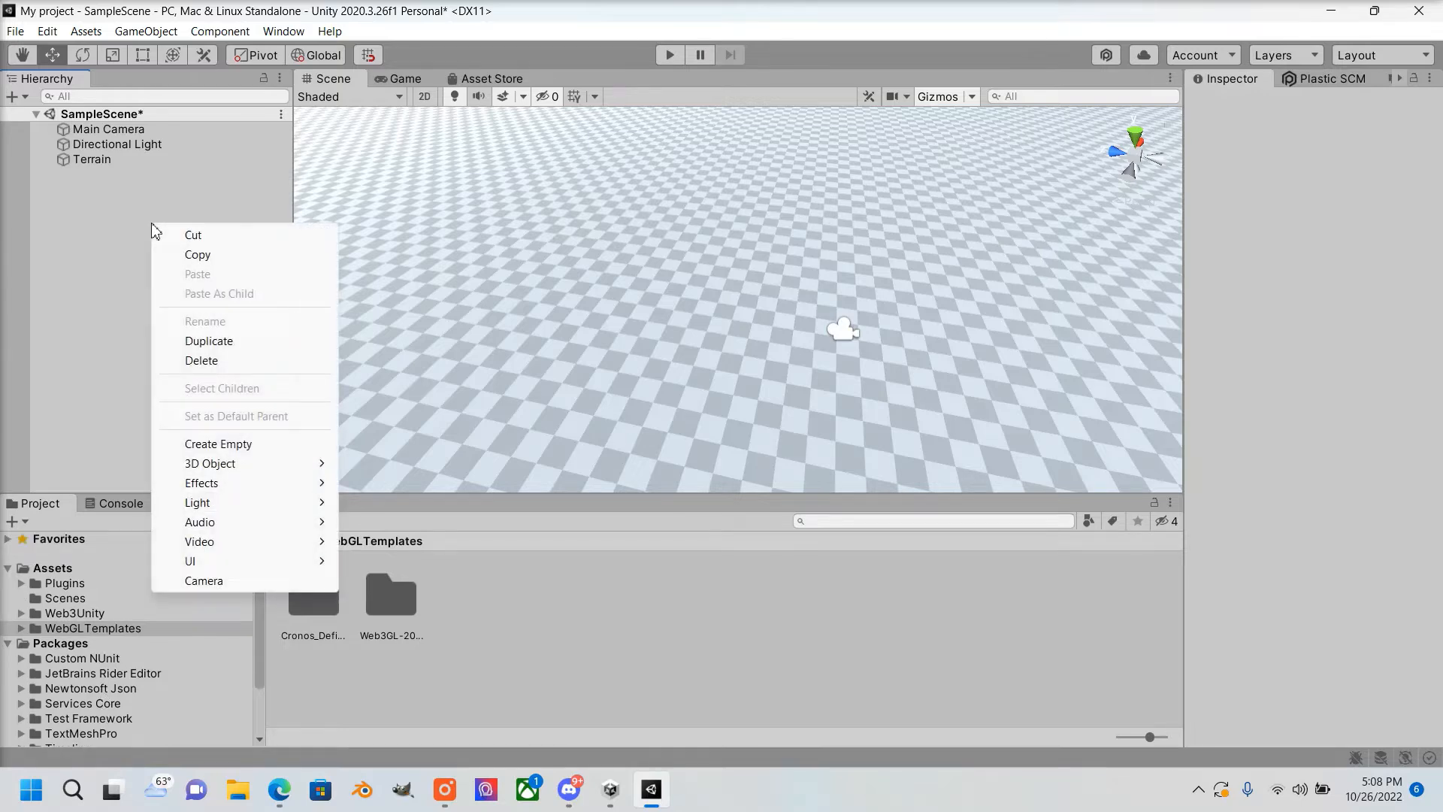
left_click(108, 129)
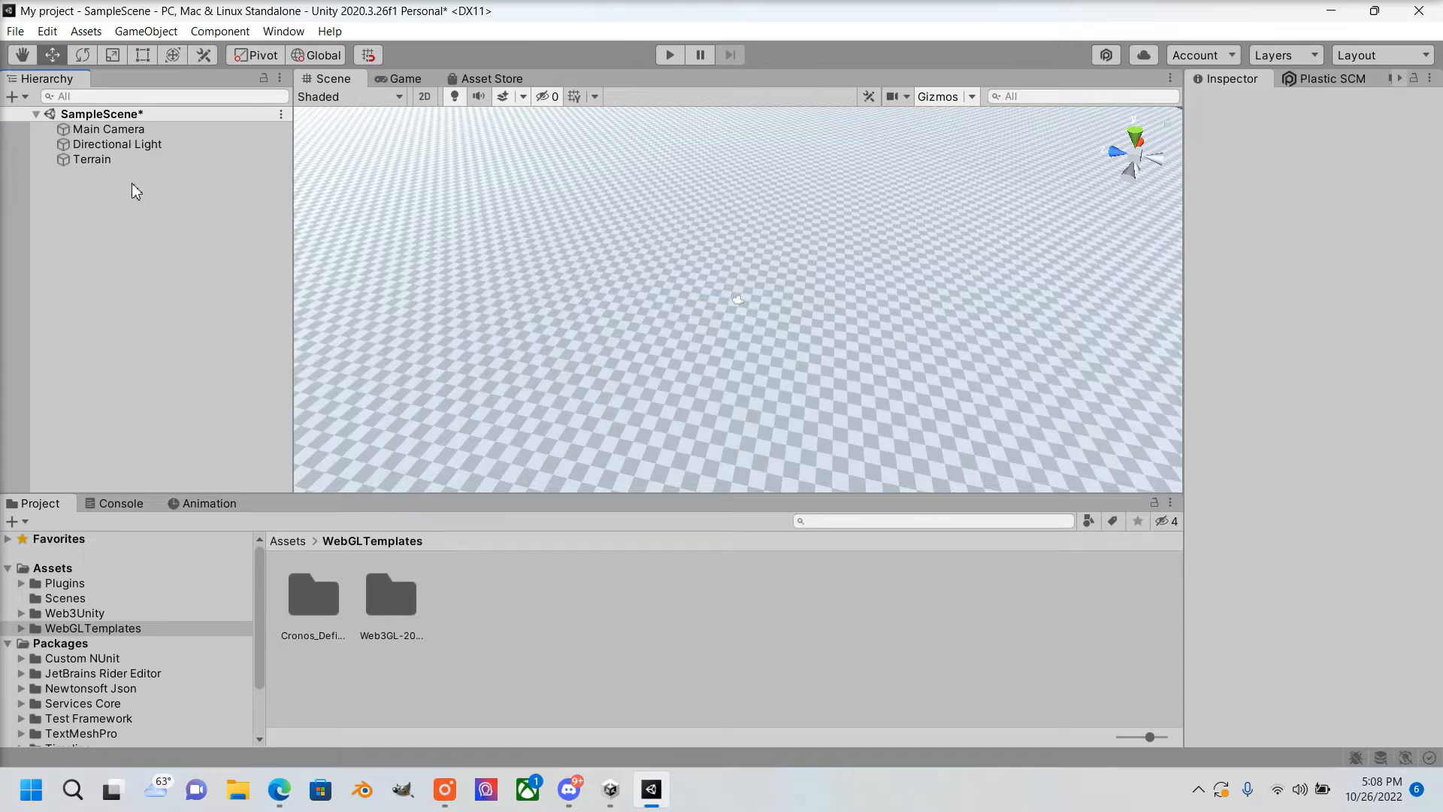
right_click(132, 190)
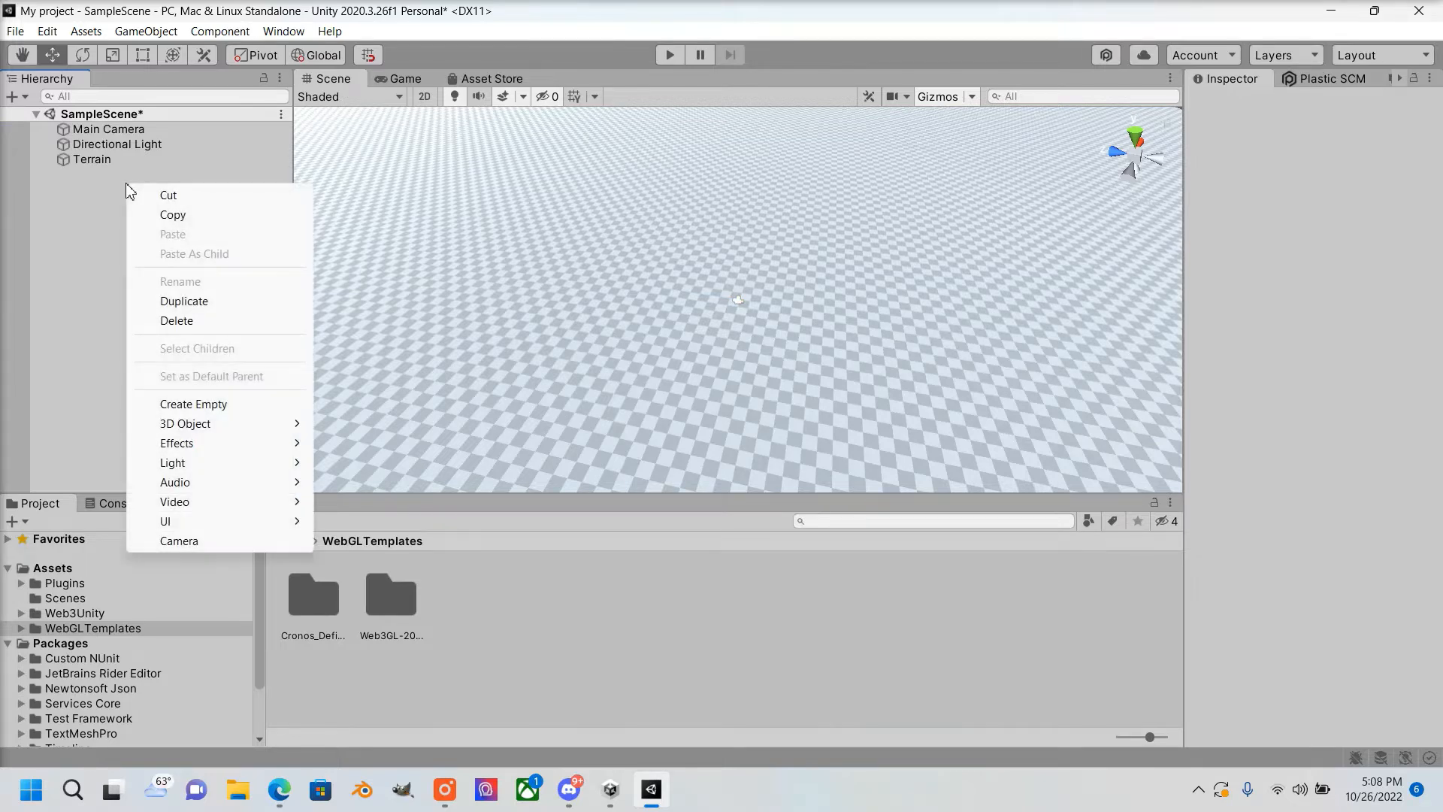
mouse_move(99, 202)
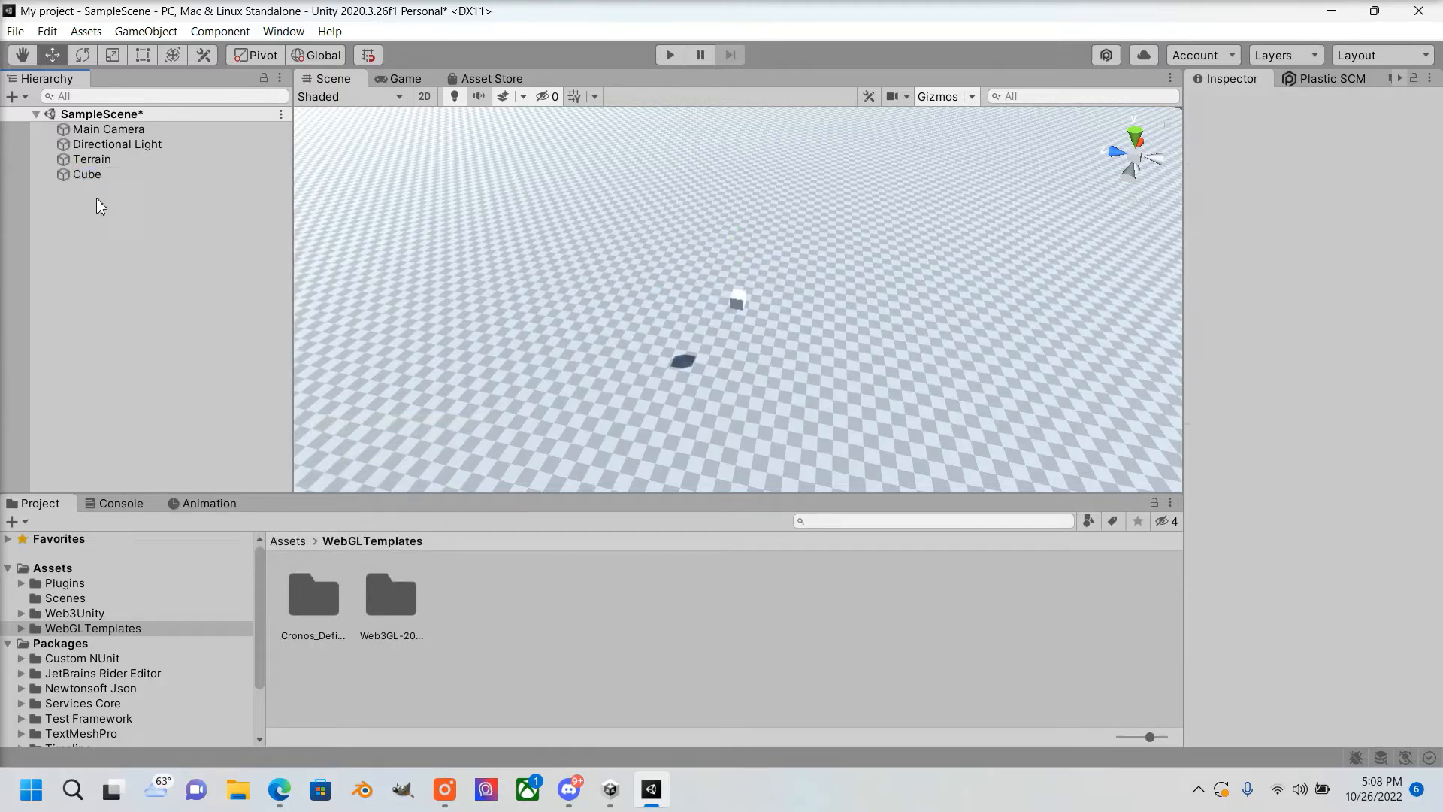
left_click(87, 173)
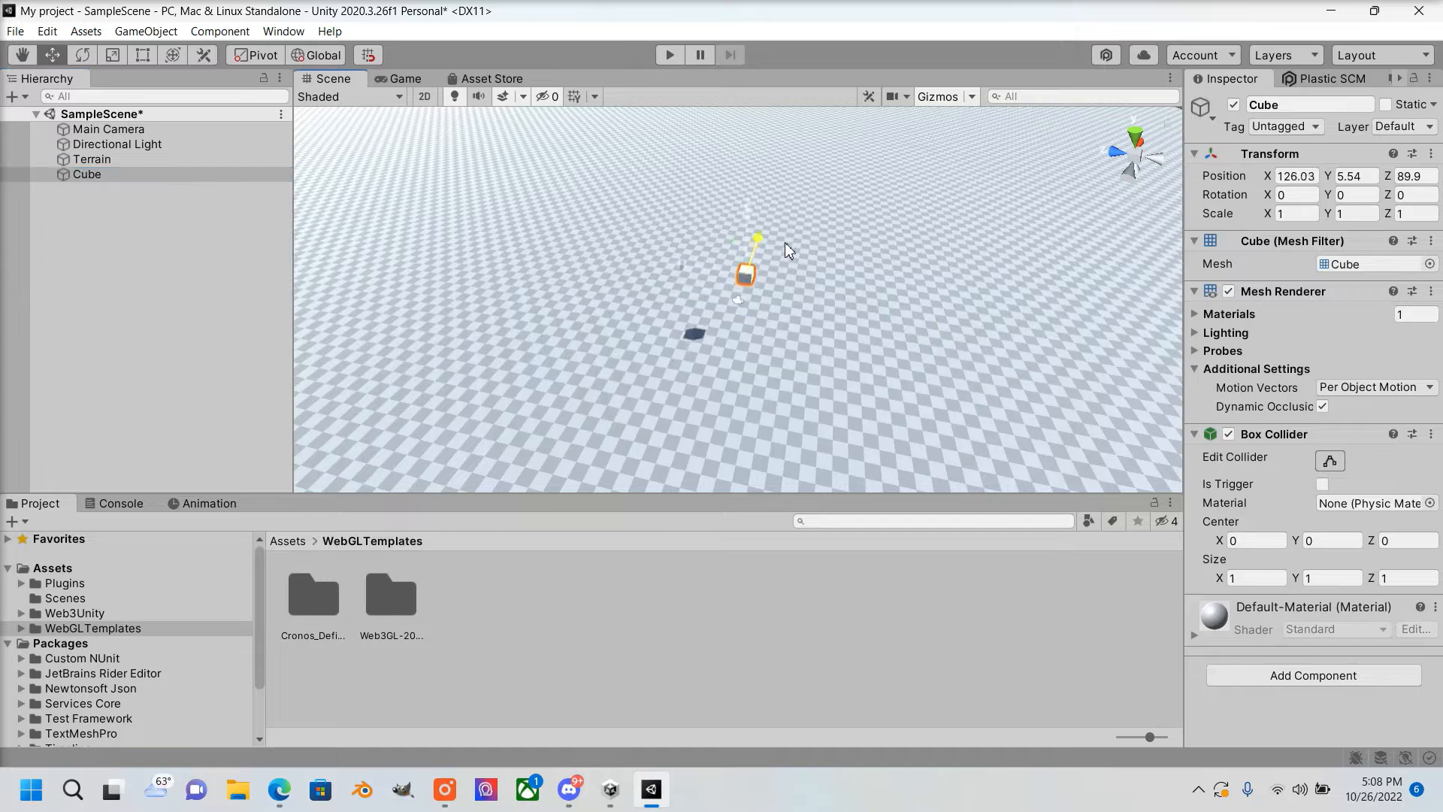
left_click(403, 78)
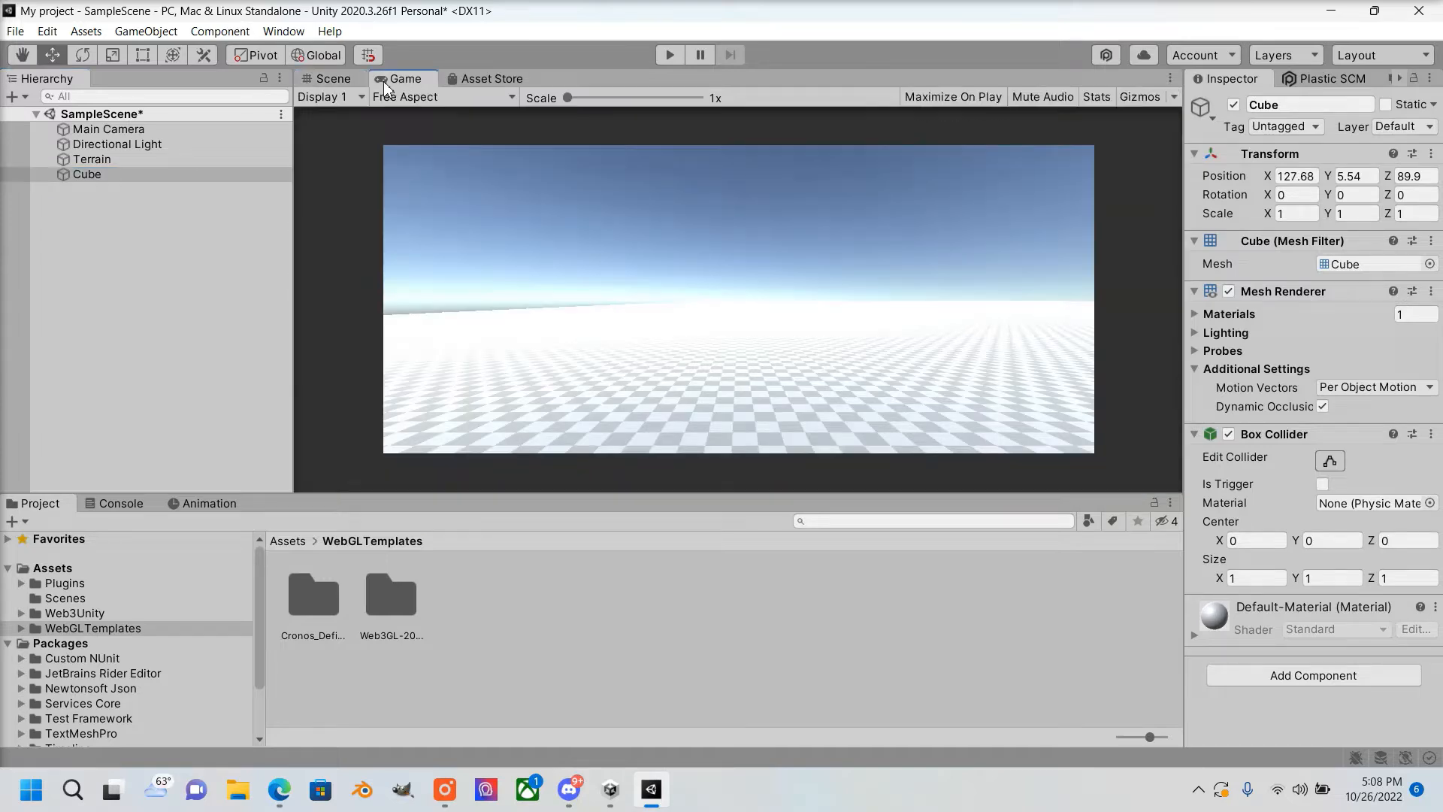
left_click(109, 128)
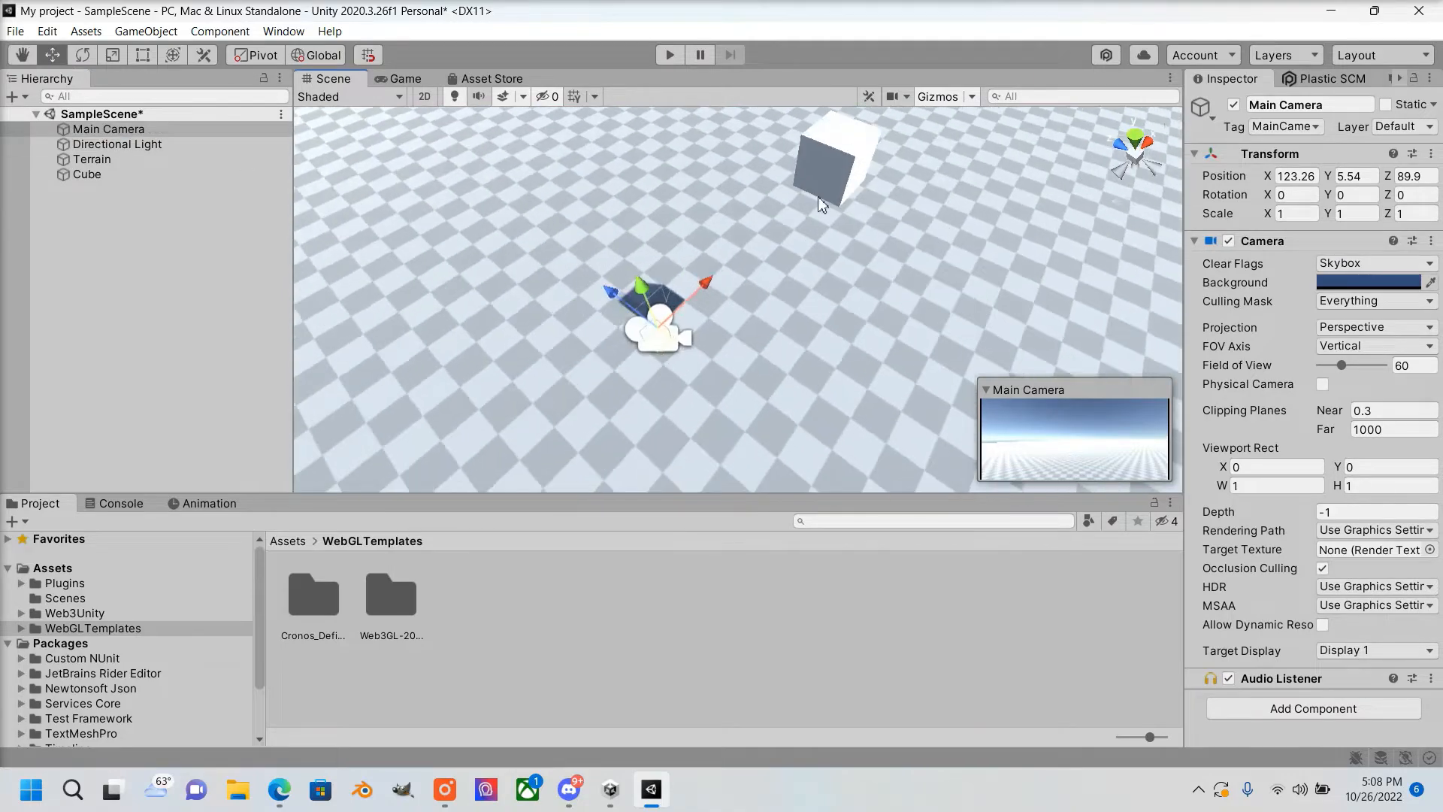
left_click(87, 174)
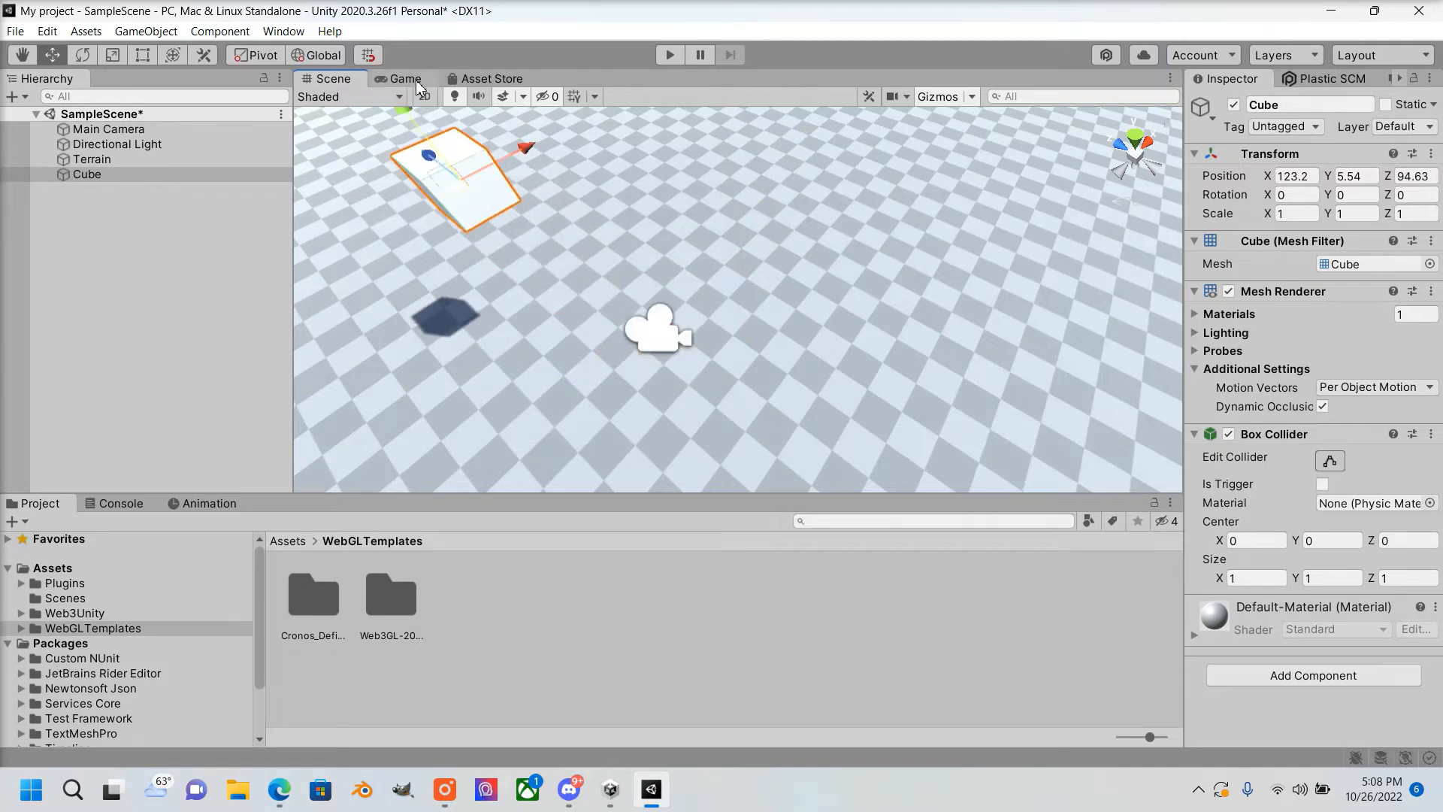
left_click(424, 97)
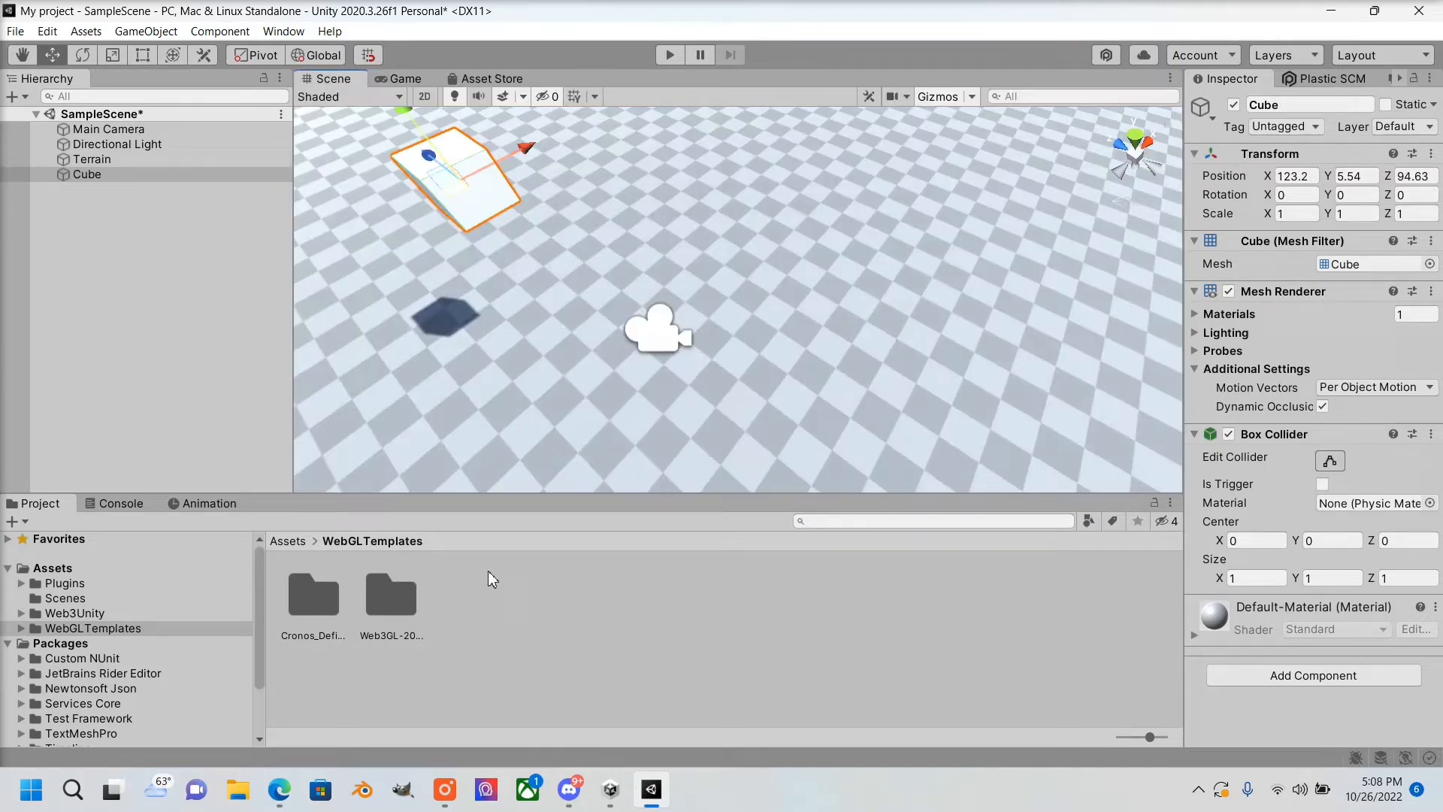
Create a red New Material in Assets for the Cube, then deactivate the Cube
left_click(53, 568)
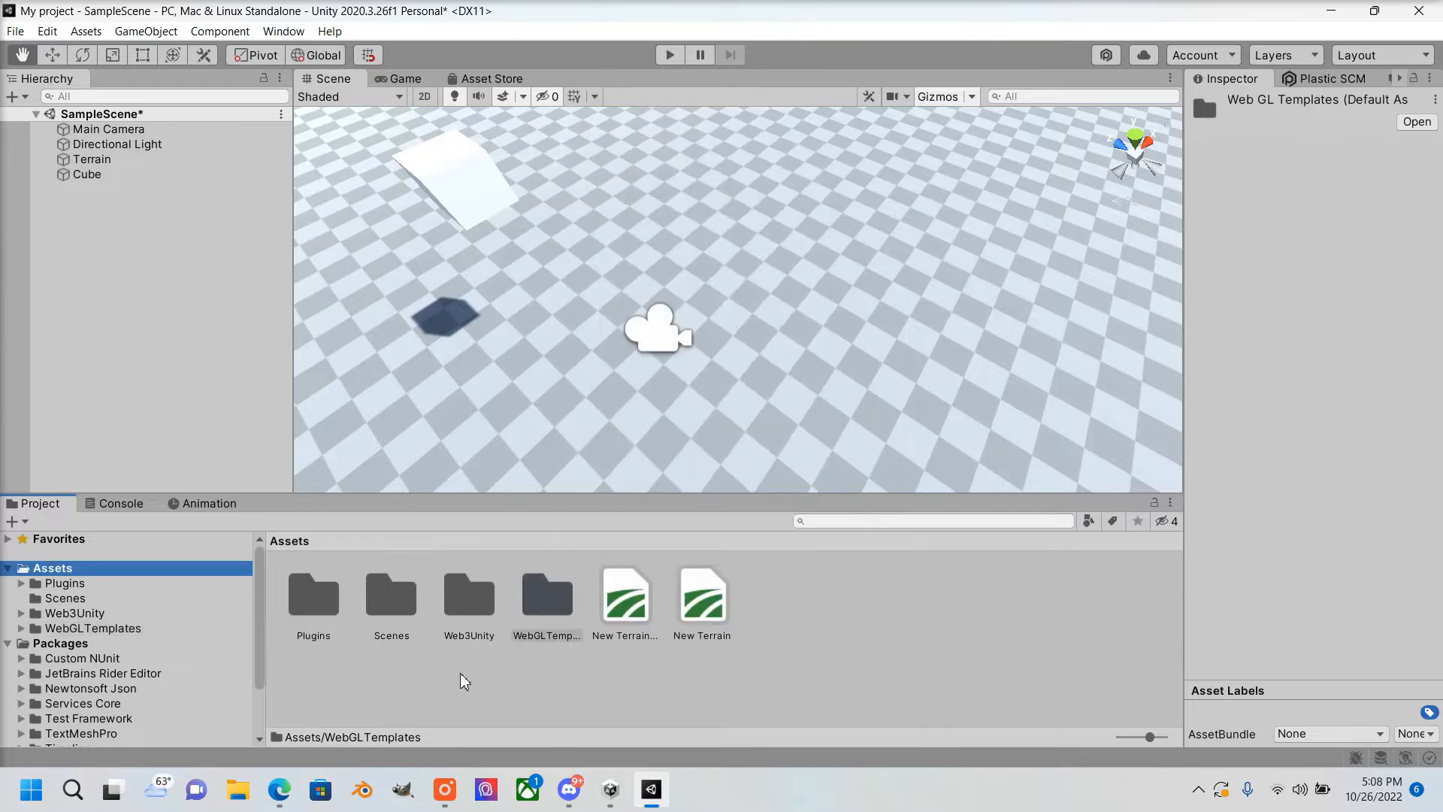
right_click(464, 680)
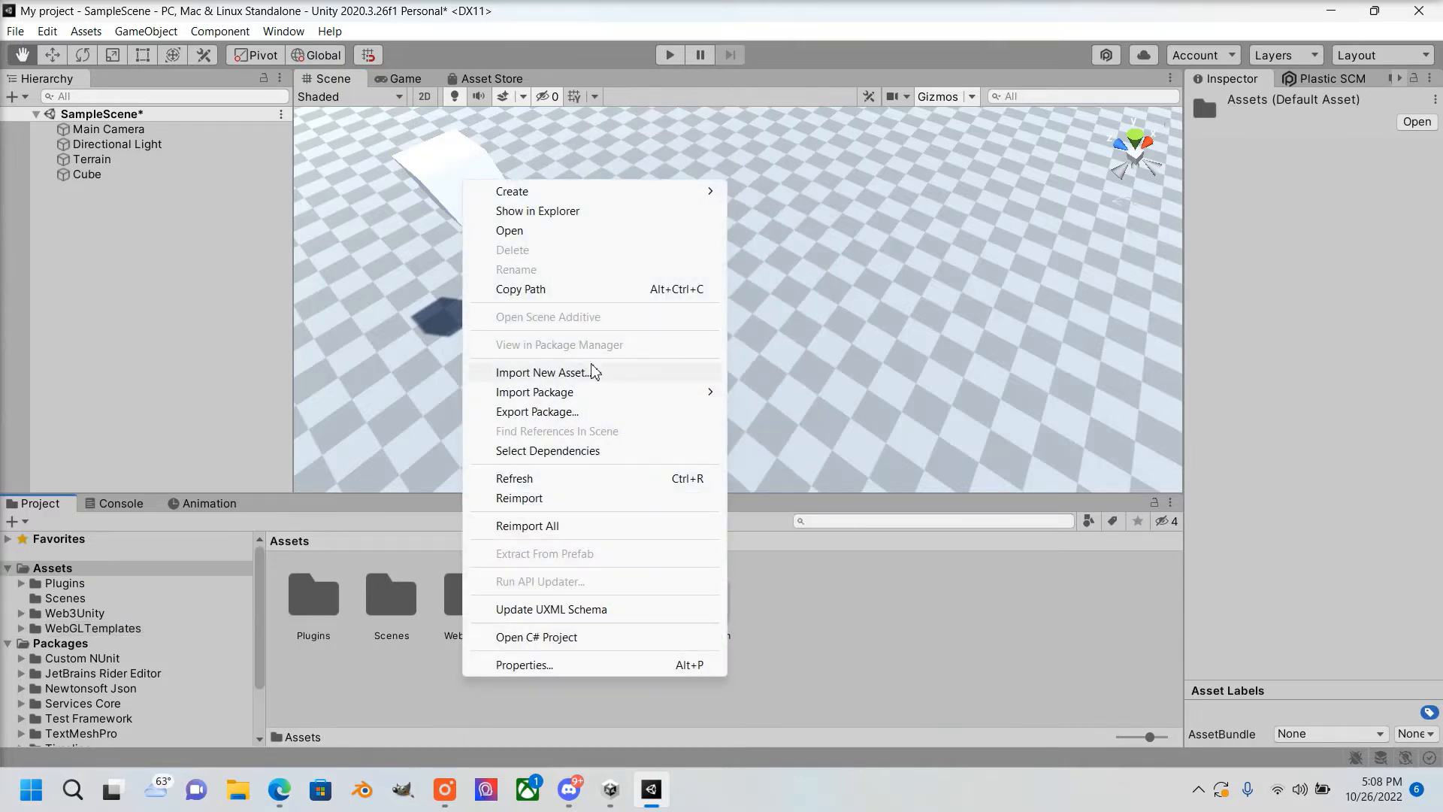
mouse_move(631, 191)
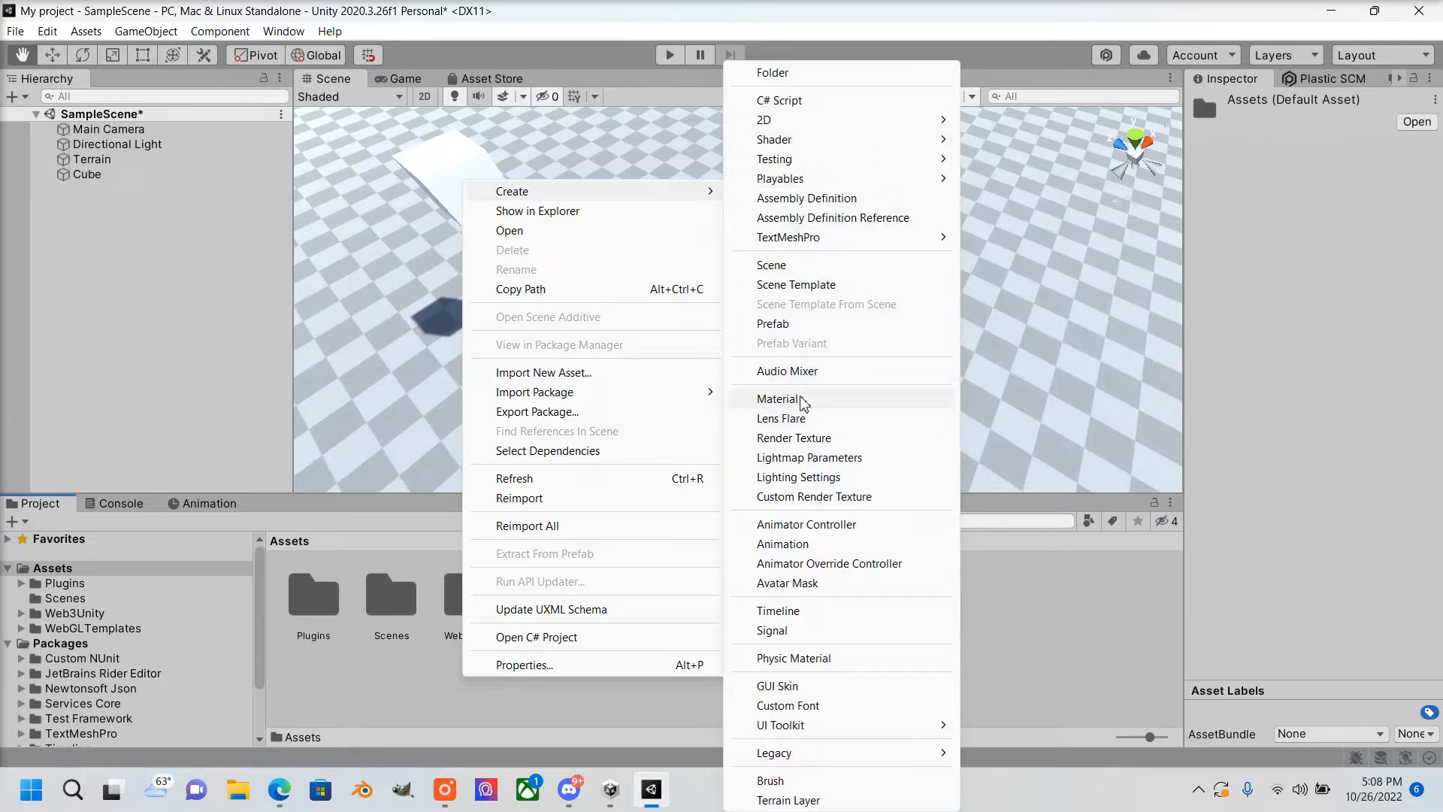
left_click(778, 398)
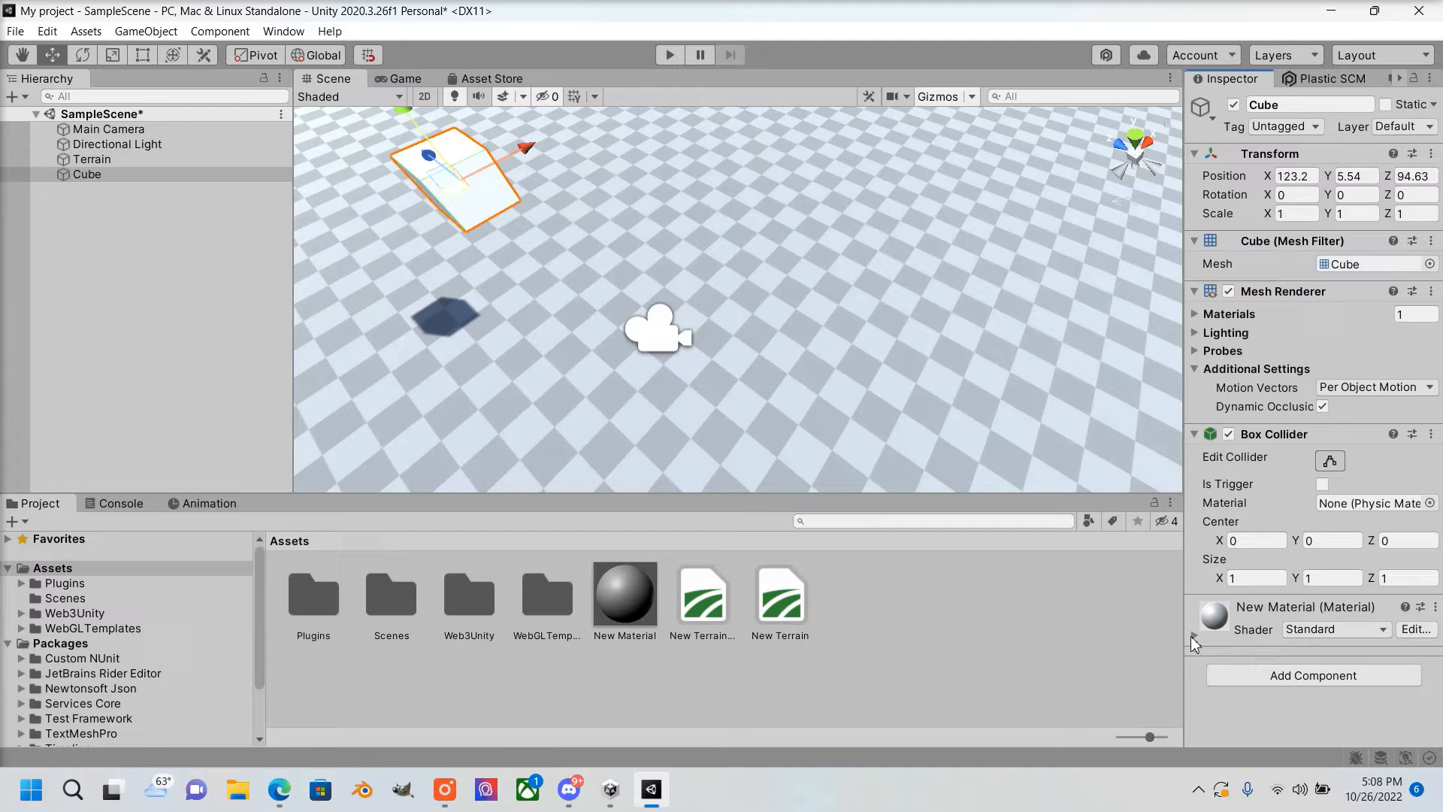
left_click(1213, 616)
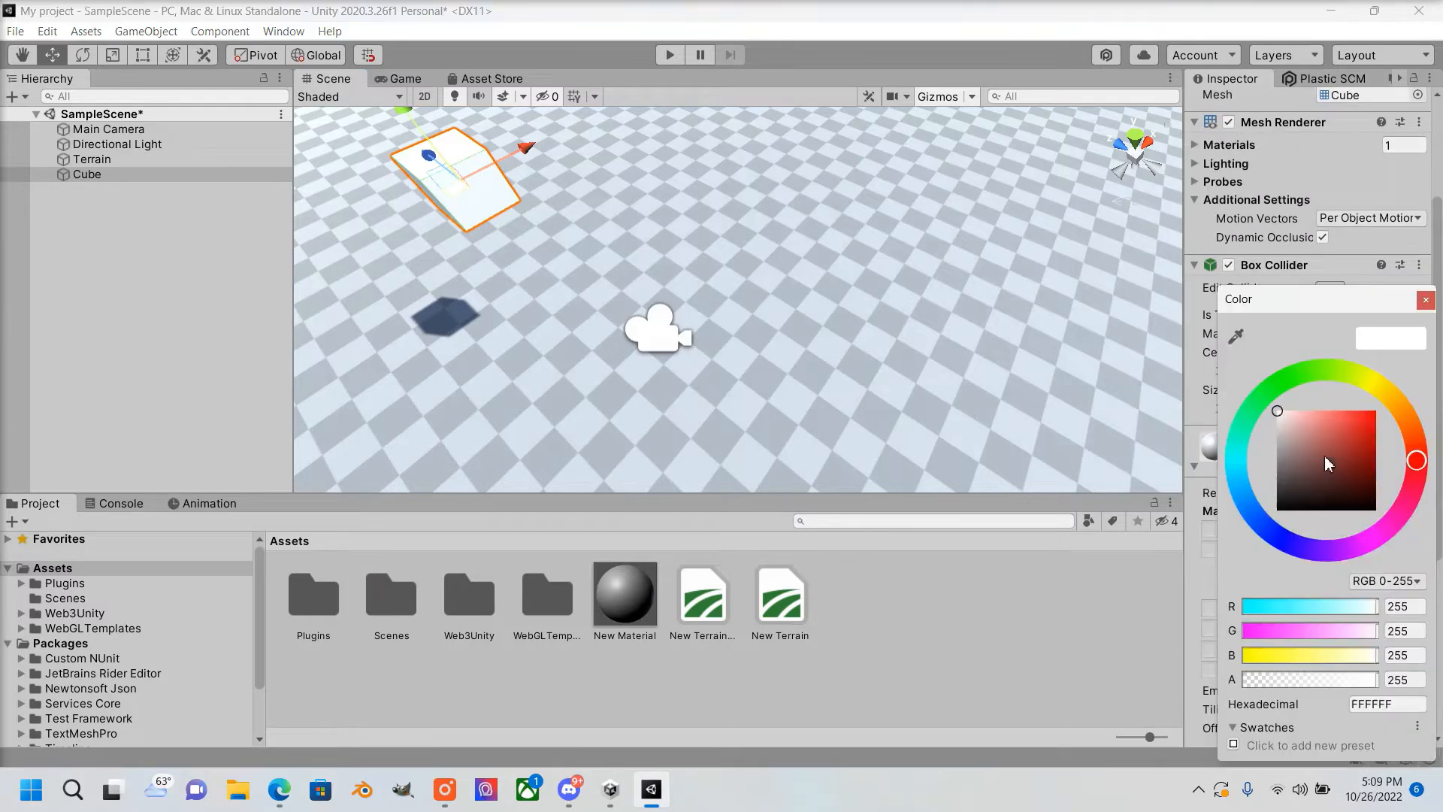
left_click(402, 79)
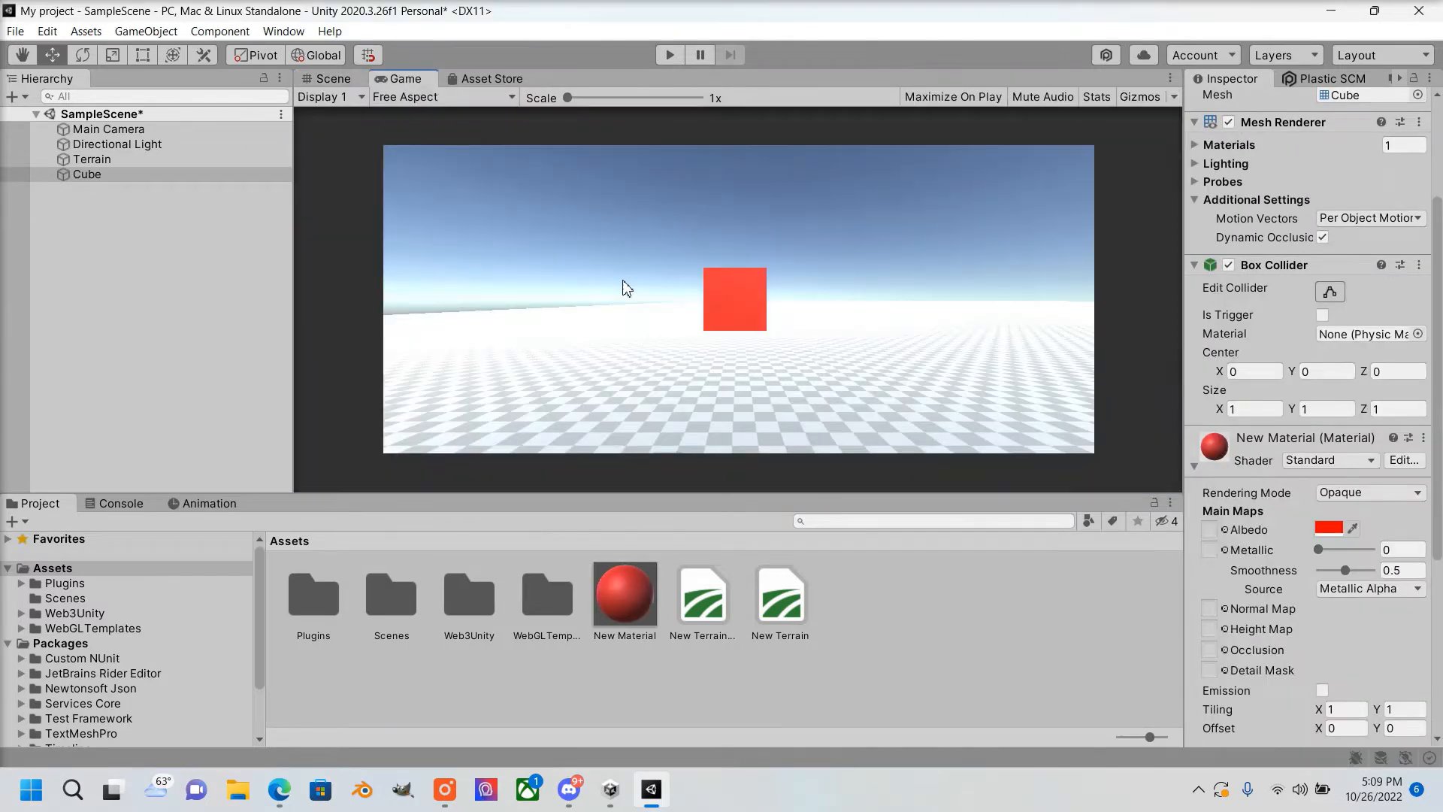
left_click(332, 78)
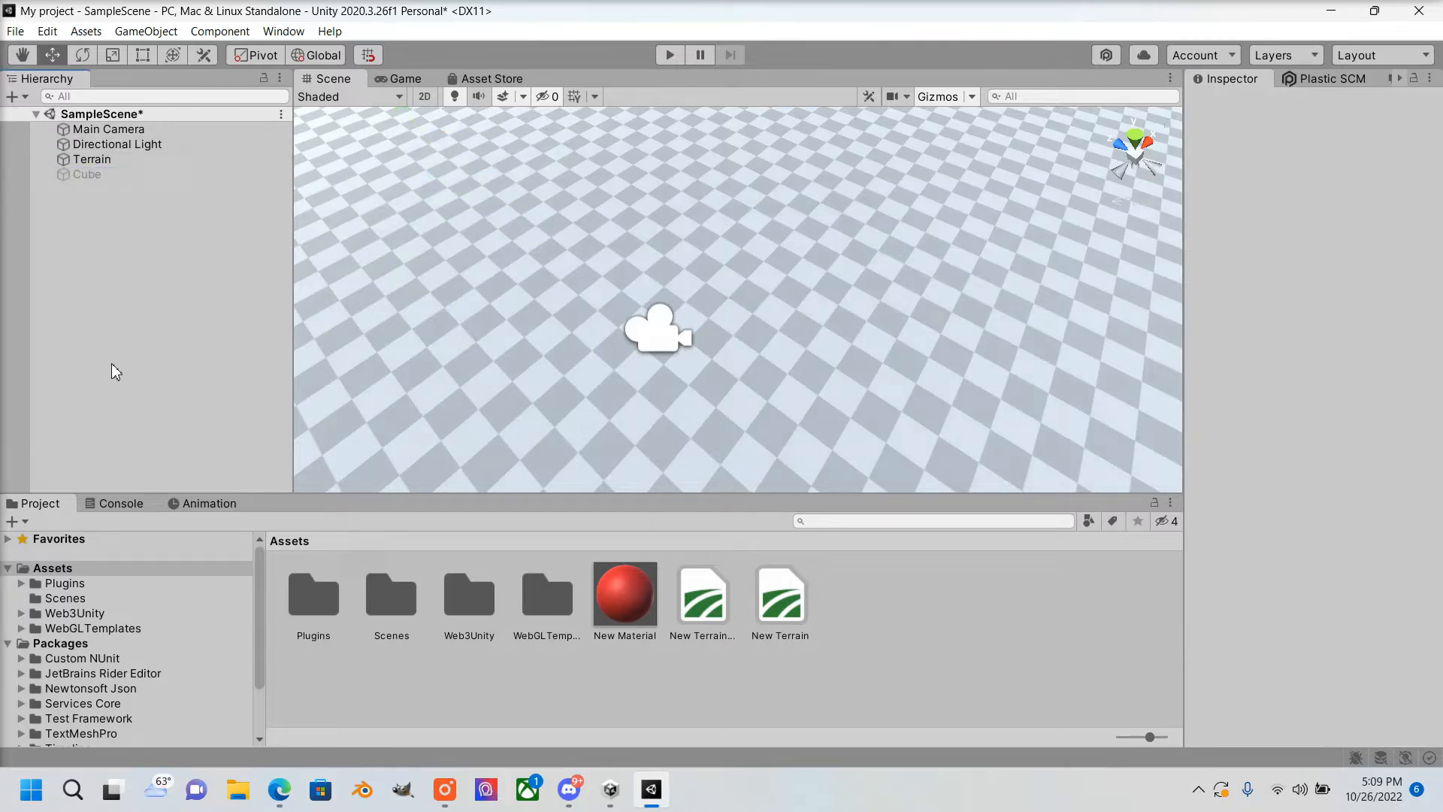
Search the Project window for 'erc721ow' to list the ERC721 Owner Of scripts
scroll("down", 3)
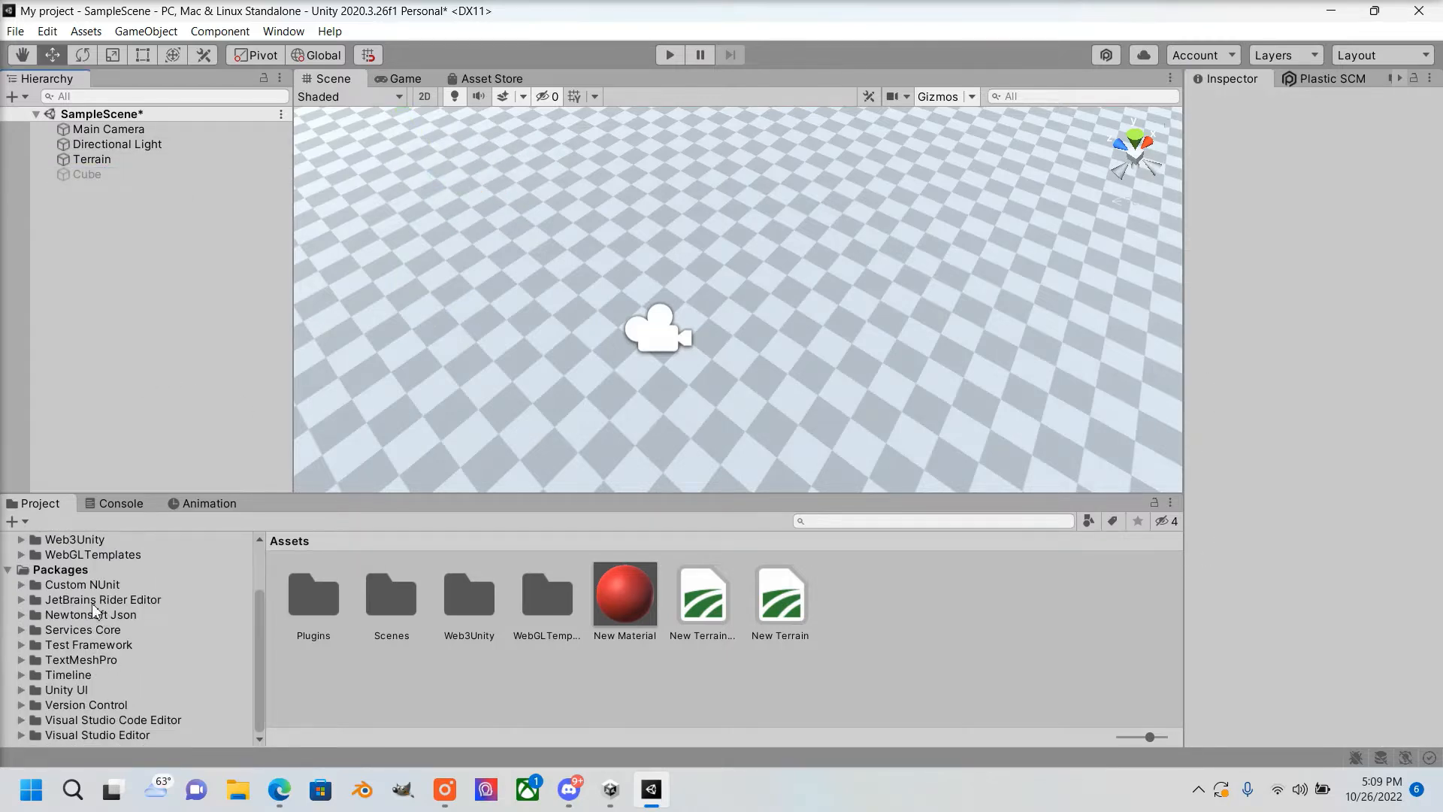
scroll("up", 3)
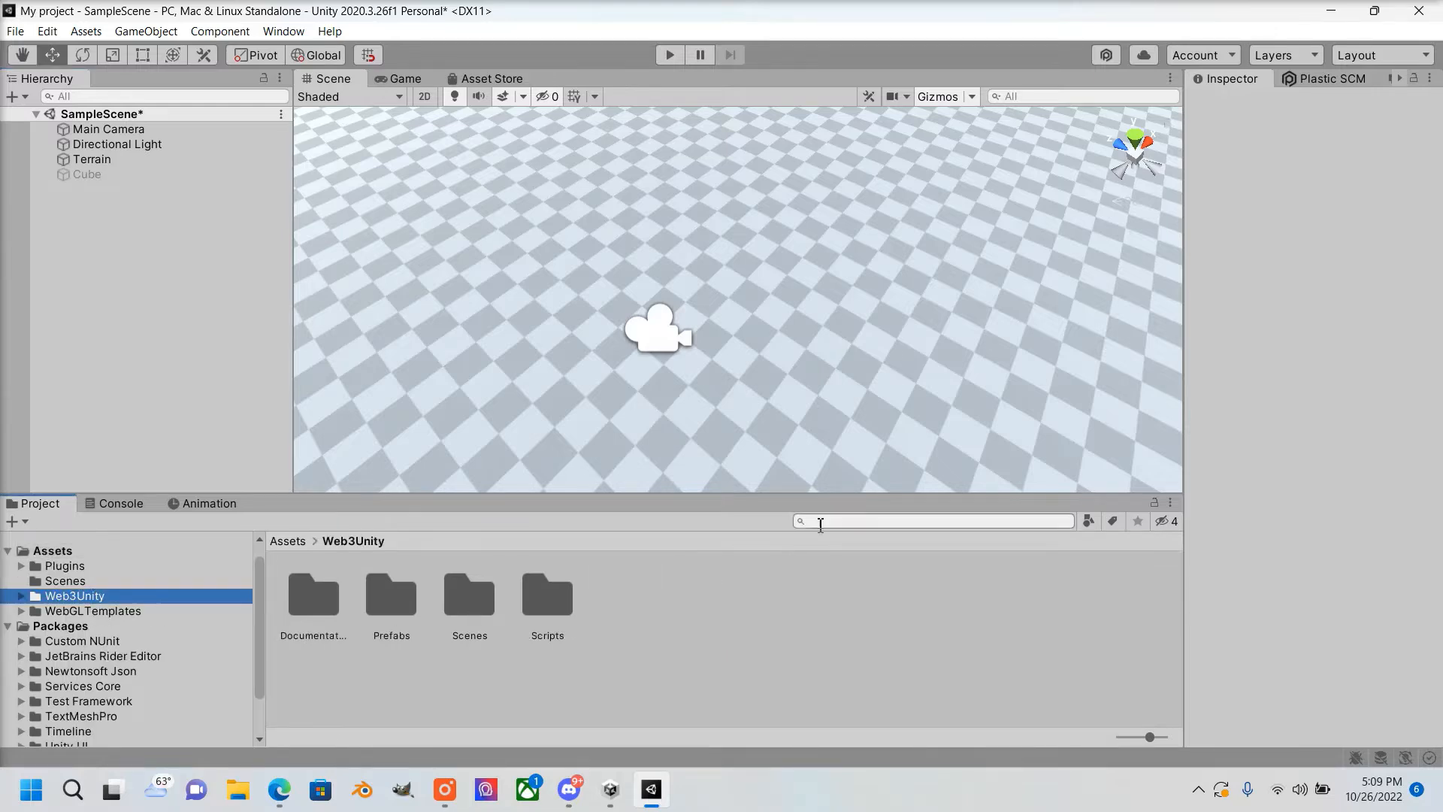
type("ery")
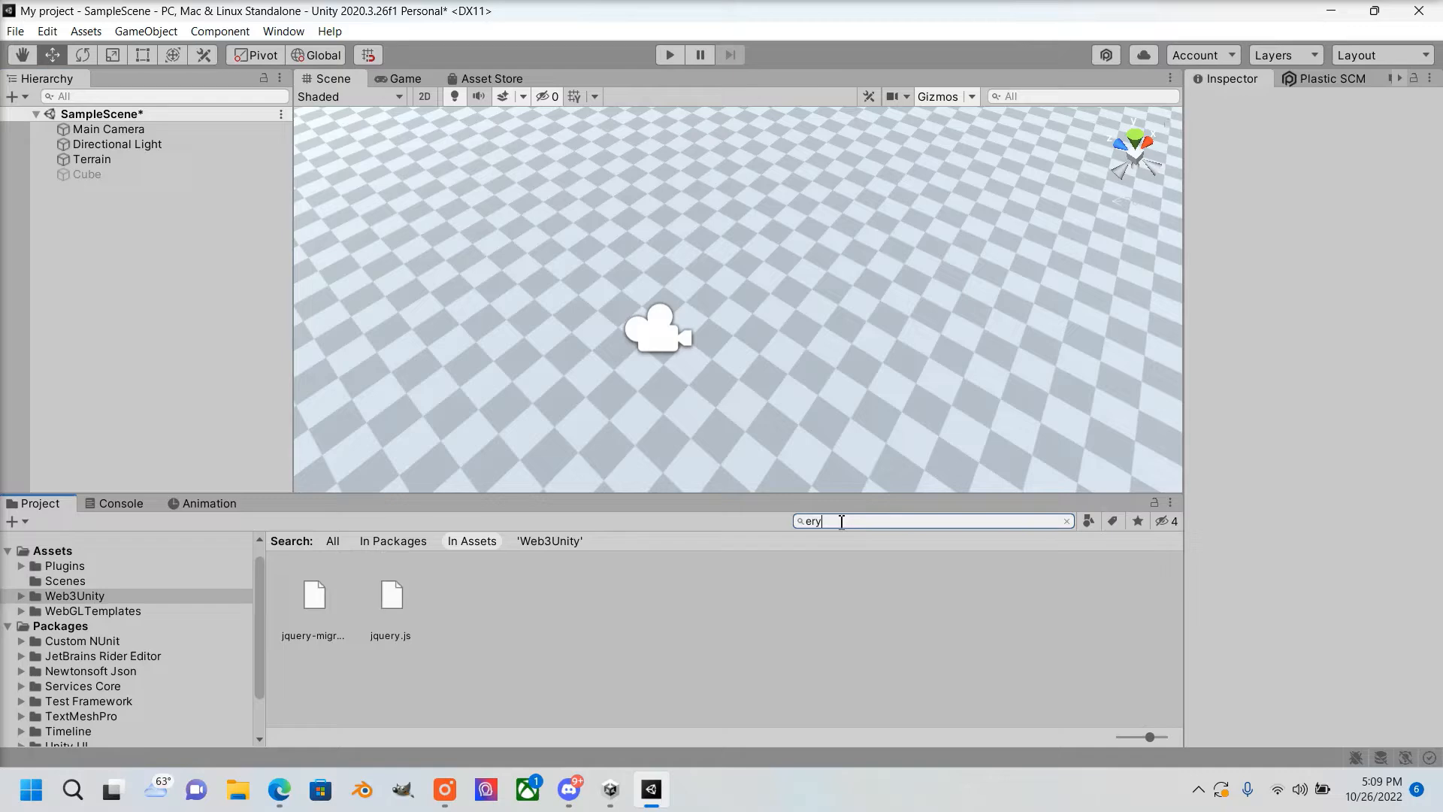
type("erc721owner")
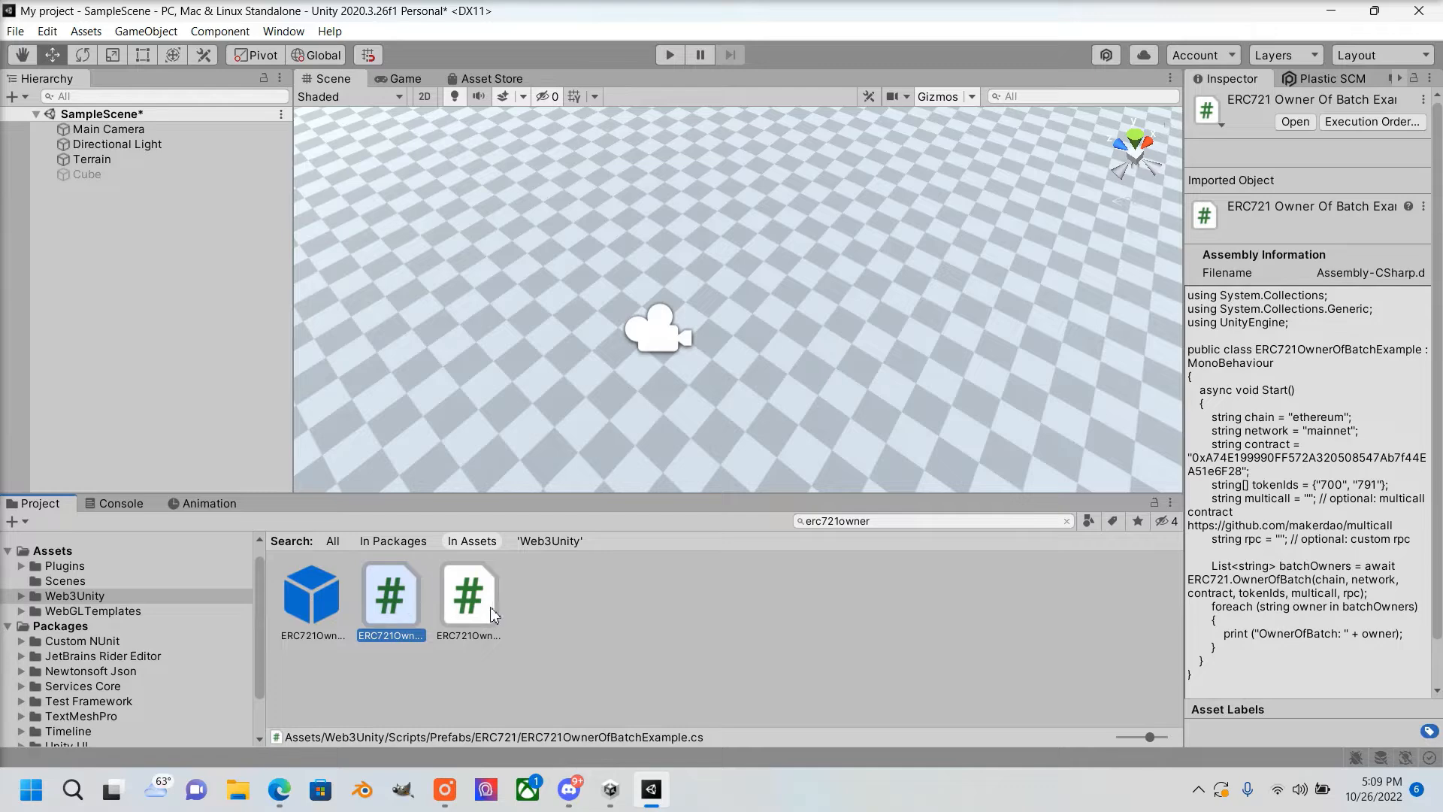
Open ERC721OwnerOfExample.cs from the Project window in Visual Studio
double_click(469, 594)
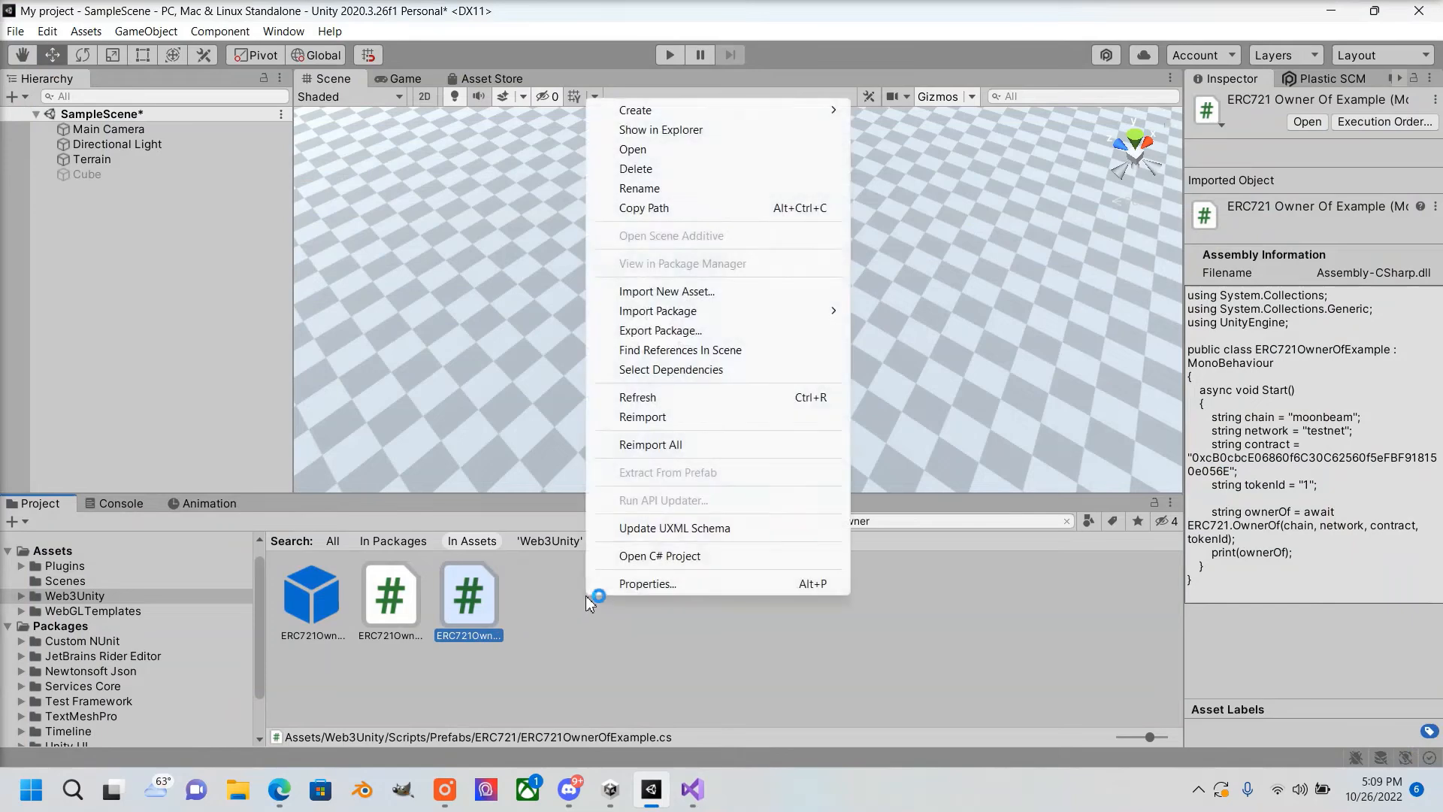
Import ERC721BalanceOfExampleDeactive.cs from the Downloads folder as a new asset
left_click(666, 291)
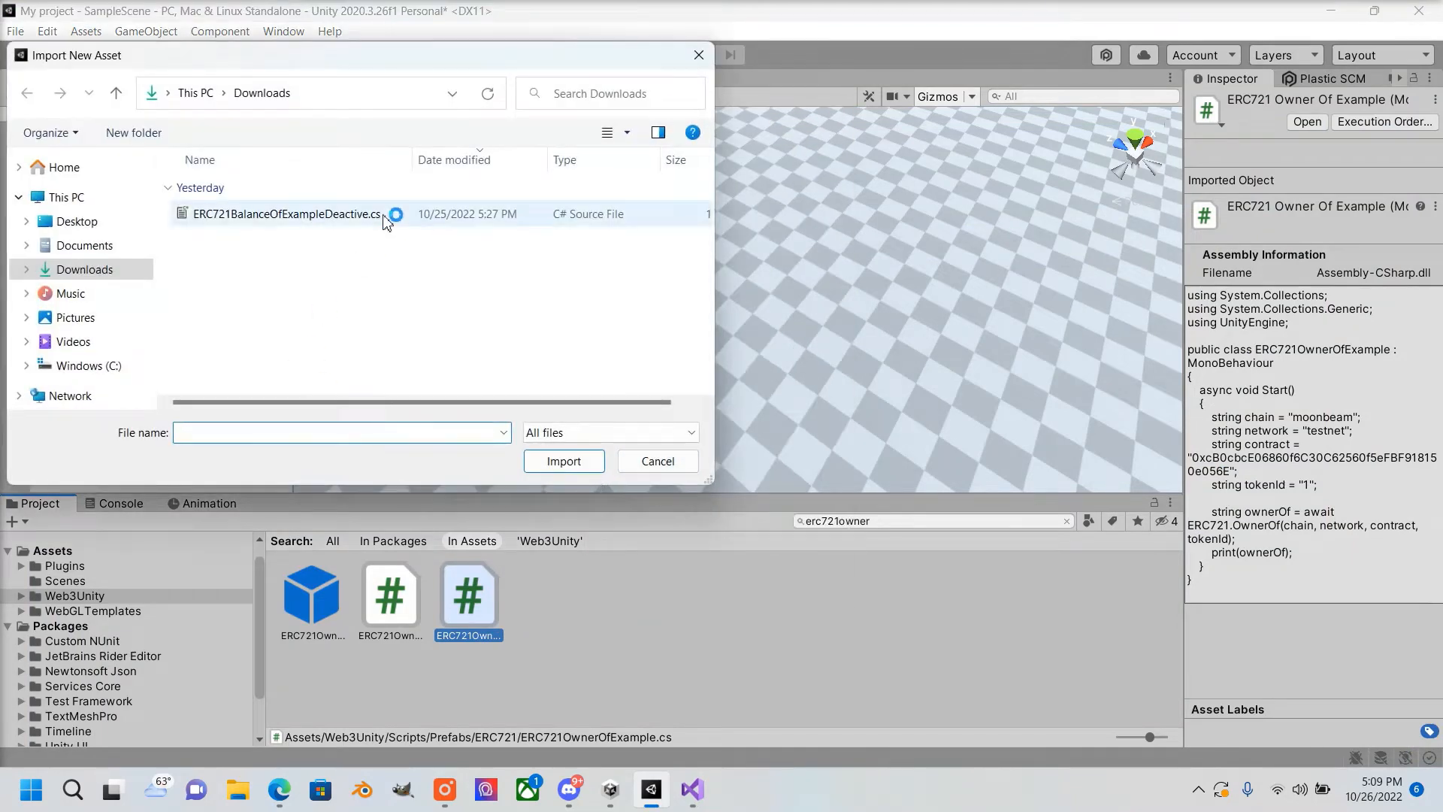
left_click(692, 788)
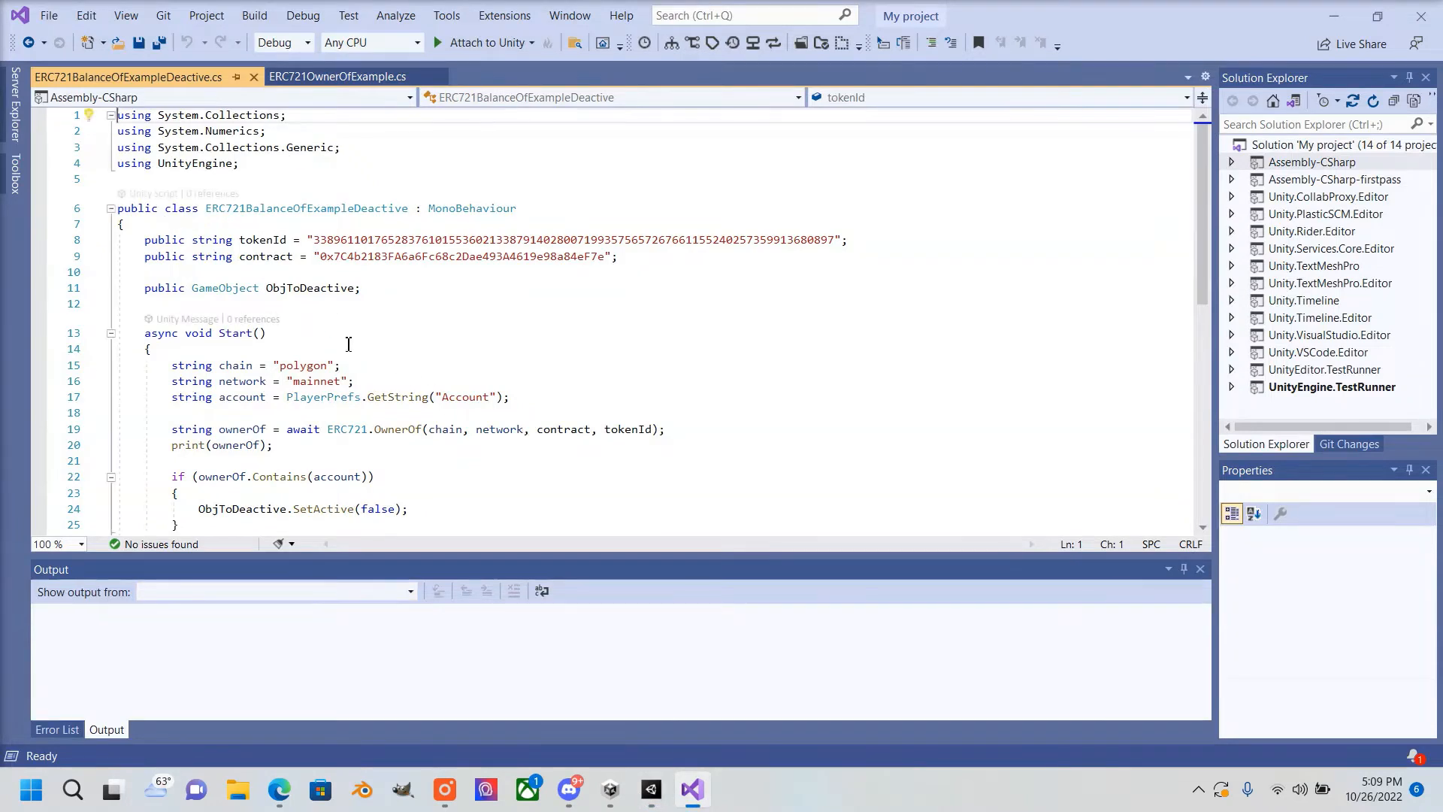
Locate the ObjToDeactive field declaration and begin renaming it to ObjToActive
scroll("down", 3)
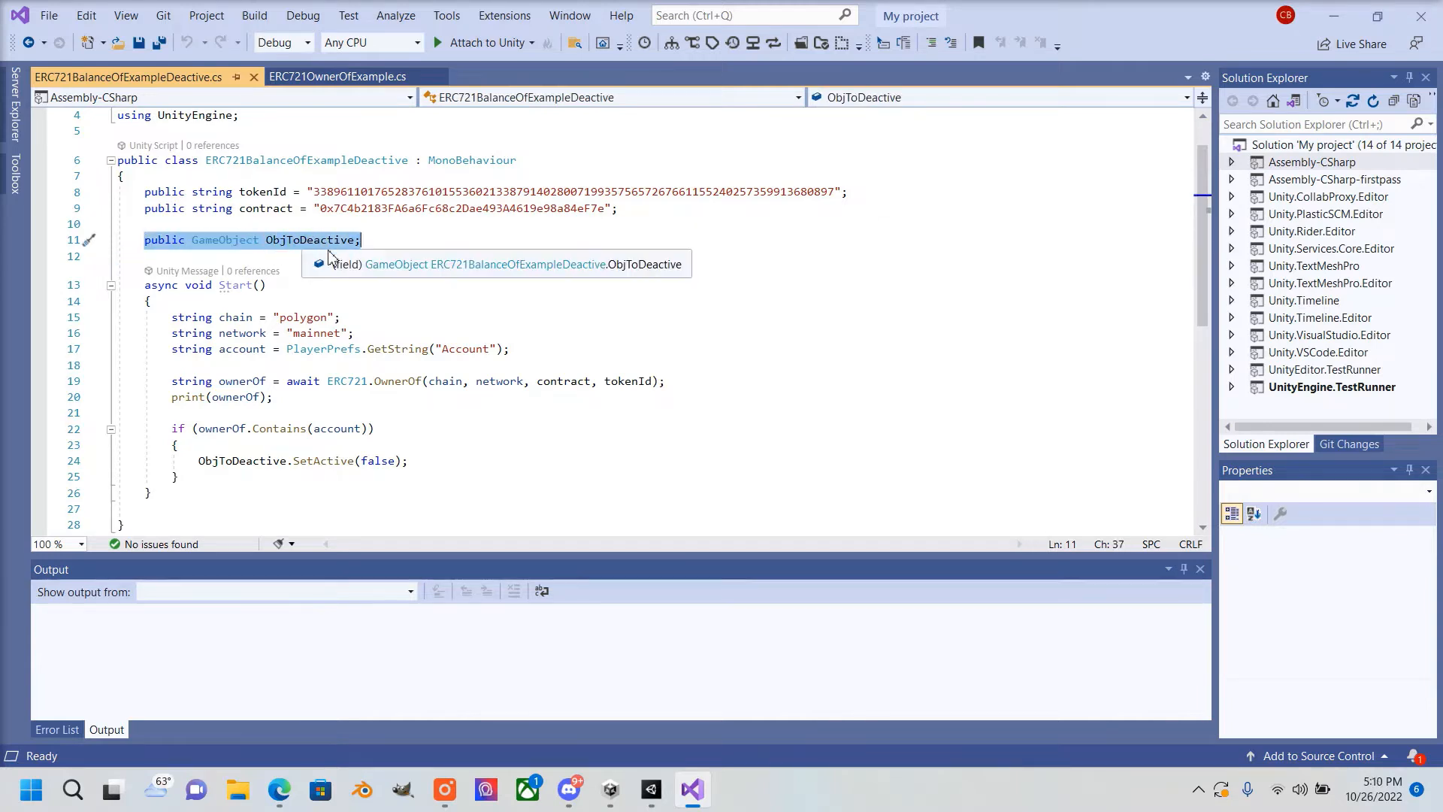
left_click(271, 255)
type("A")
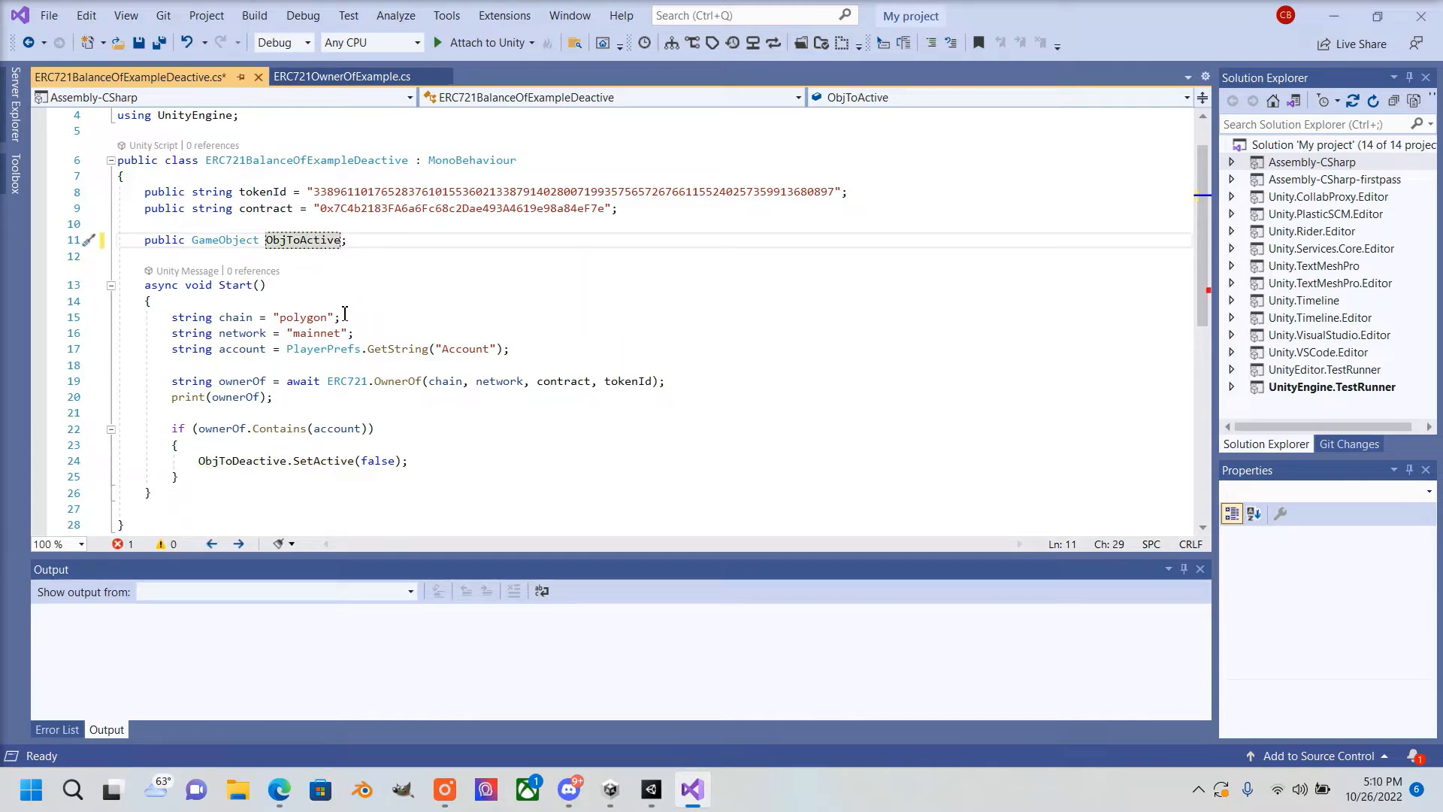
mouse_move(258, 460)
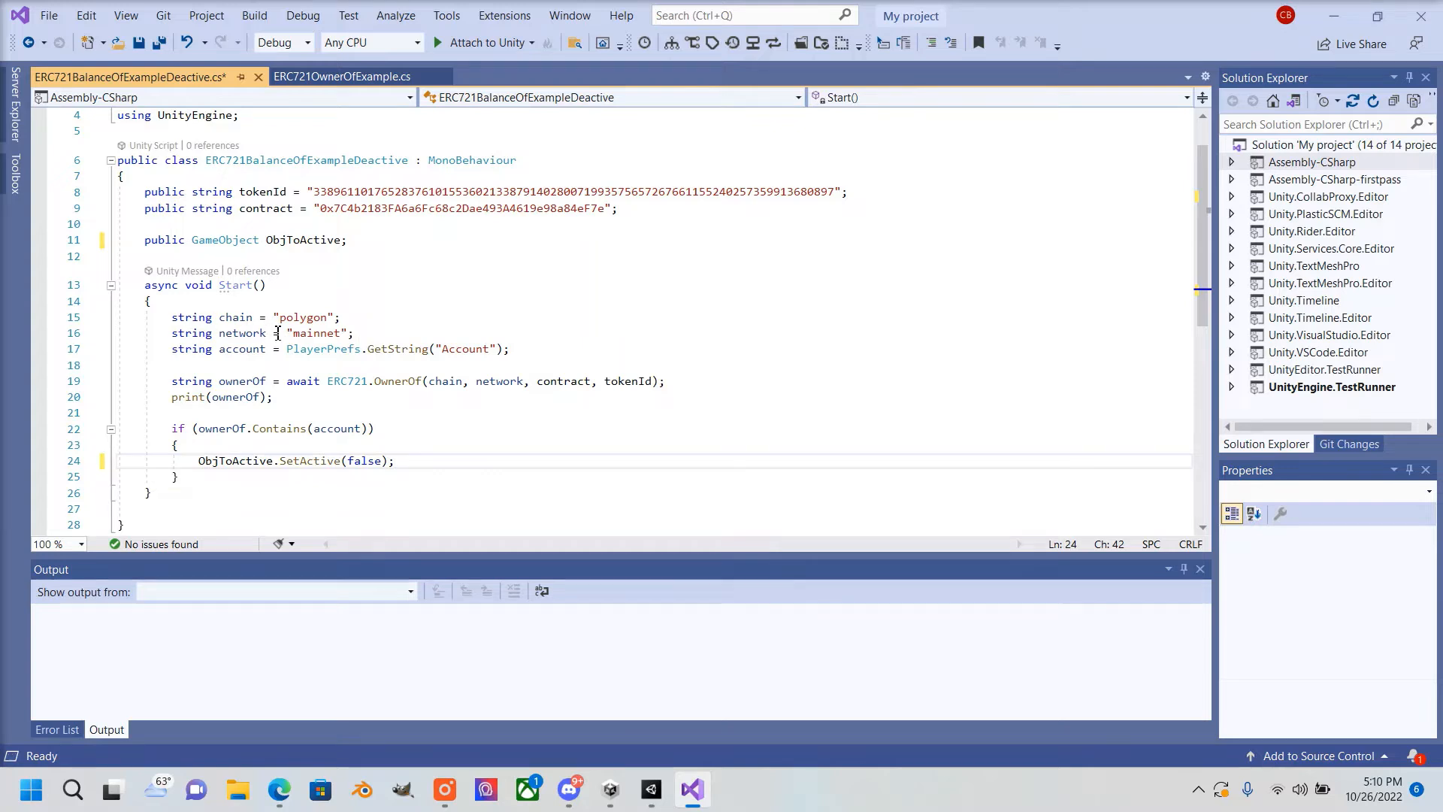
Compare the account line with ERC721OwnerOfExample, then select the ownership-check block
left_click(168, 348)
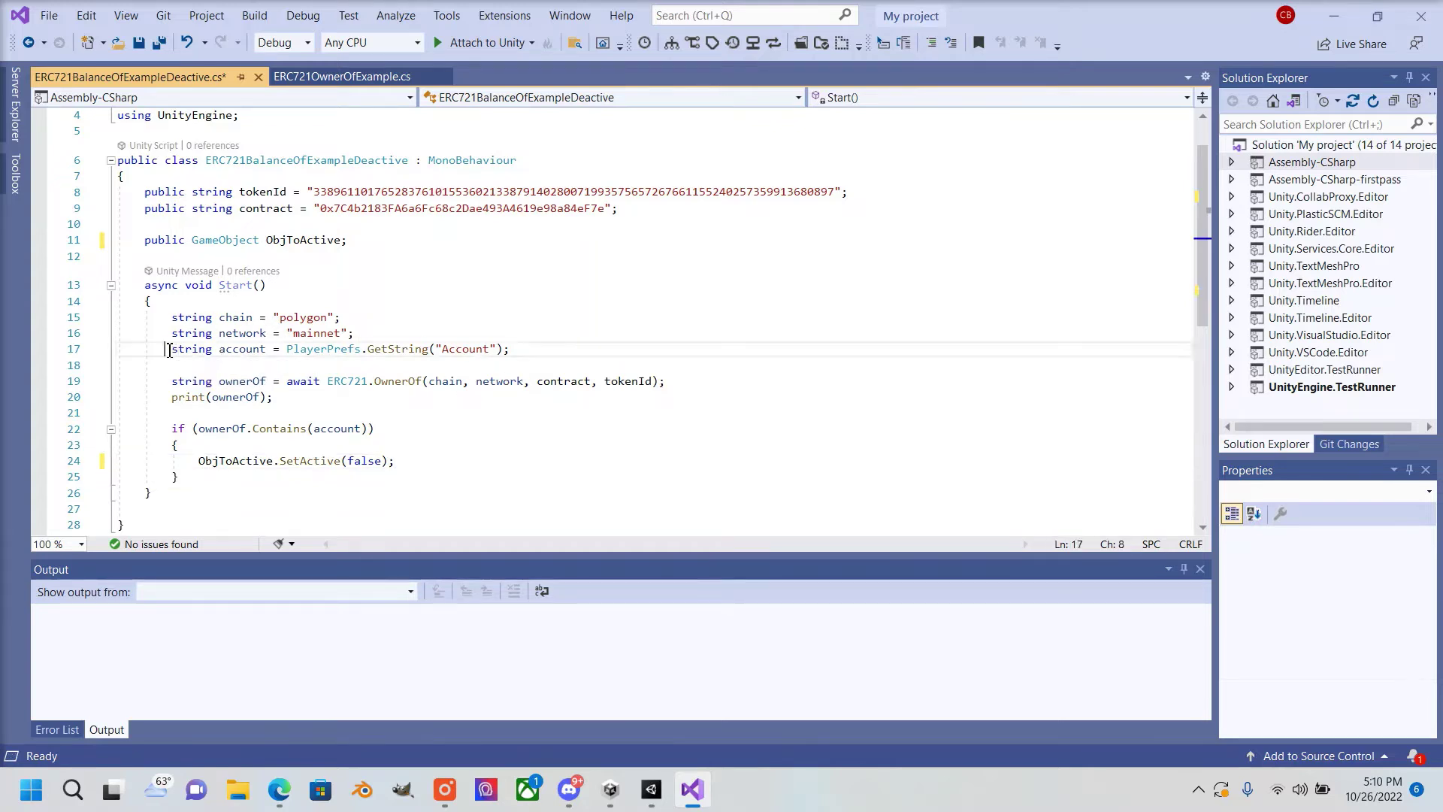
triple_click(340, 349)
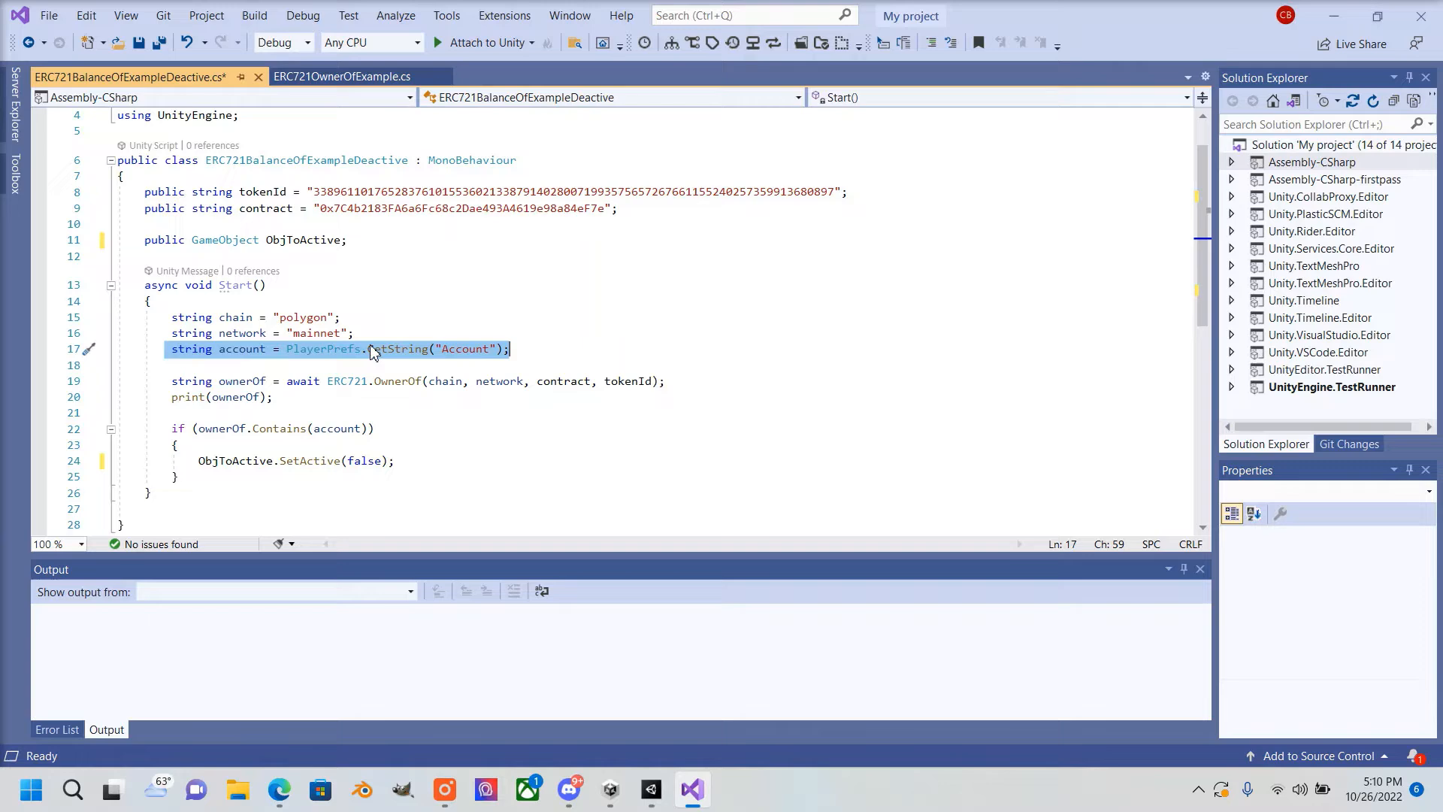
left_click(341, 77)
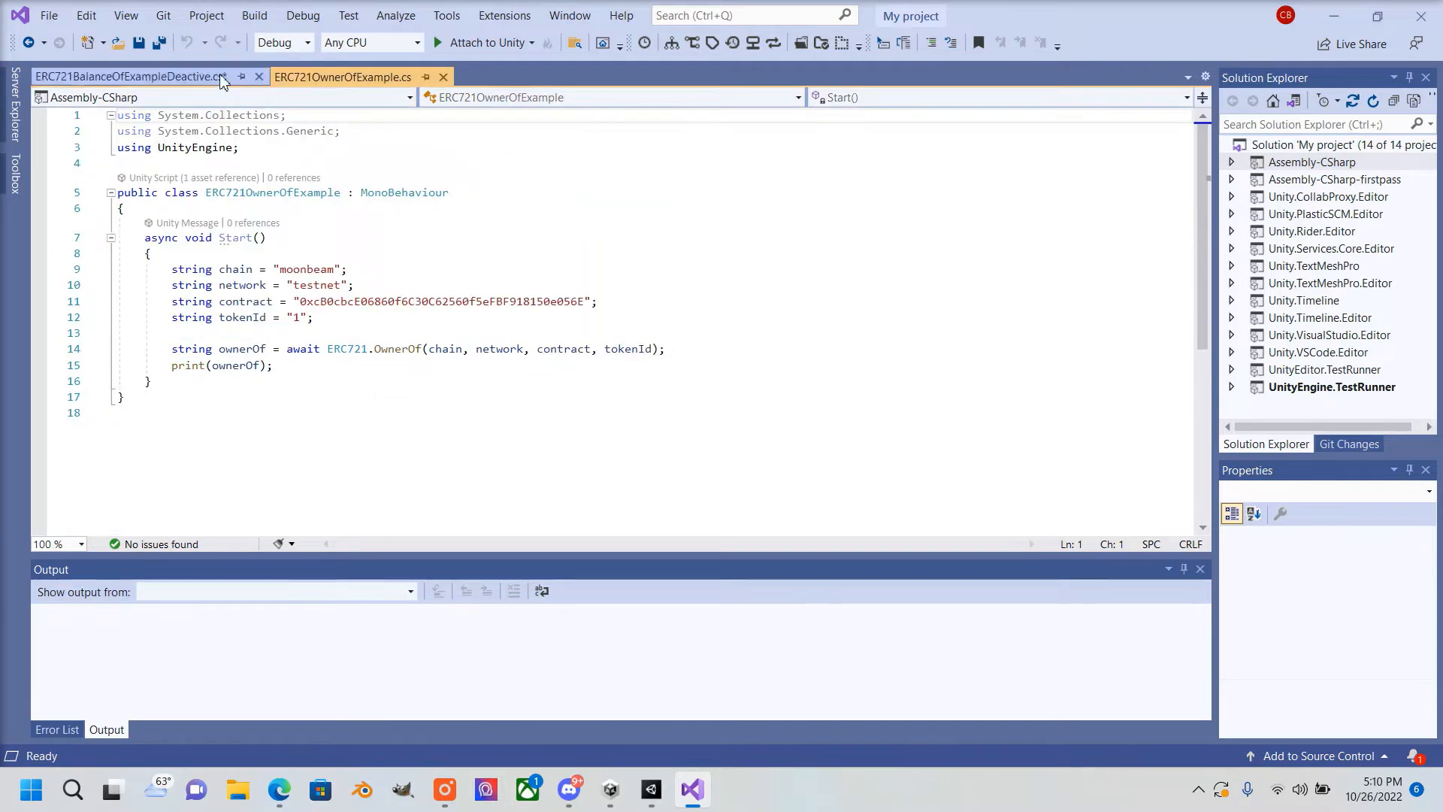
left_click(129, 76)
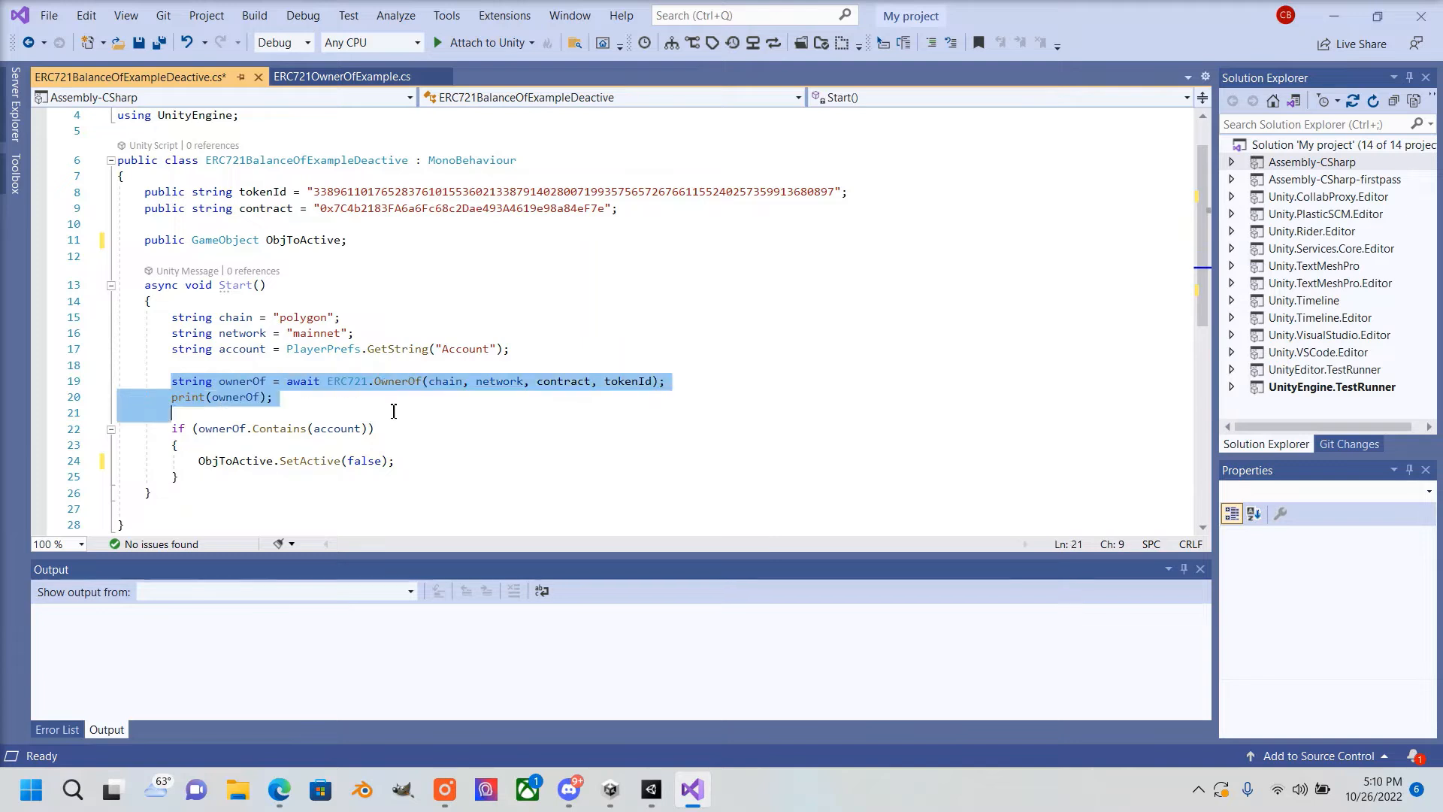
mouse_move(649, 385)
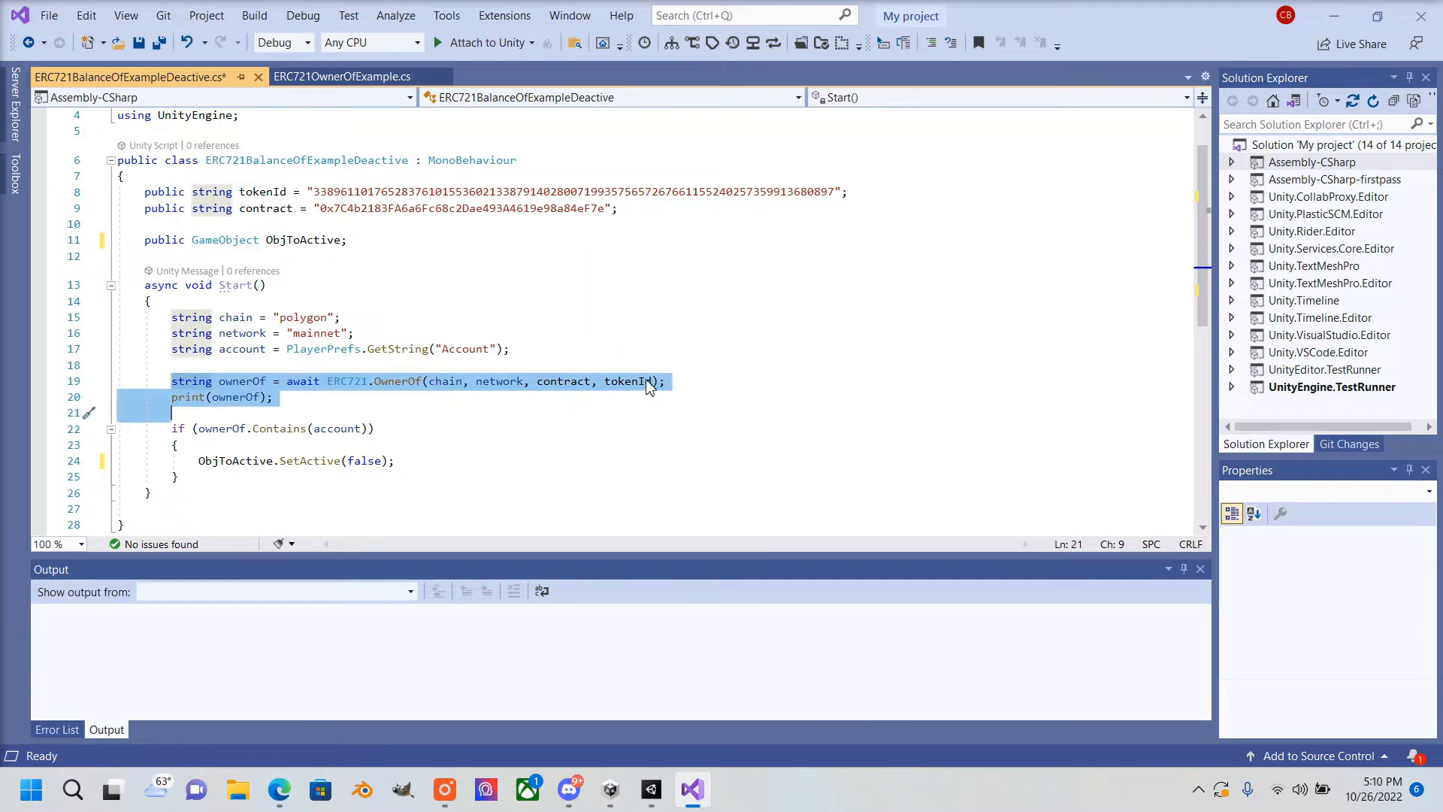
mouse_move(382, 430)
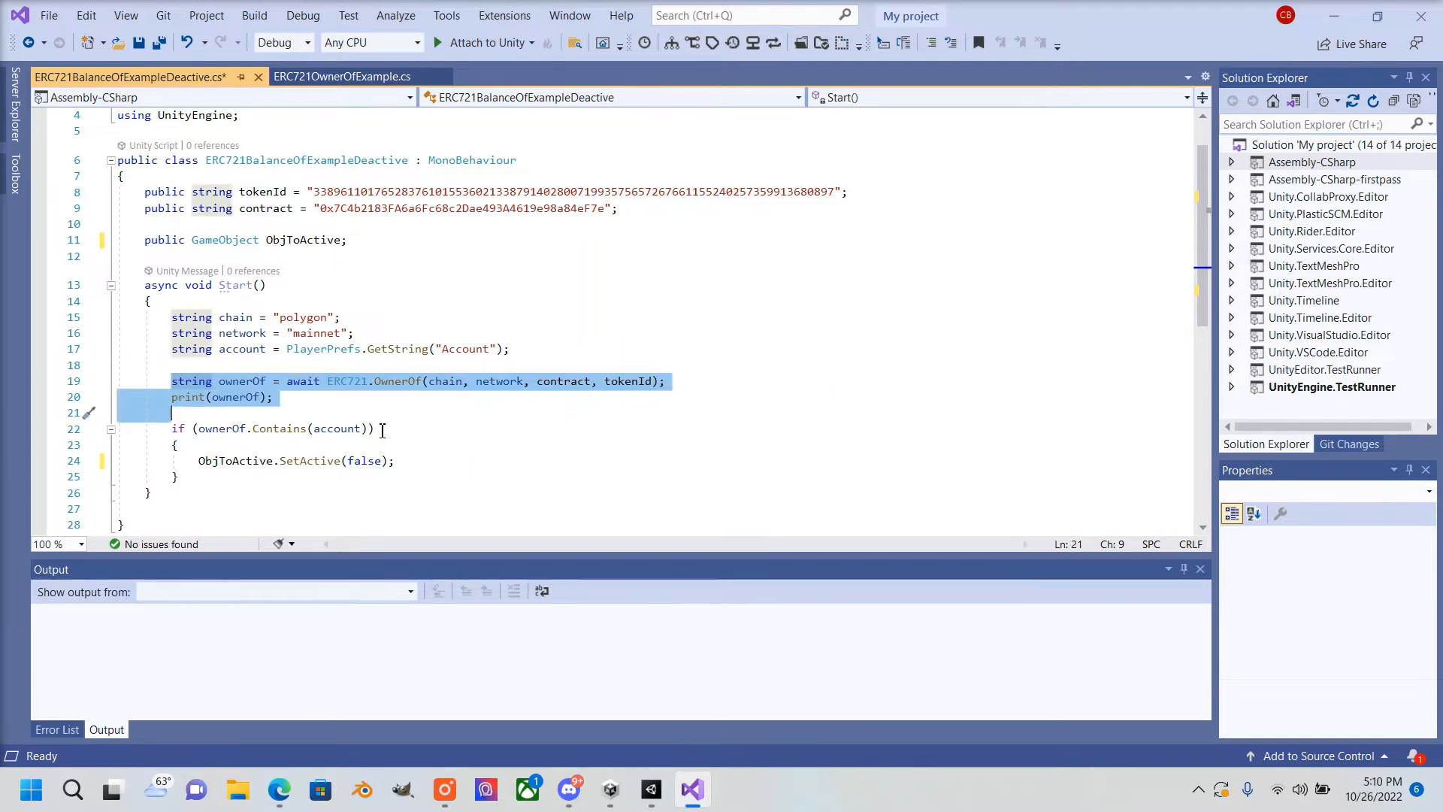
mouse_move(413, 456)
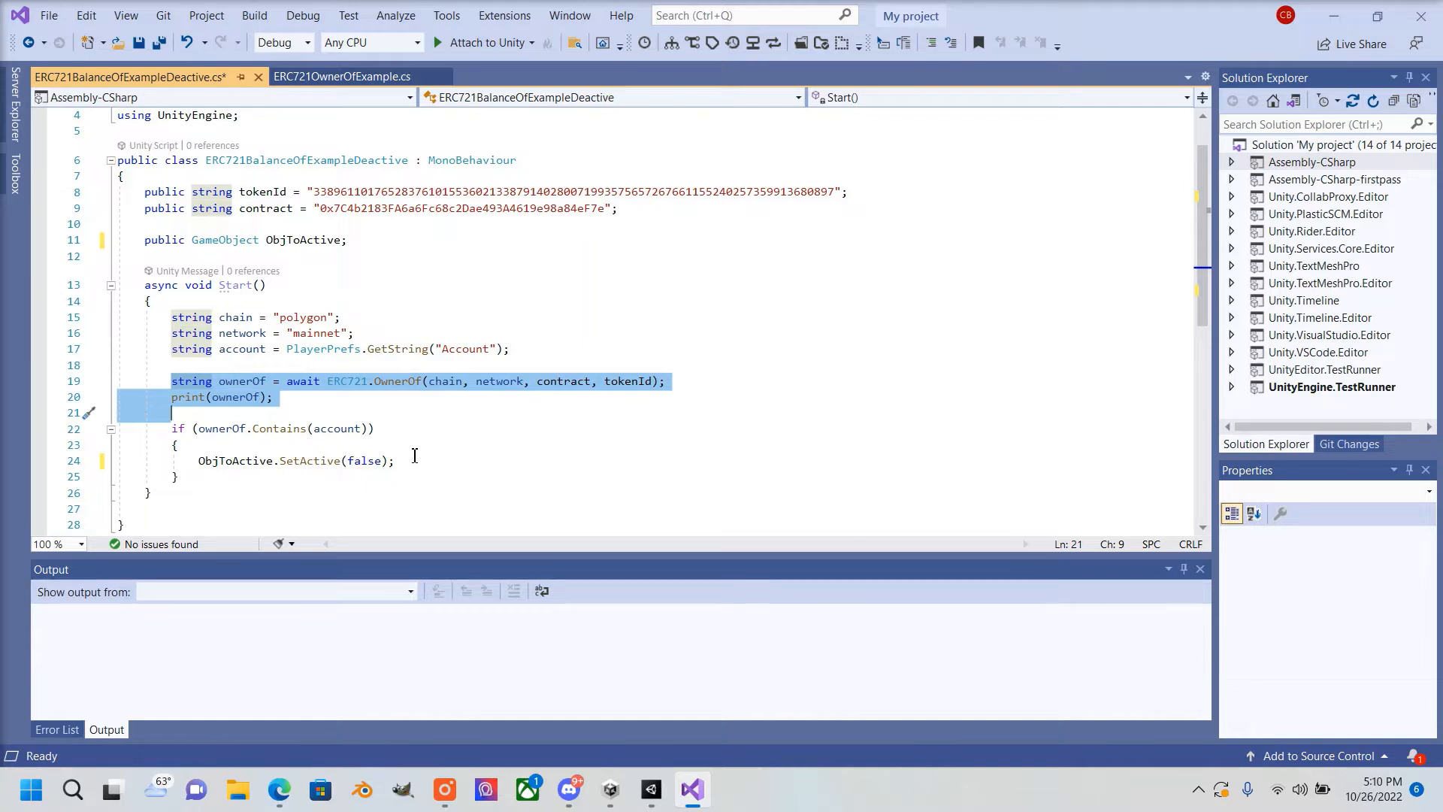
left_click(180, 428)
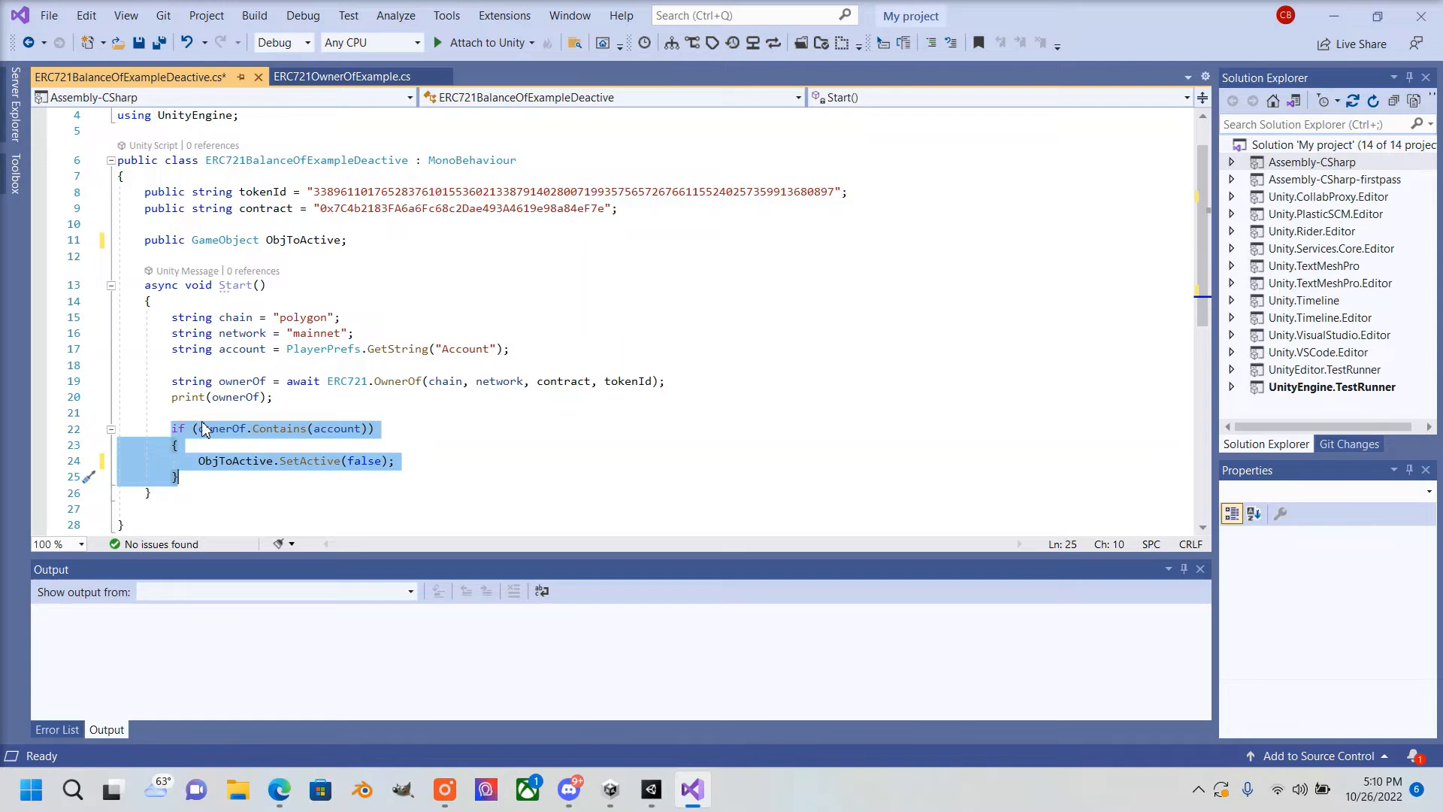
mouse_move(312, 435)
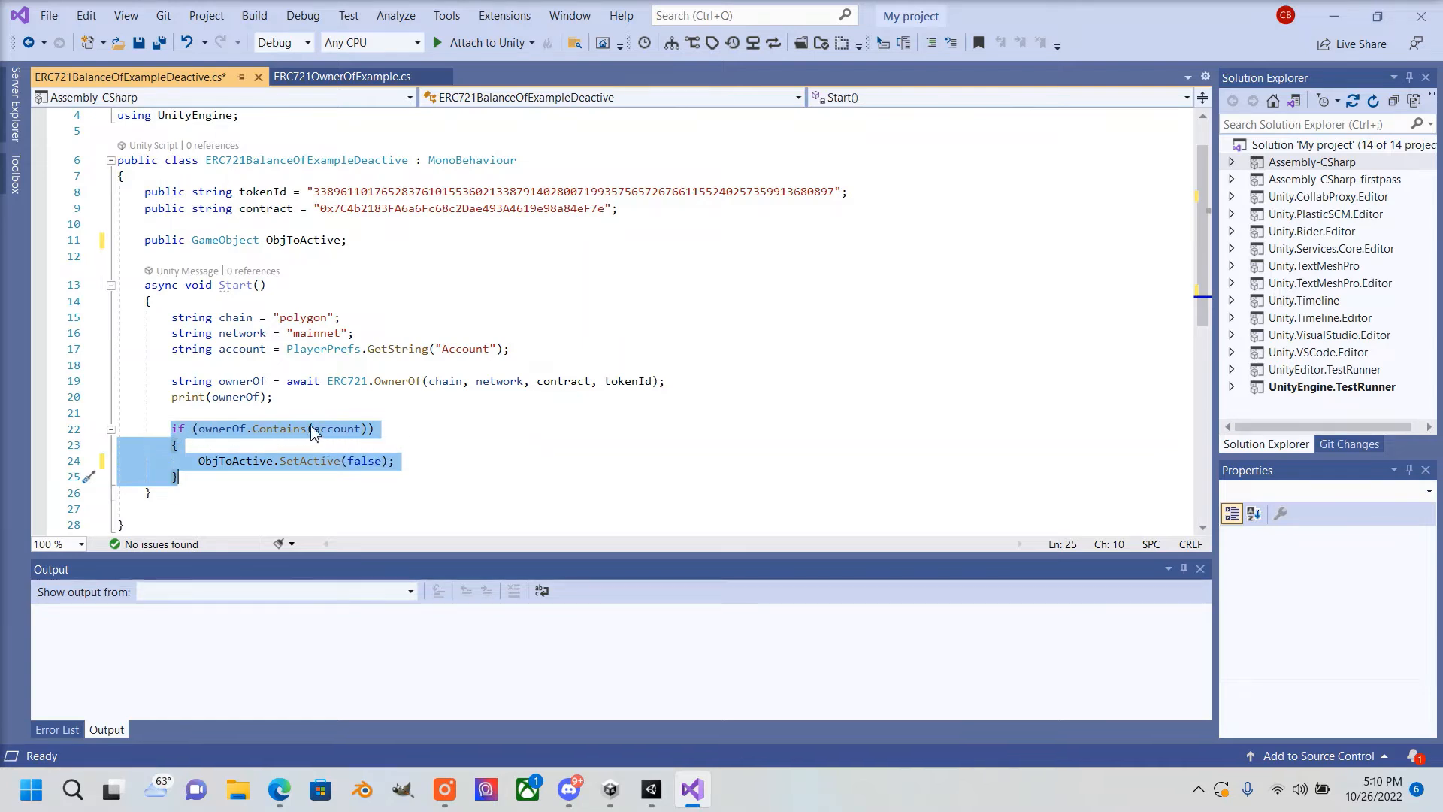
mouse_move(318, 453)
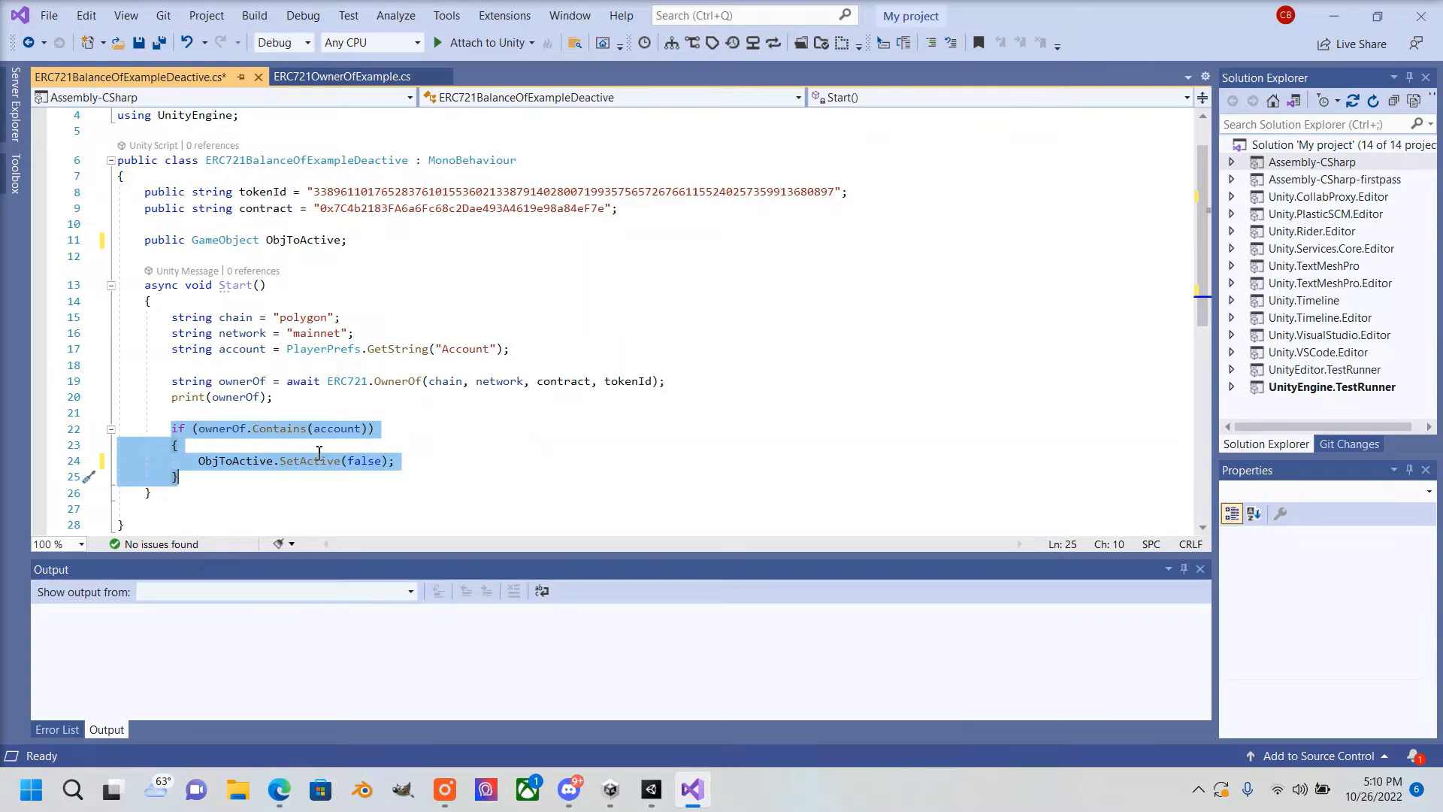
mouse_move(279, 428)
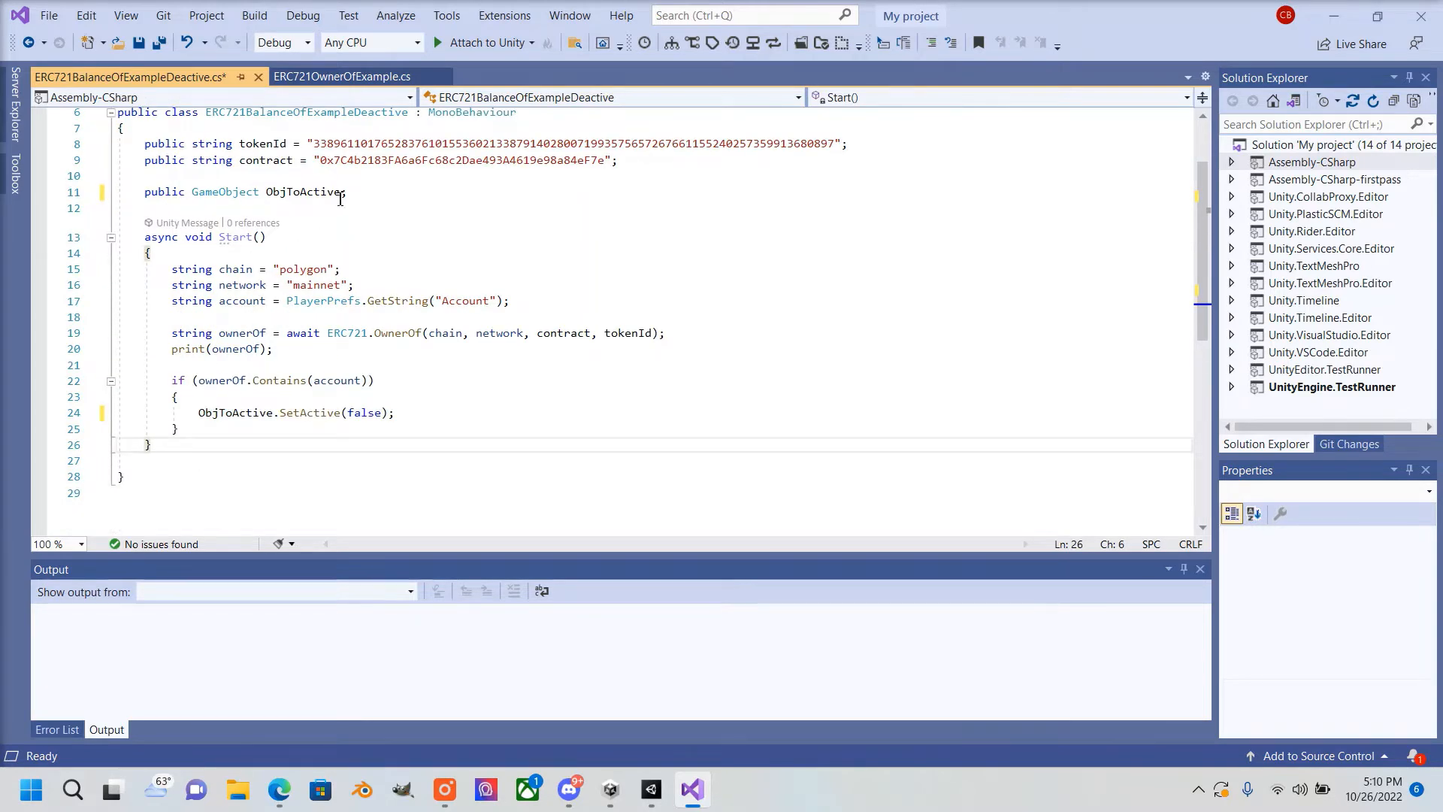
Recheck ERC721OwnerOfExample, save the deactivate script, and return to Unity
left_click(343, 77)
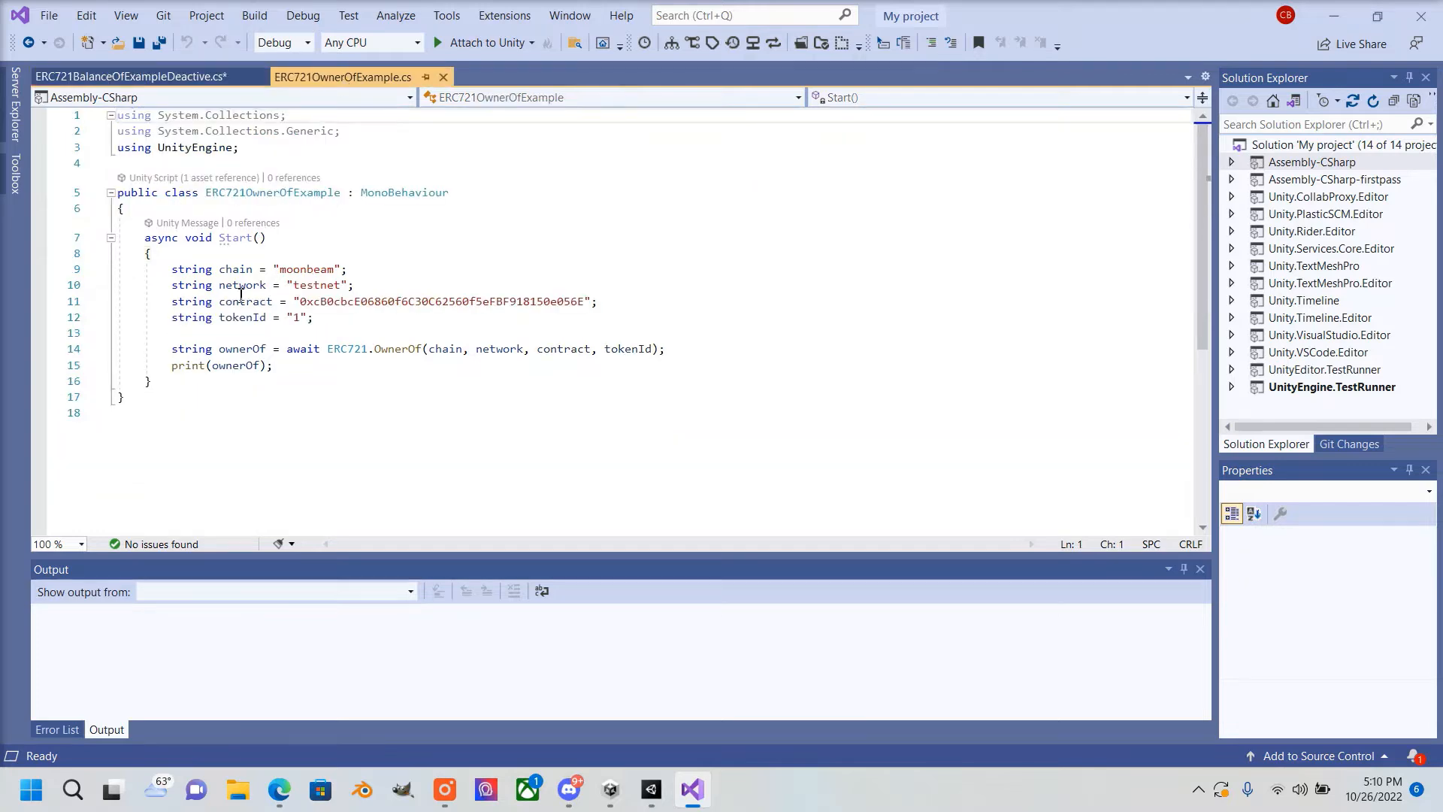
left_click(129, 77)
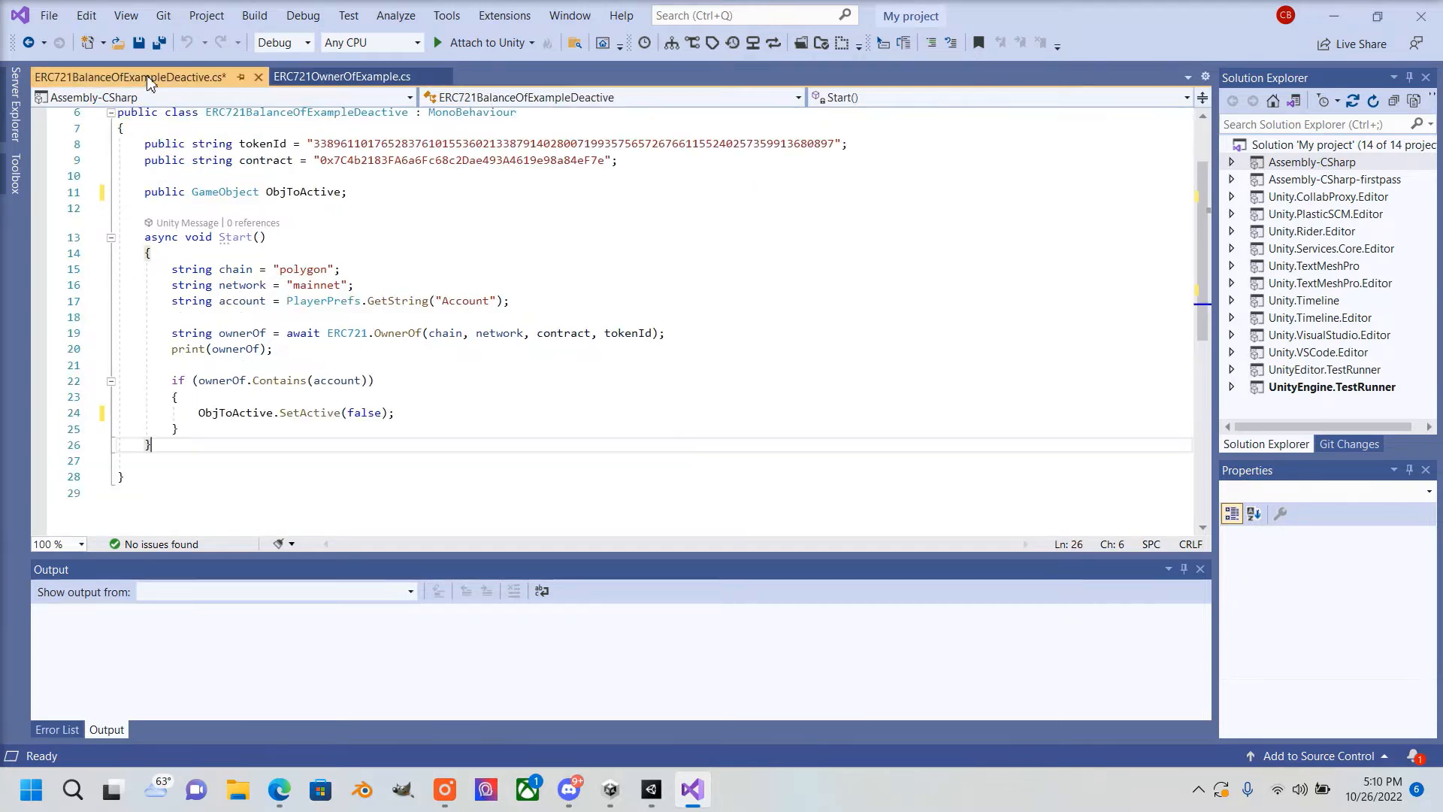
left_click(48, 16)
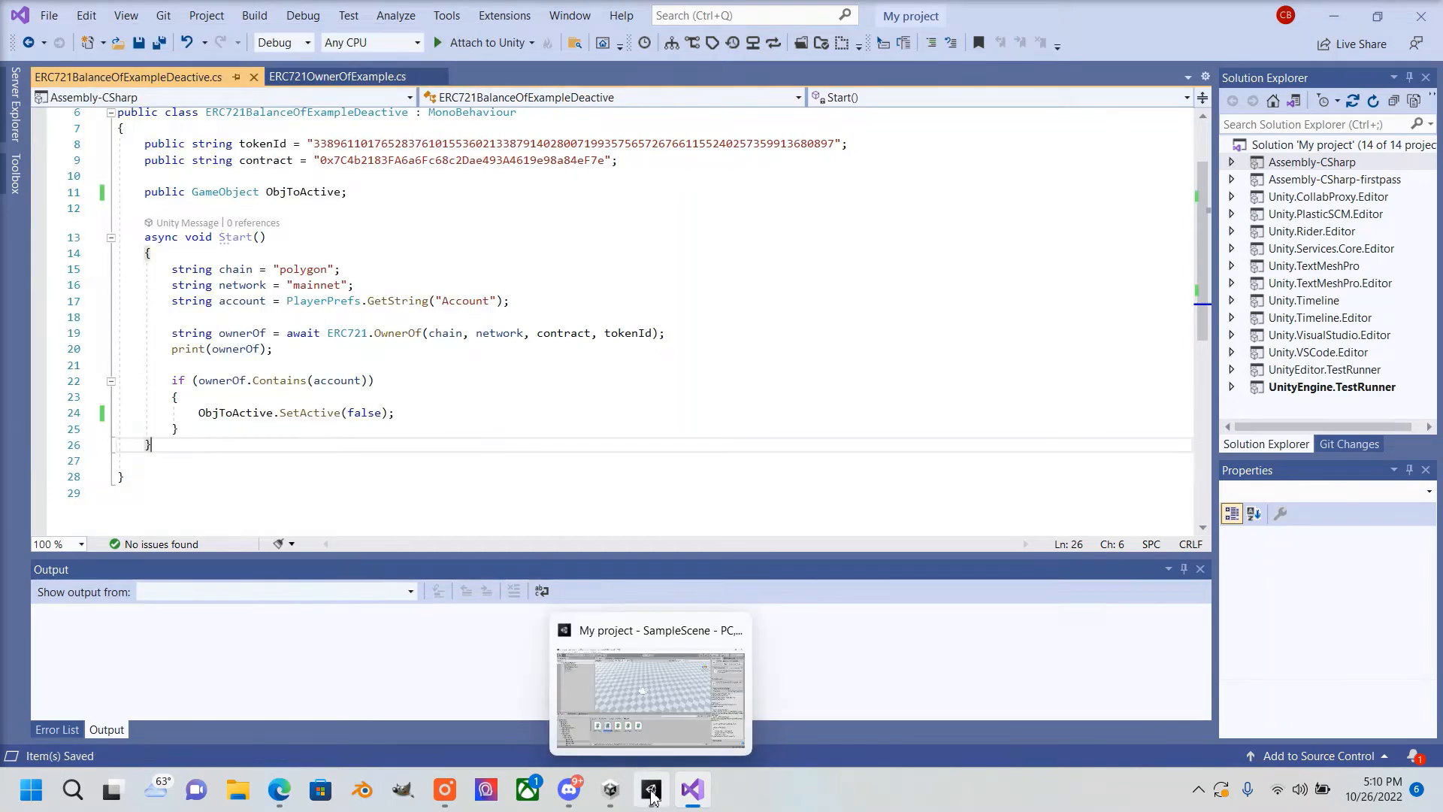
left_click(649, 695)
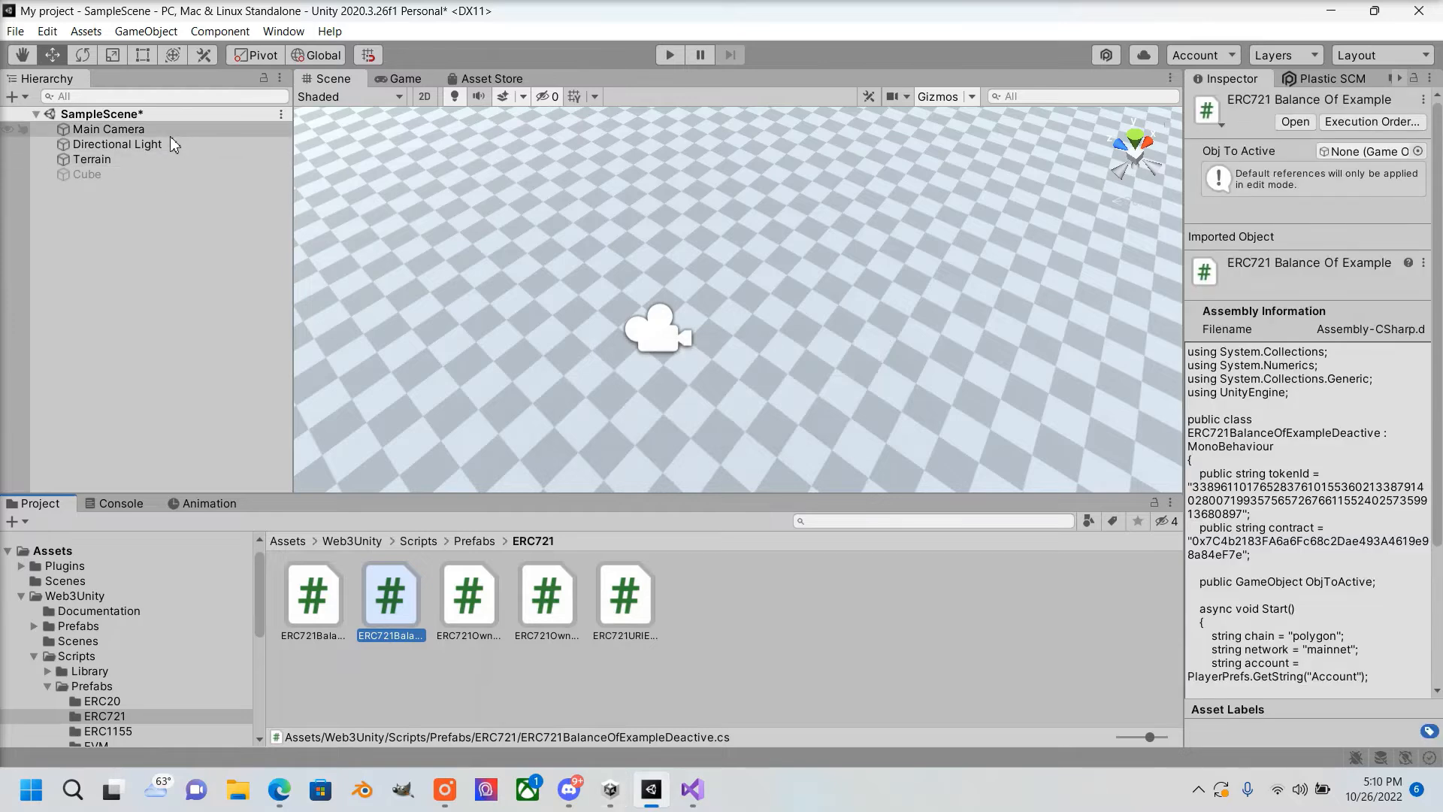
Select Terrain and attach the ERC721BalanceOfExampleDeactive script to it
left_click(107, 128)
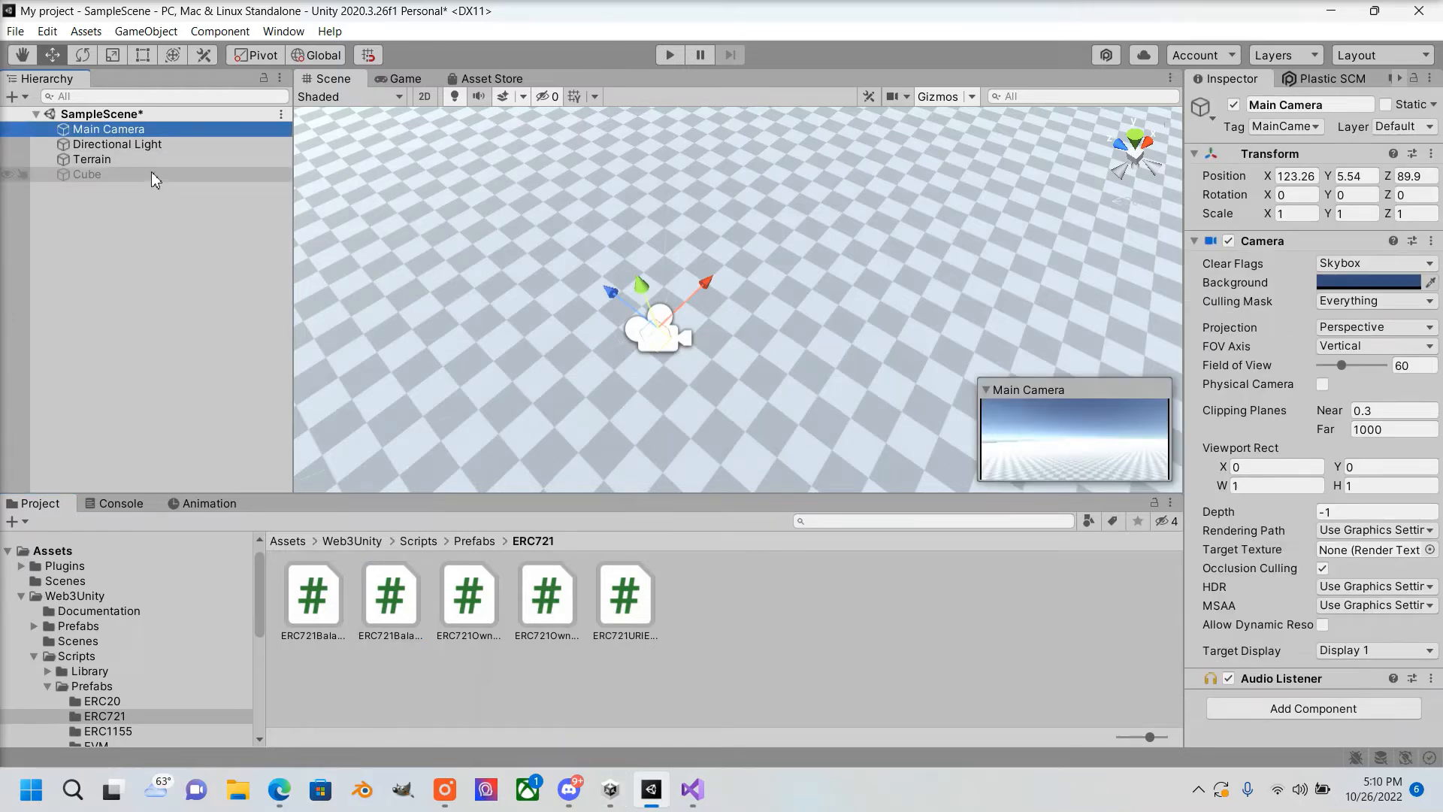
left_click(92, 159)
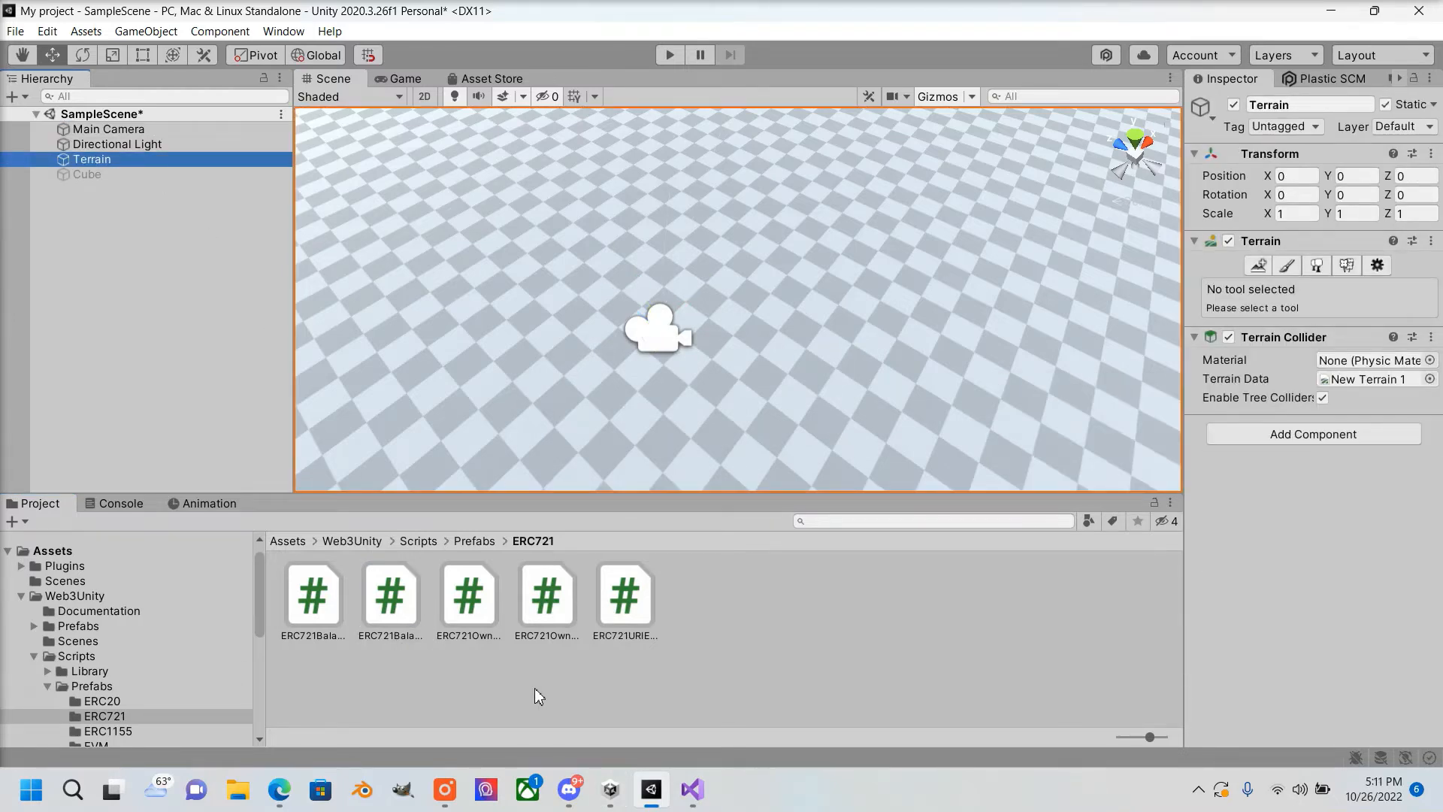
left_click(390, 595)
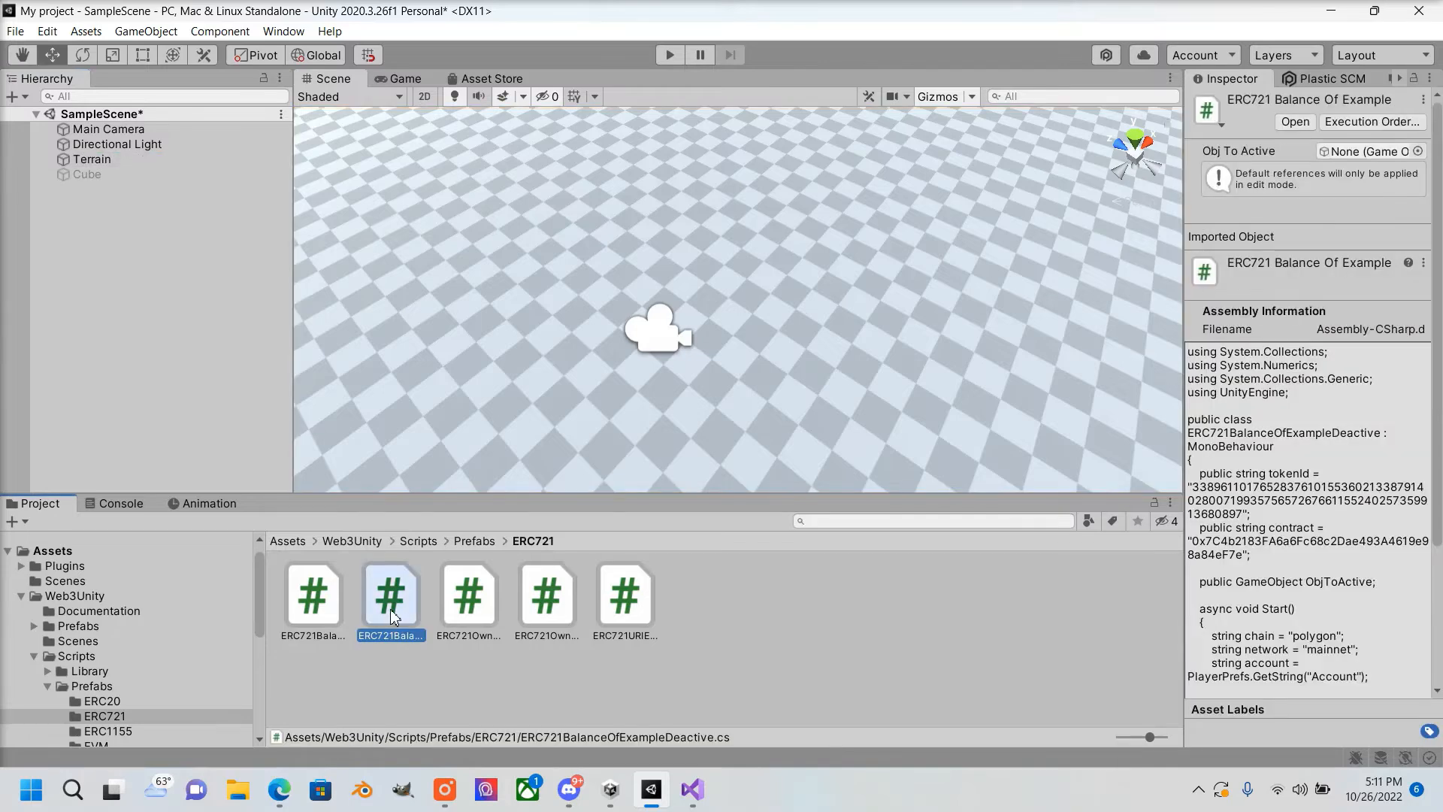
left_click(313, 595)
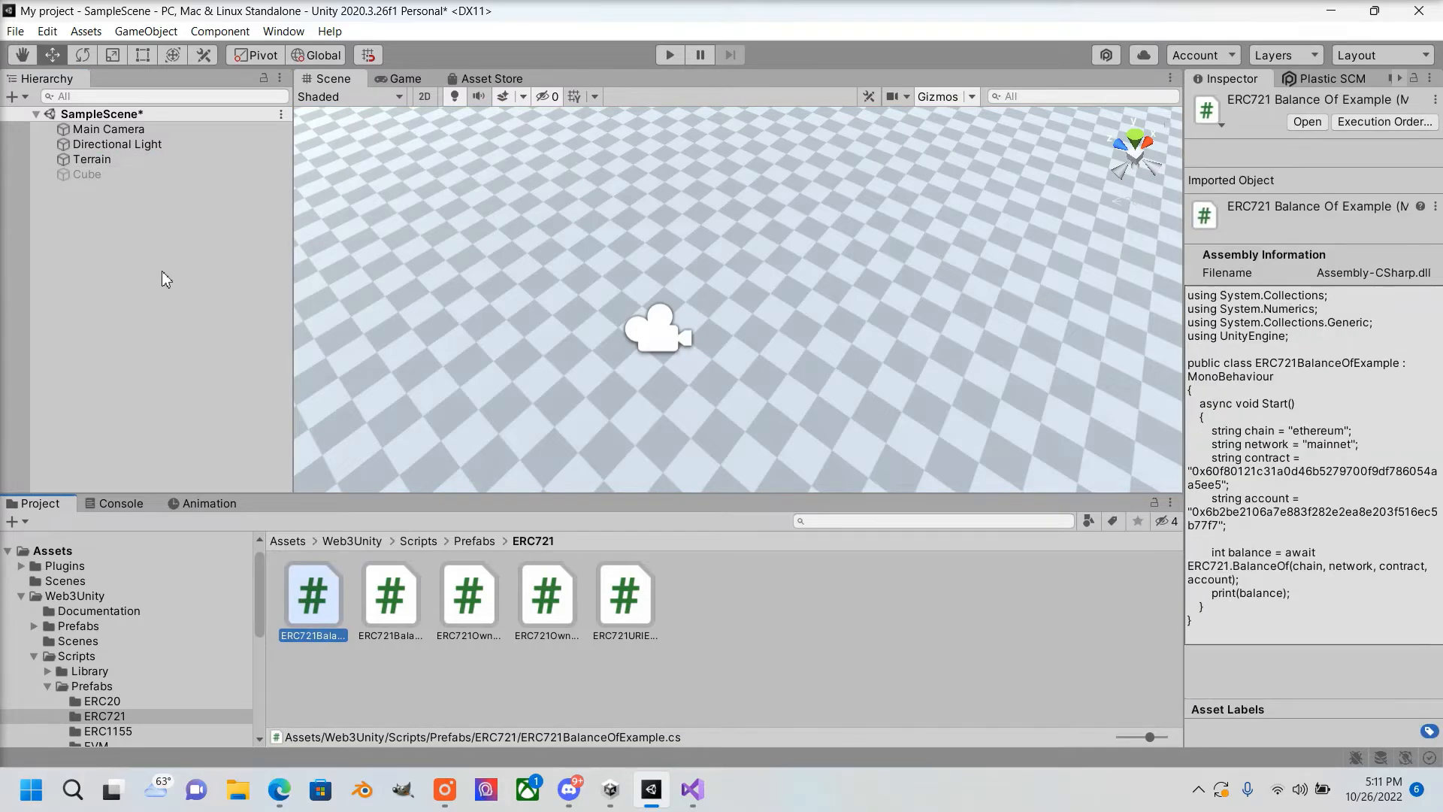
left_click(91, 159)
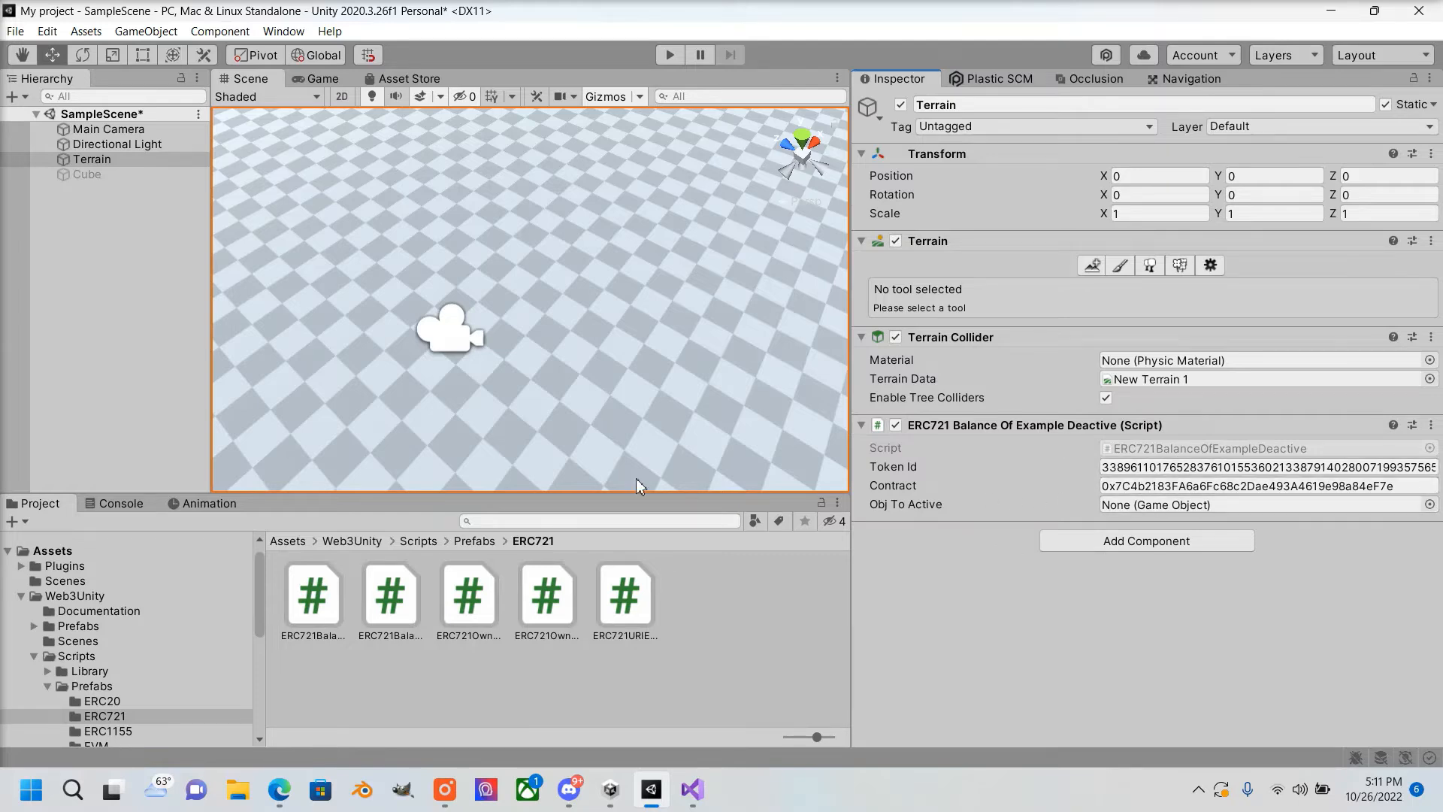
Load WalletLogin from the Web3Unity Scenes folder, then view the OpenSea Plot #4010 listing
left_click(88, 174)
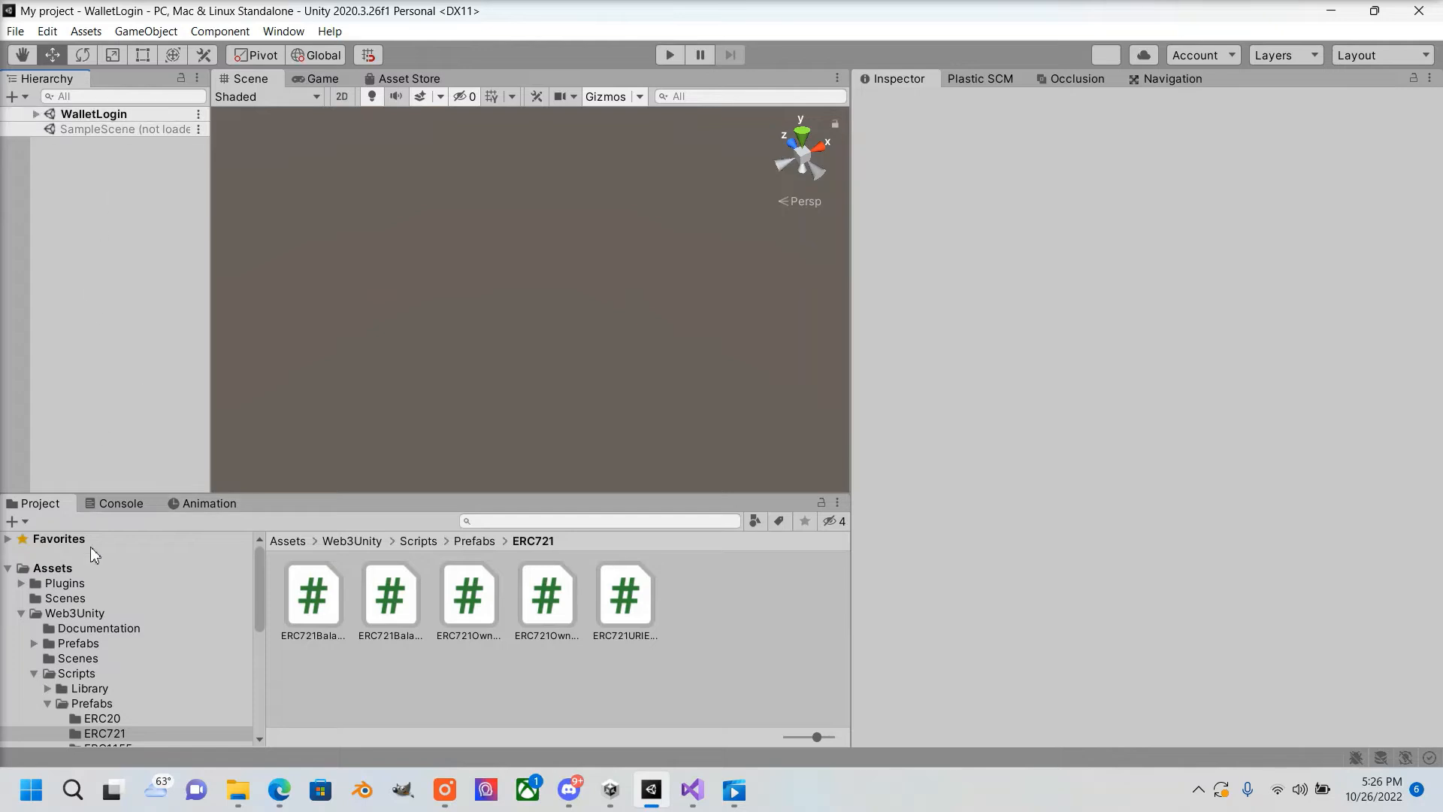
left_click(34, 614)
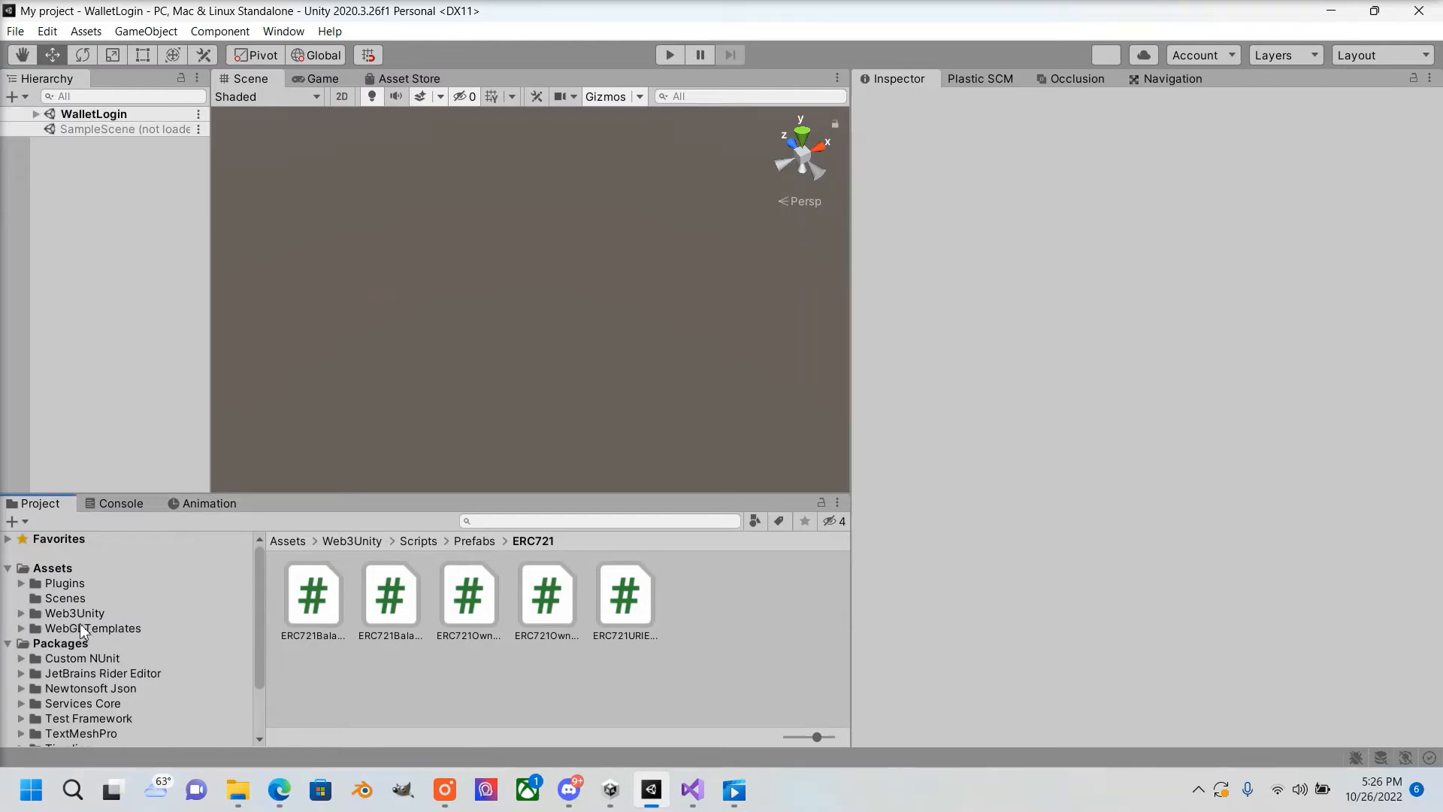
left_click(74, 613)
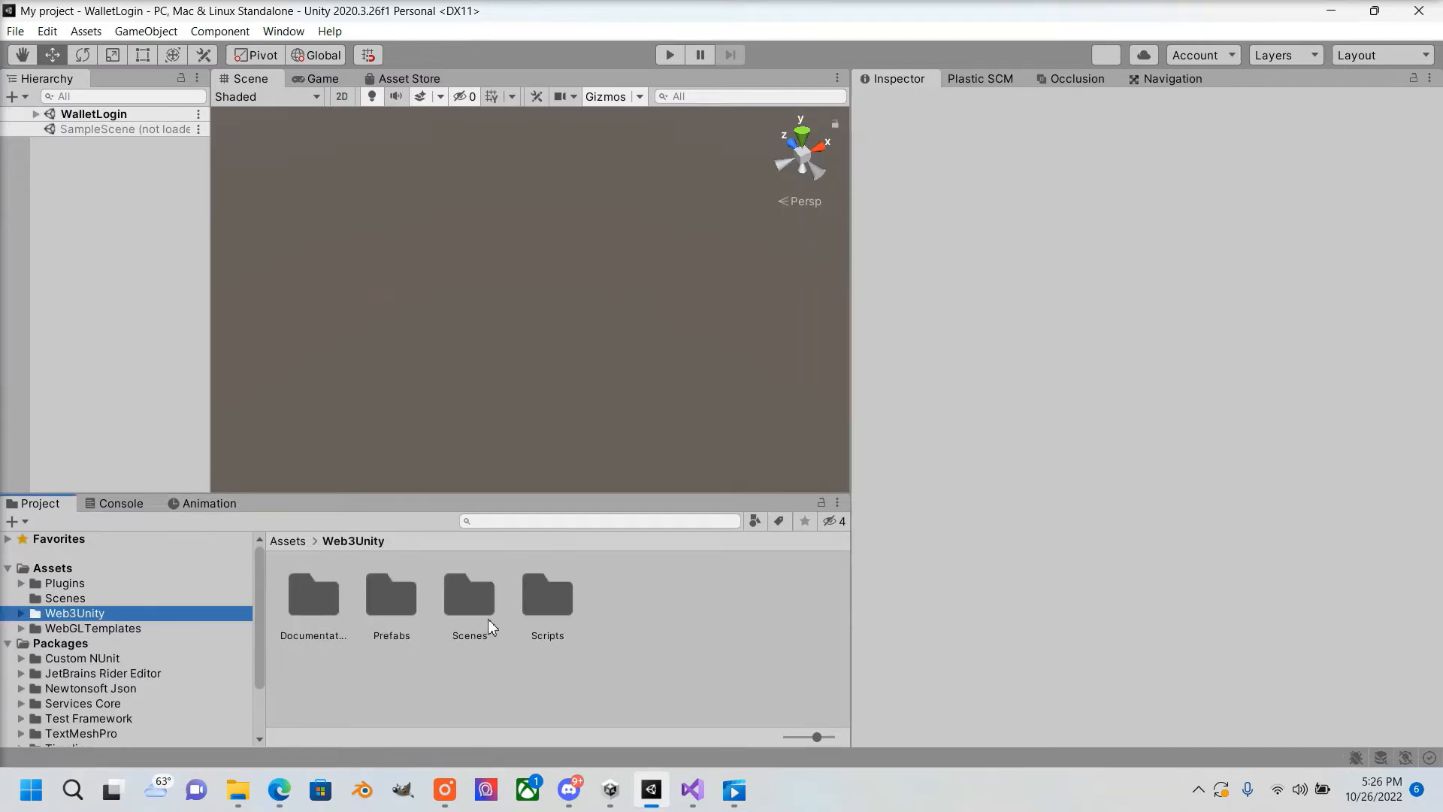
double_click(468, 594)
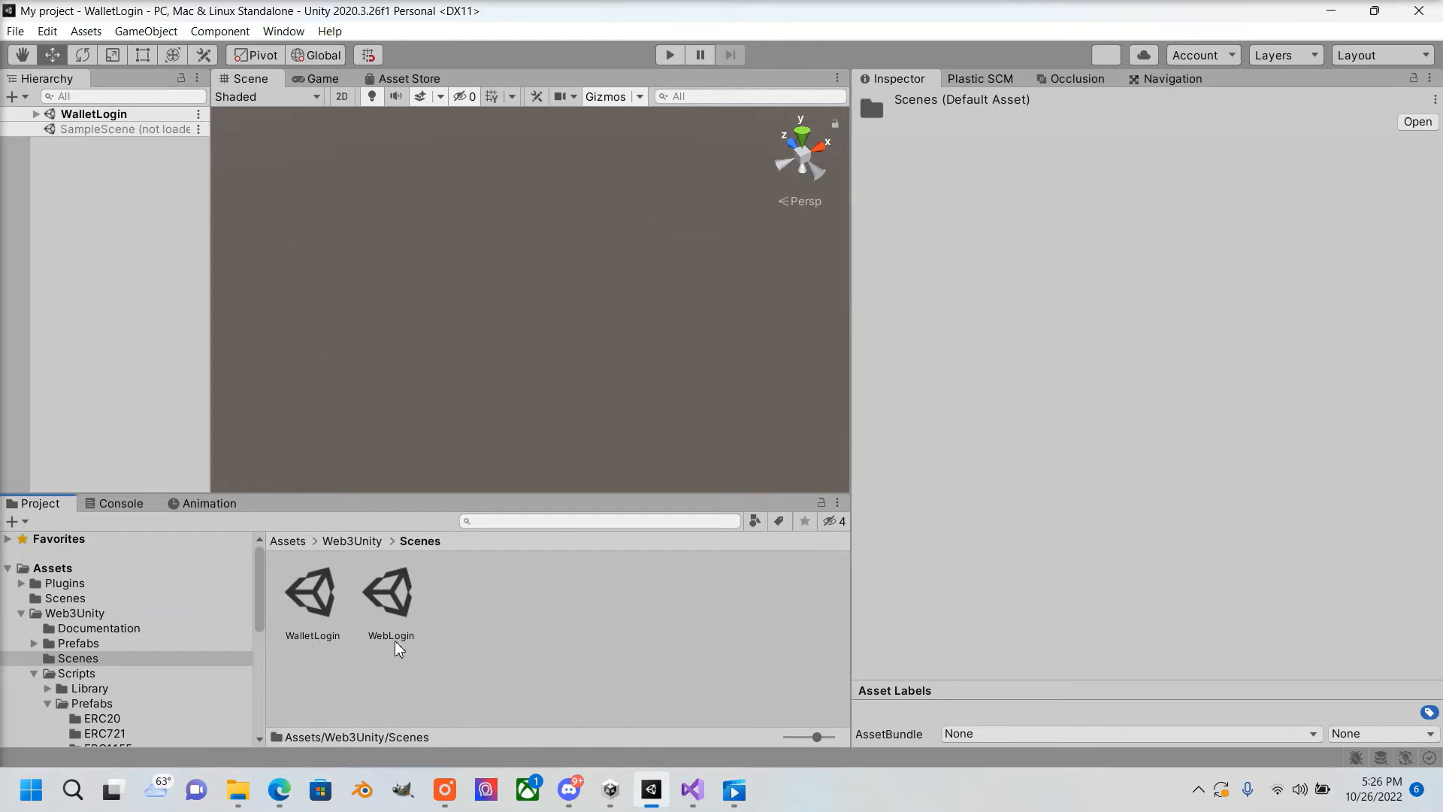
mouse_move(366, 617)
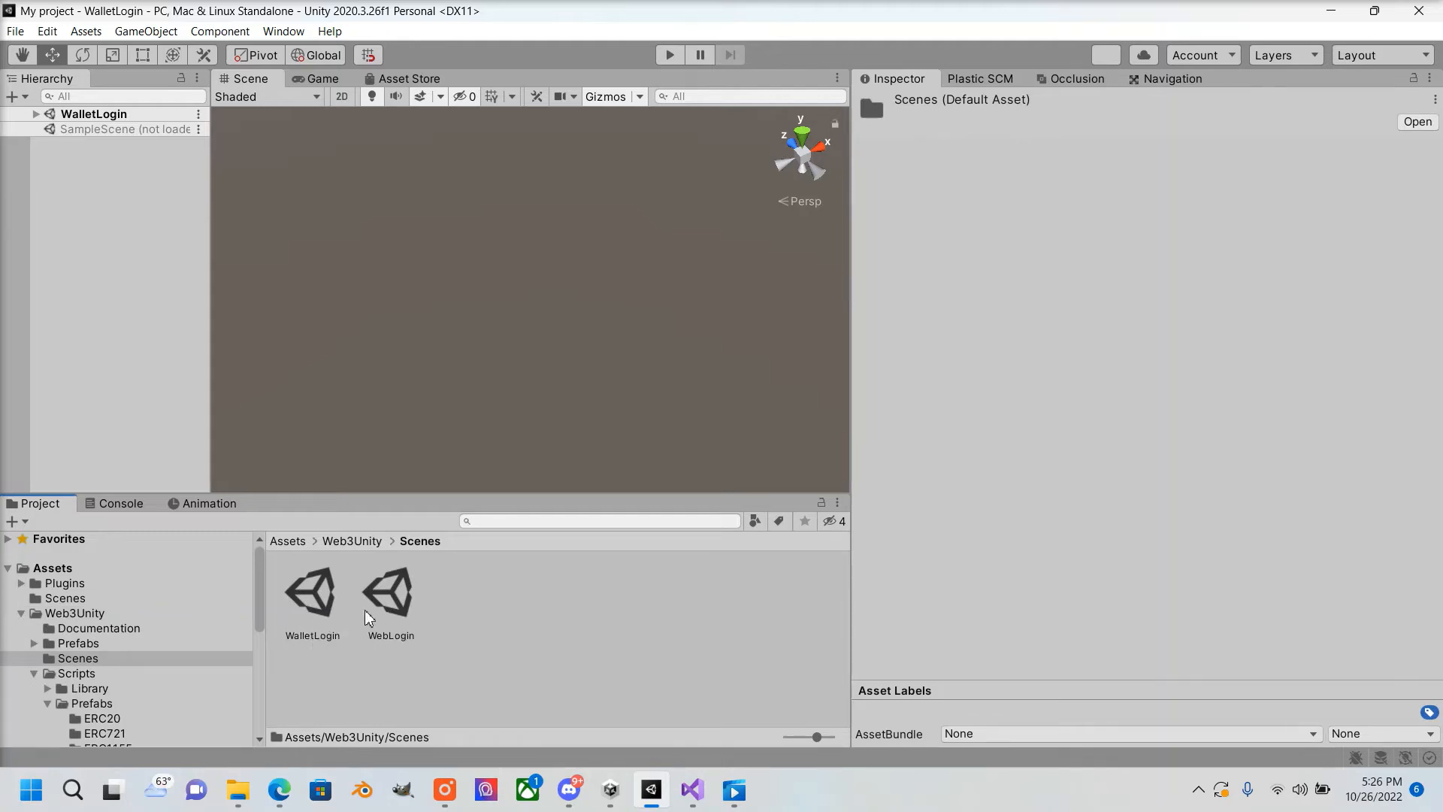
mouse_move(311, 599)
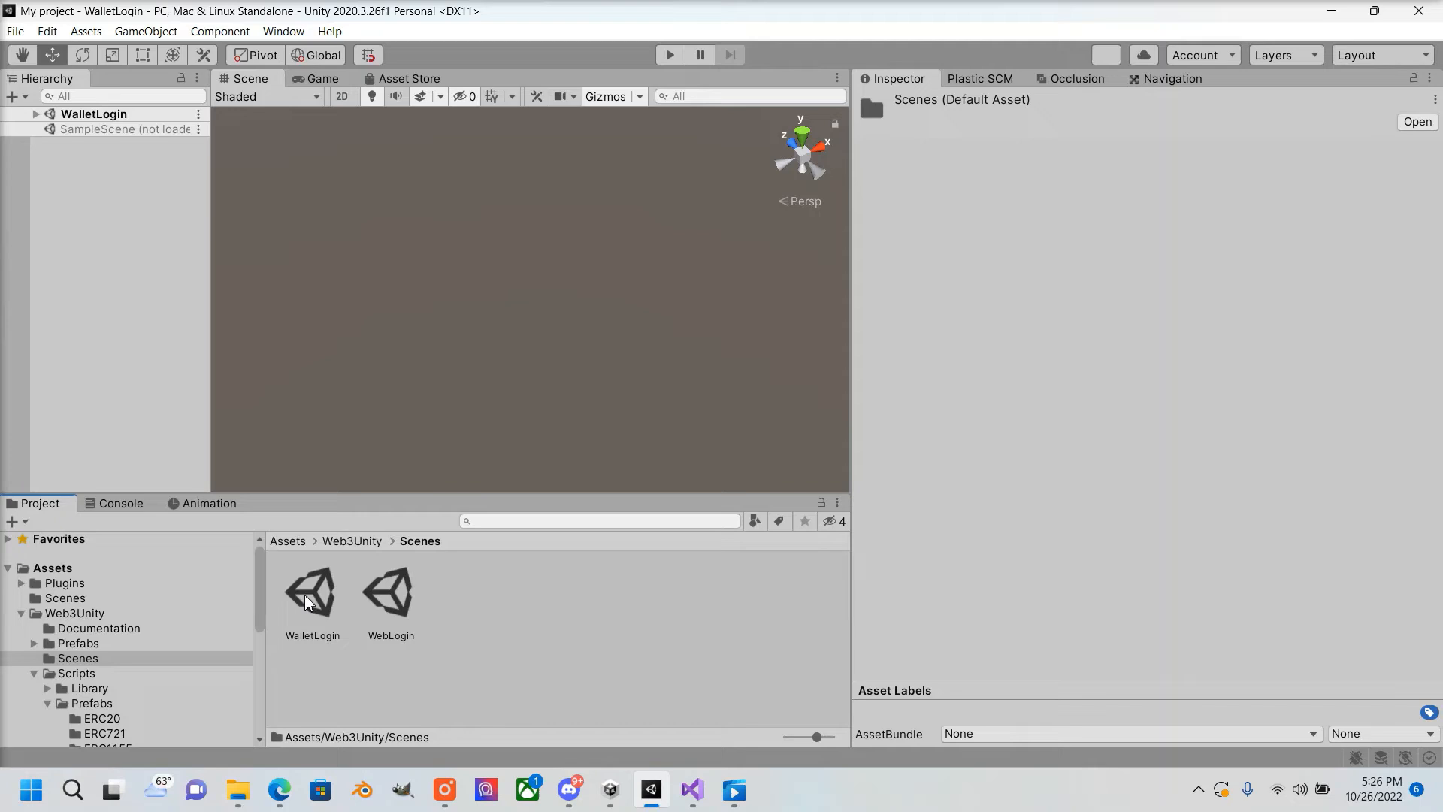
mouse_move(400, 594)
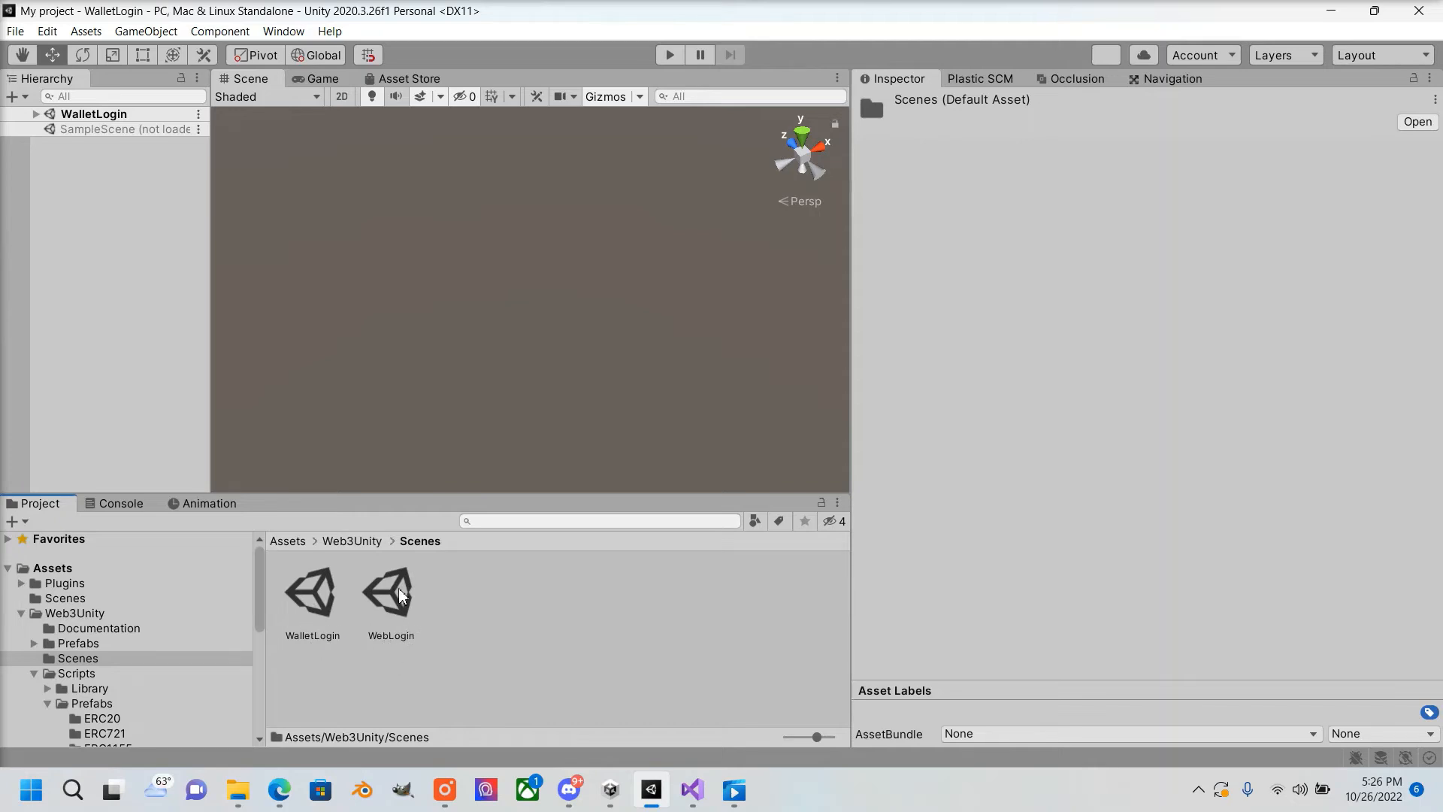
mouse_move(313, 594)
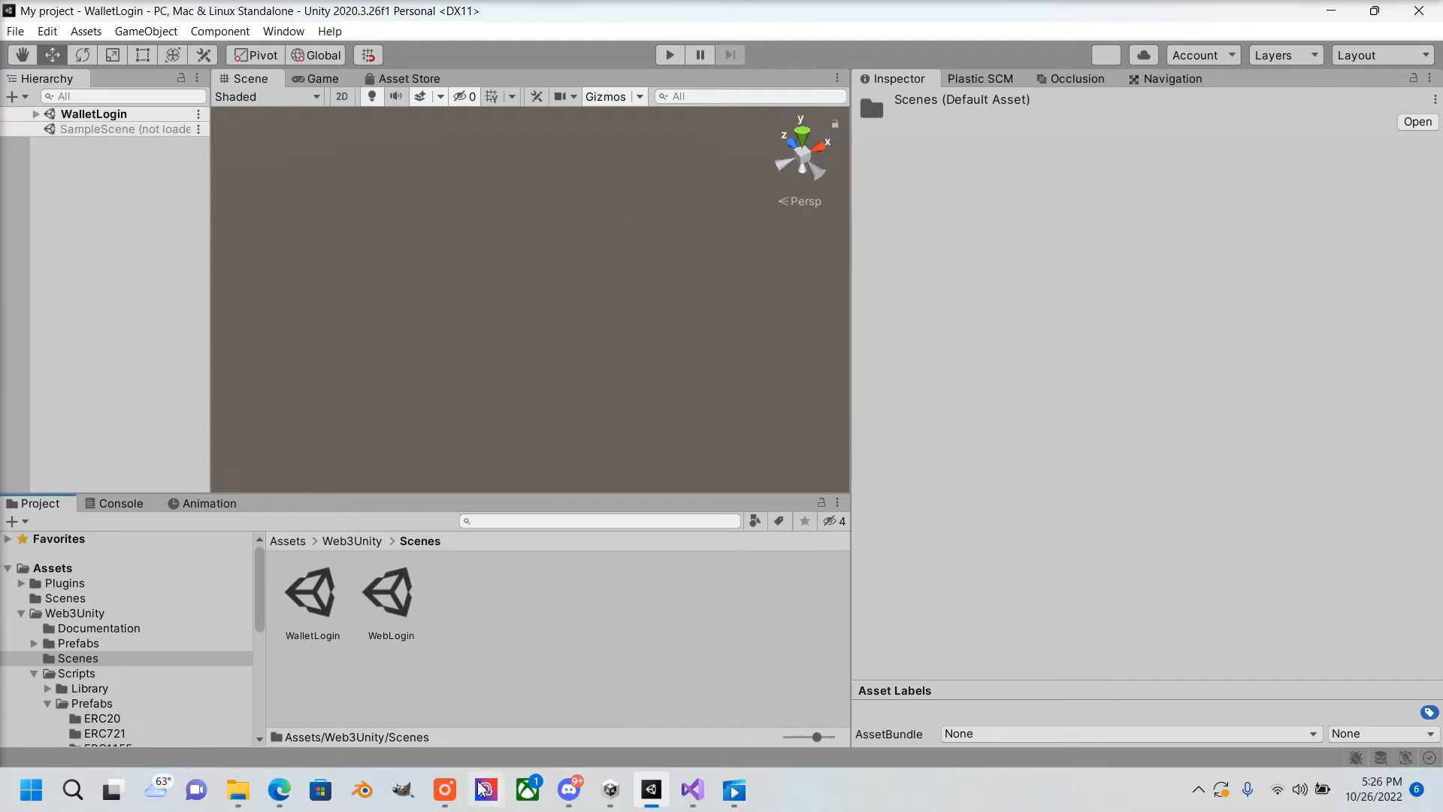
left_click(279, 789)
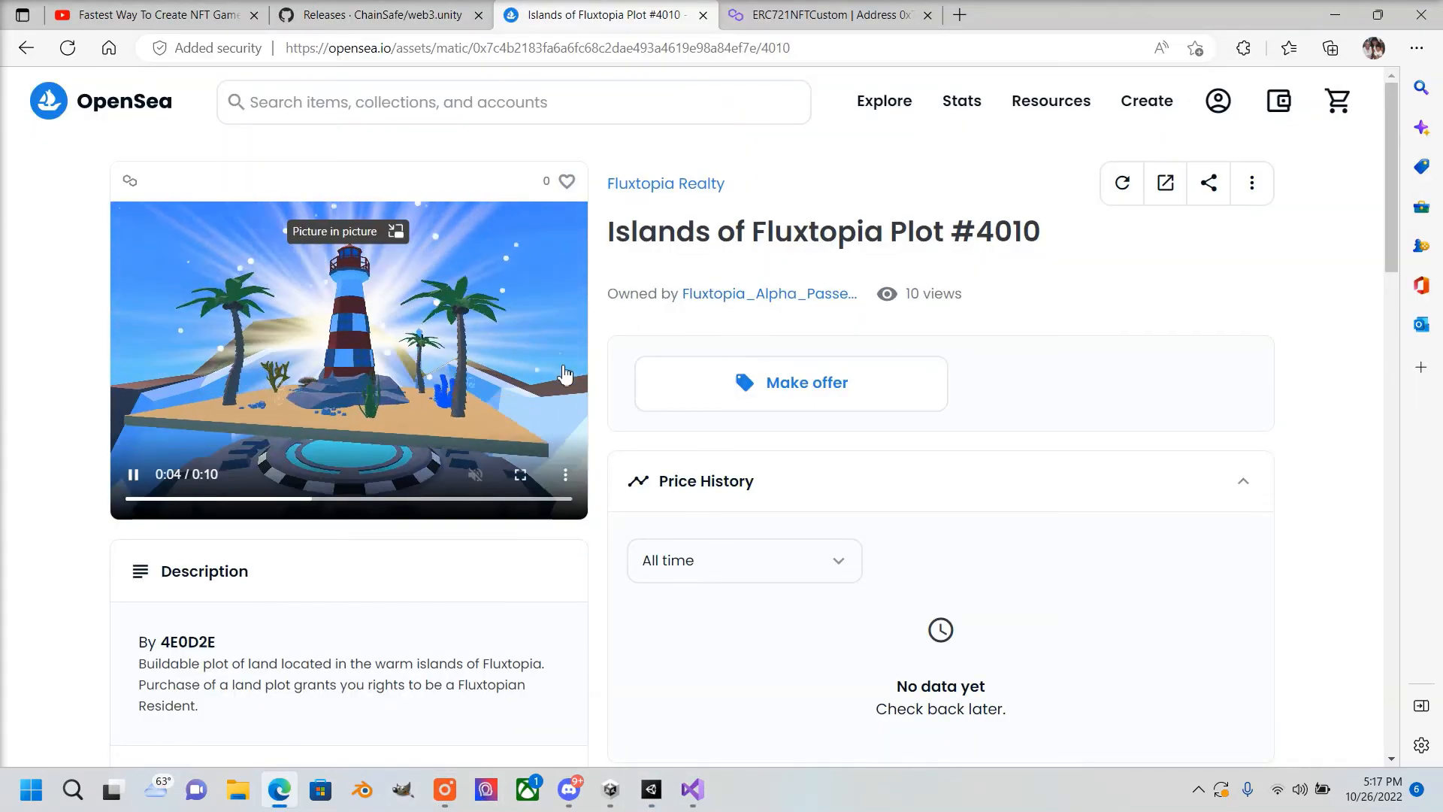
Copy the Fluxtopia plot's contract address from the OpenSea URL, noting Token ID 4010 and ERC-721
scroll("down", 3)
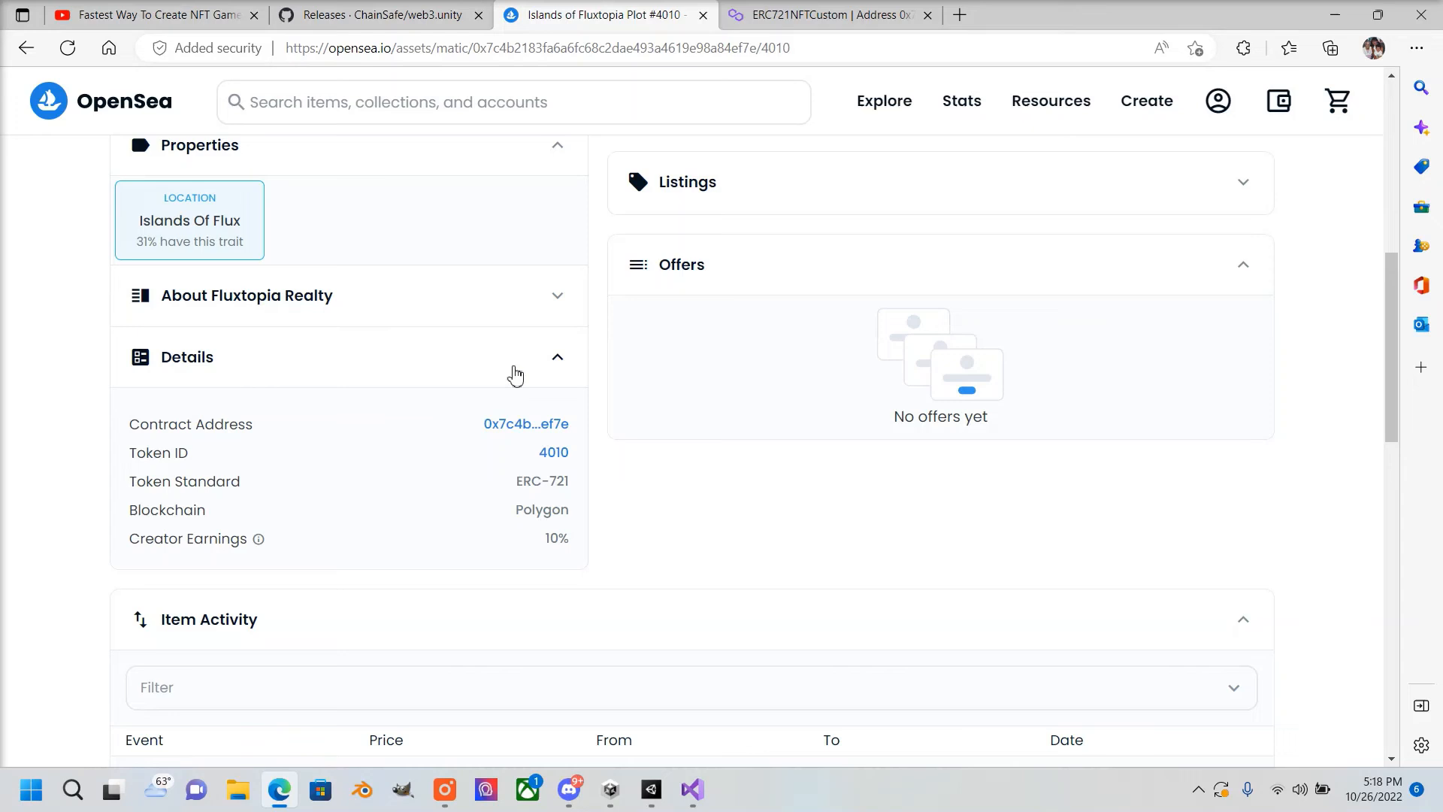
mouse_move(554, 452)
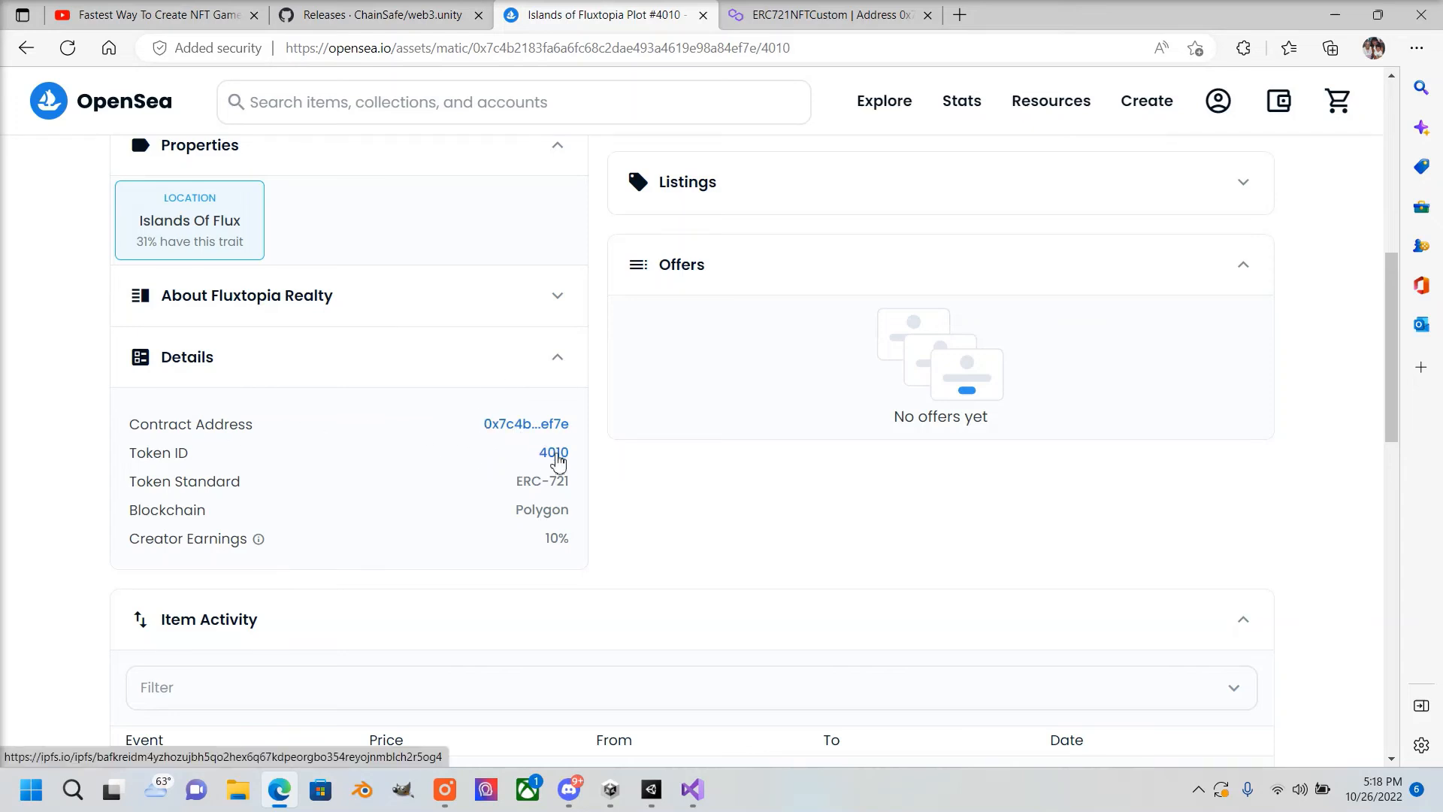
mouse_move(523, 436)
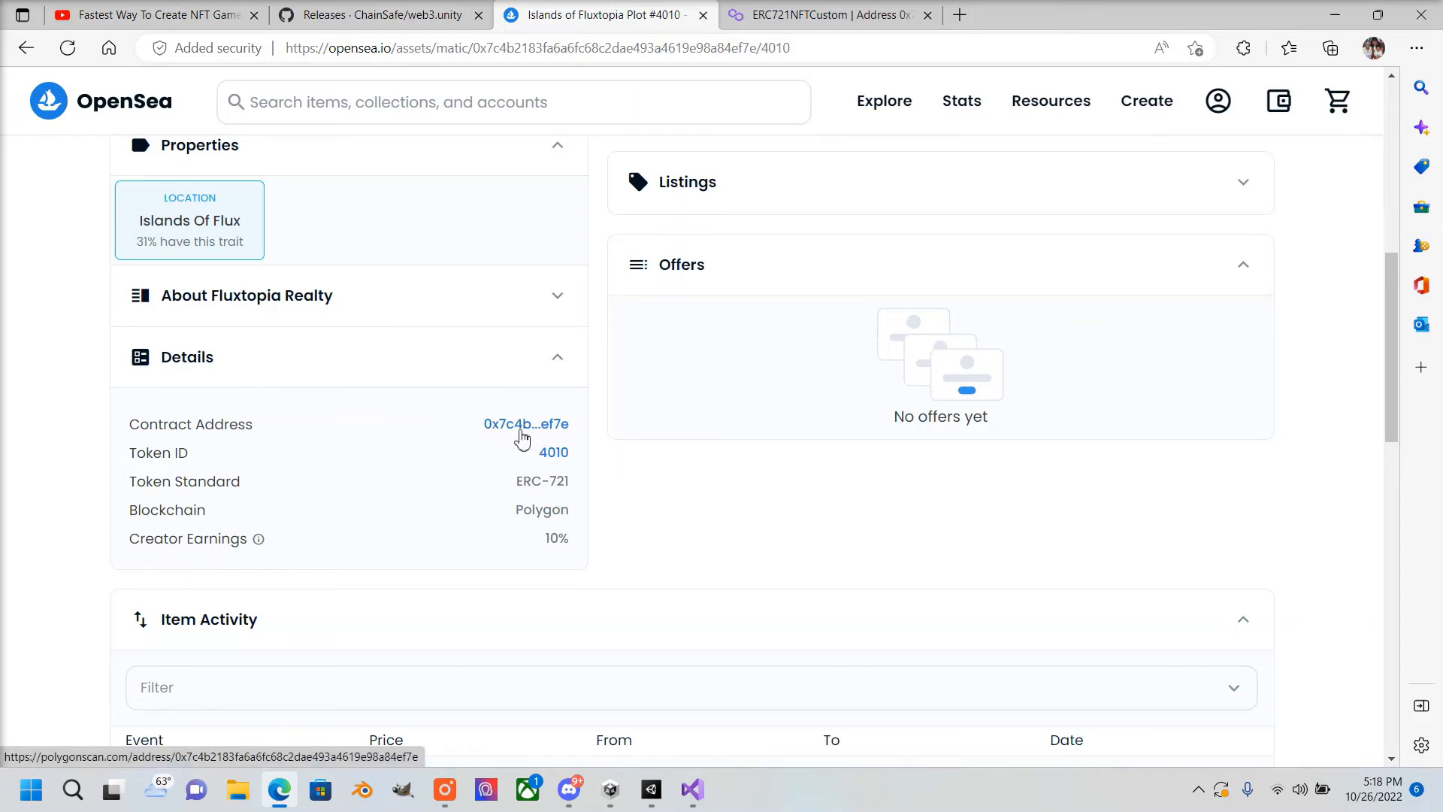
mouse_move(553, 452)
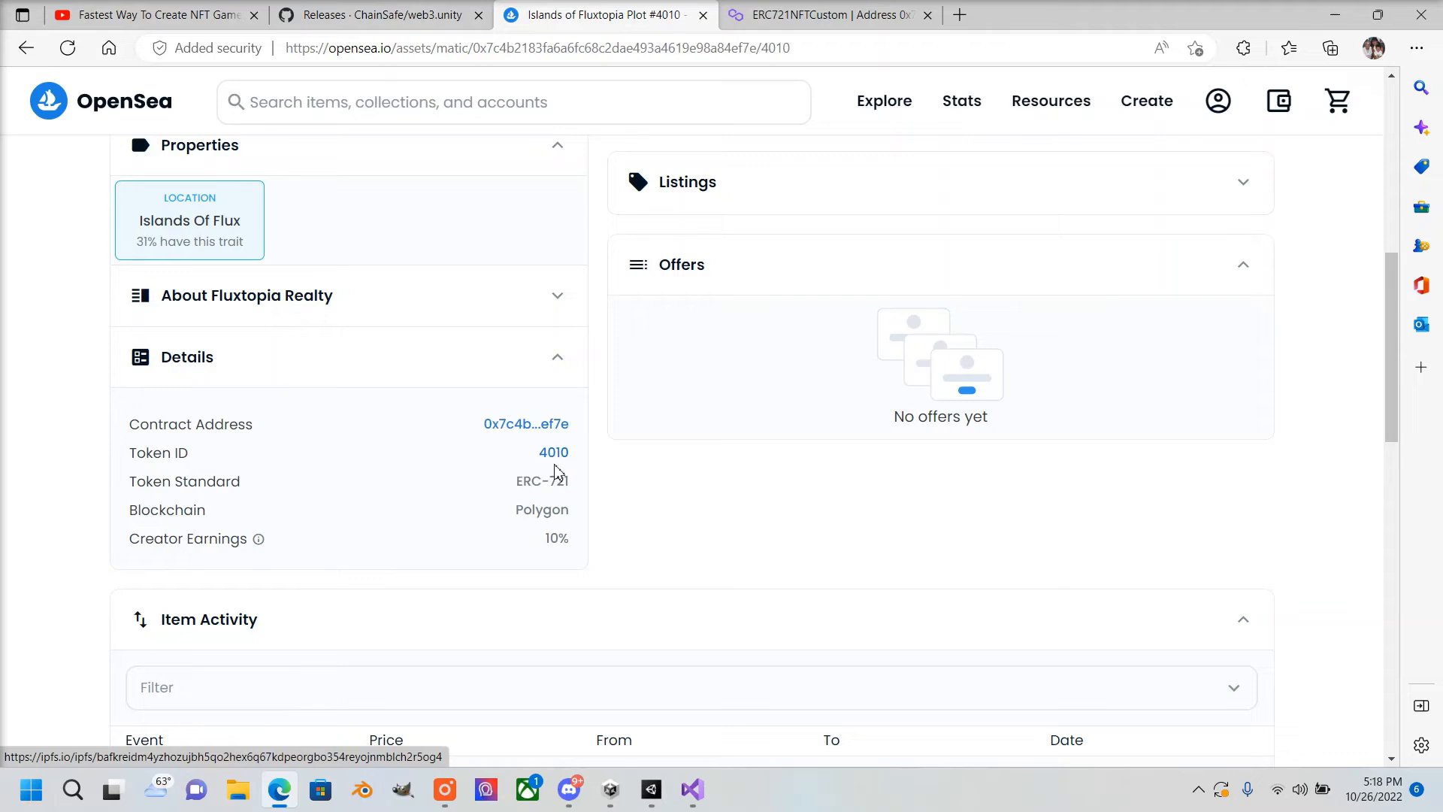
mouse_move(520, 485)
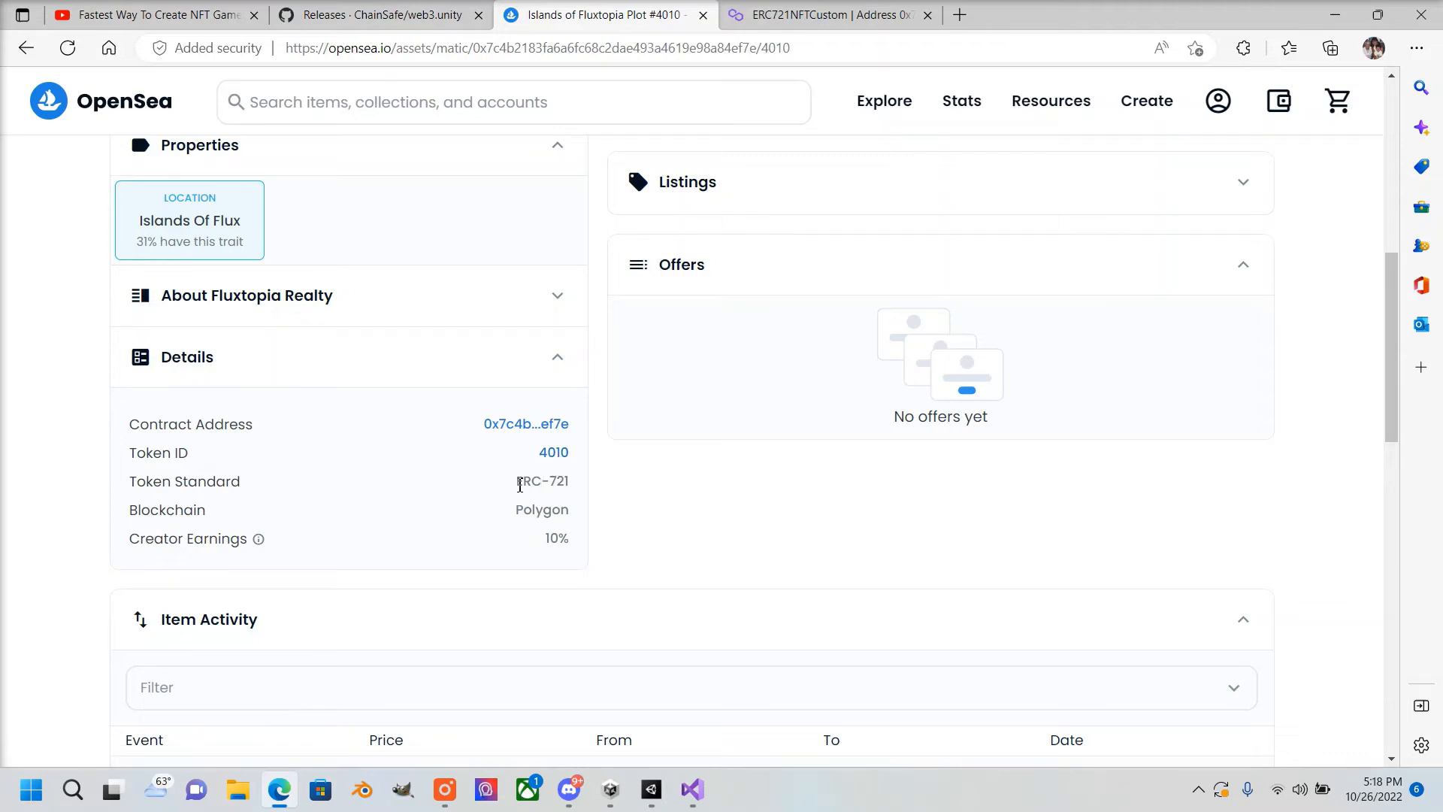
double_click(541, 480)
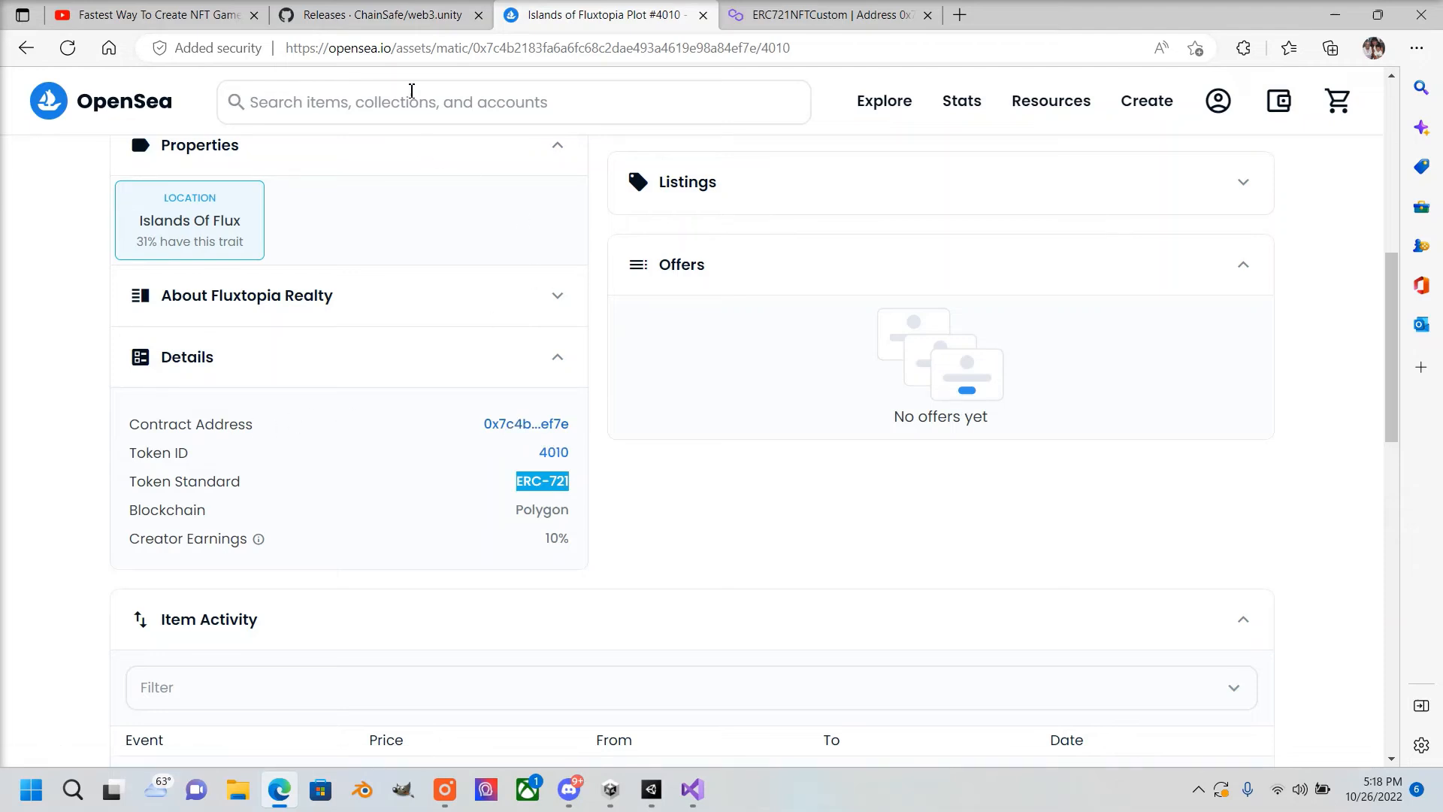
left_click(536, 48)
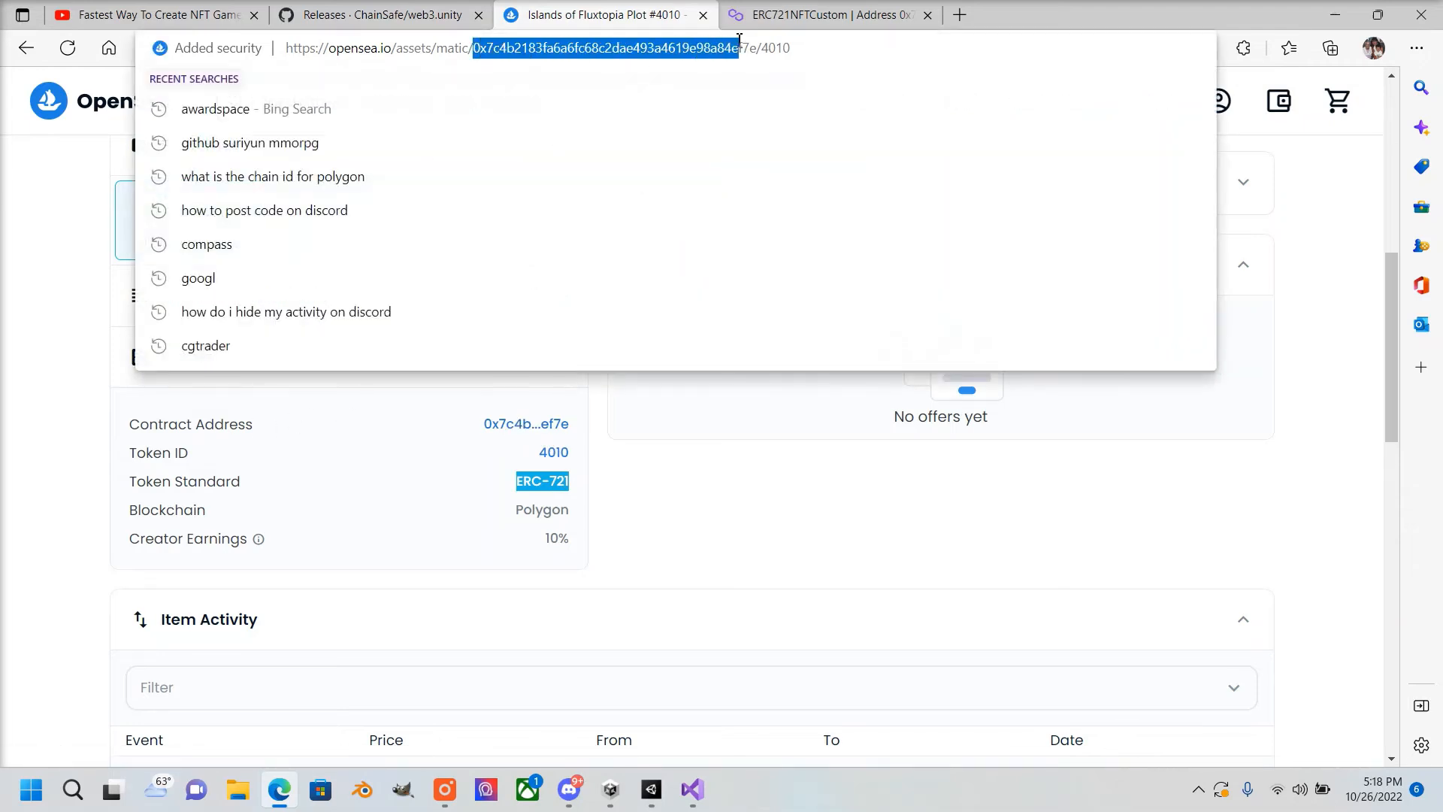
left_click(749, 500)
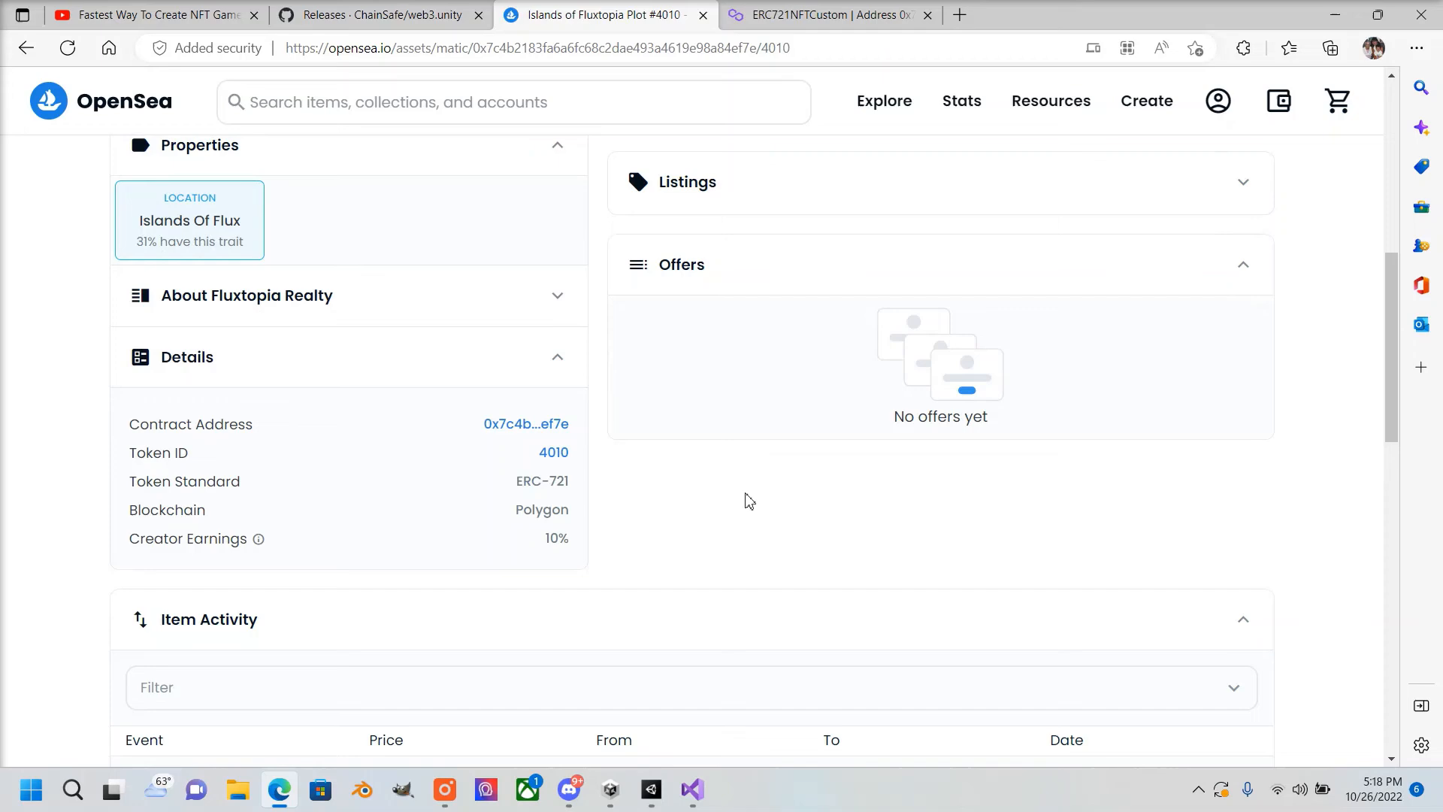
left_click(649, 790)
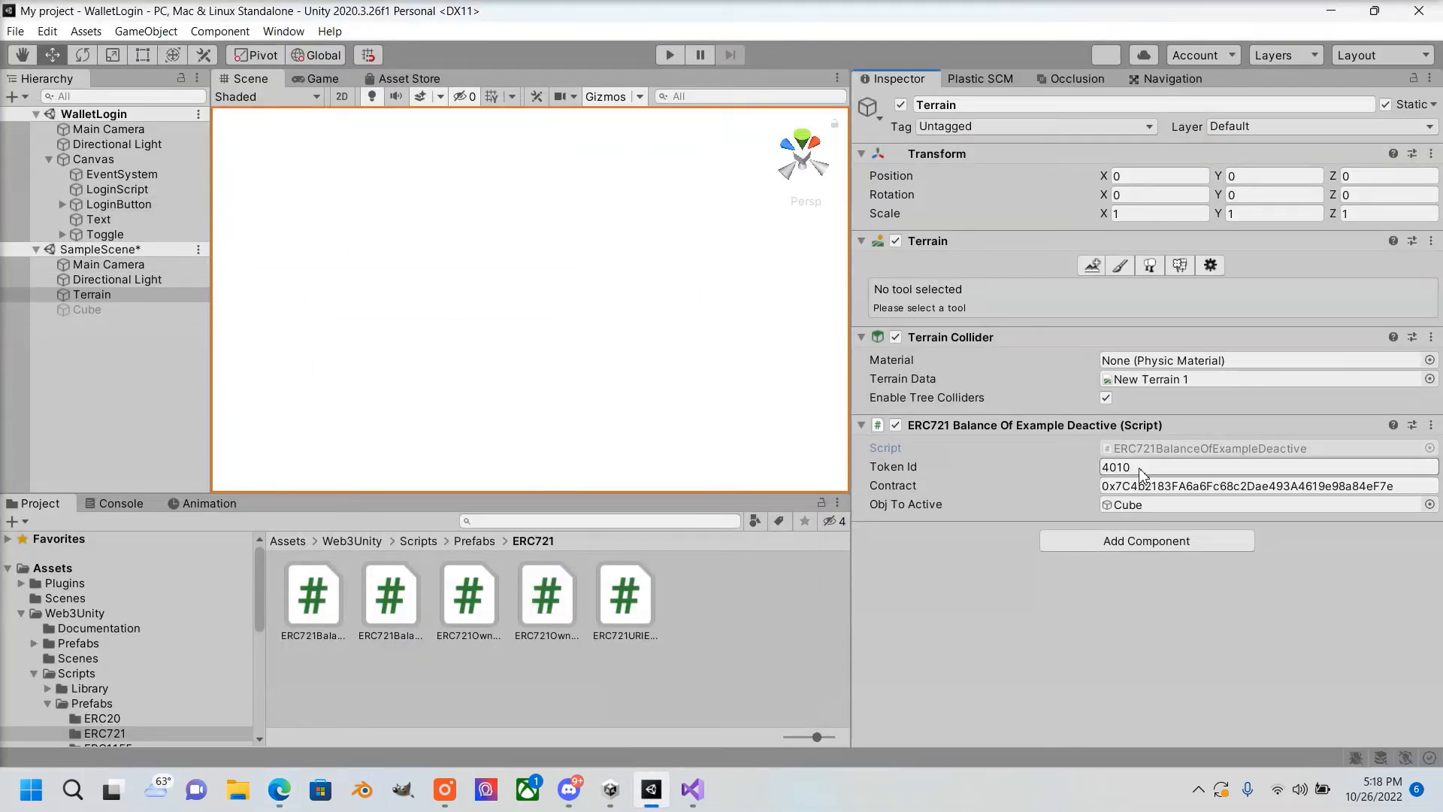
Confirm the Terrain script holds token ID 4010 and the Cube object starts inactive
triple_click(1247, 485)
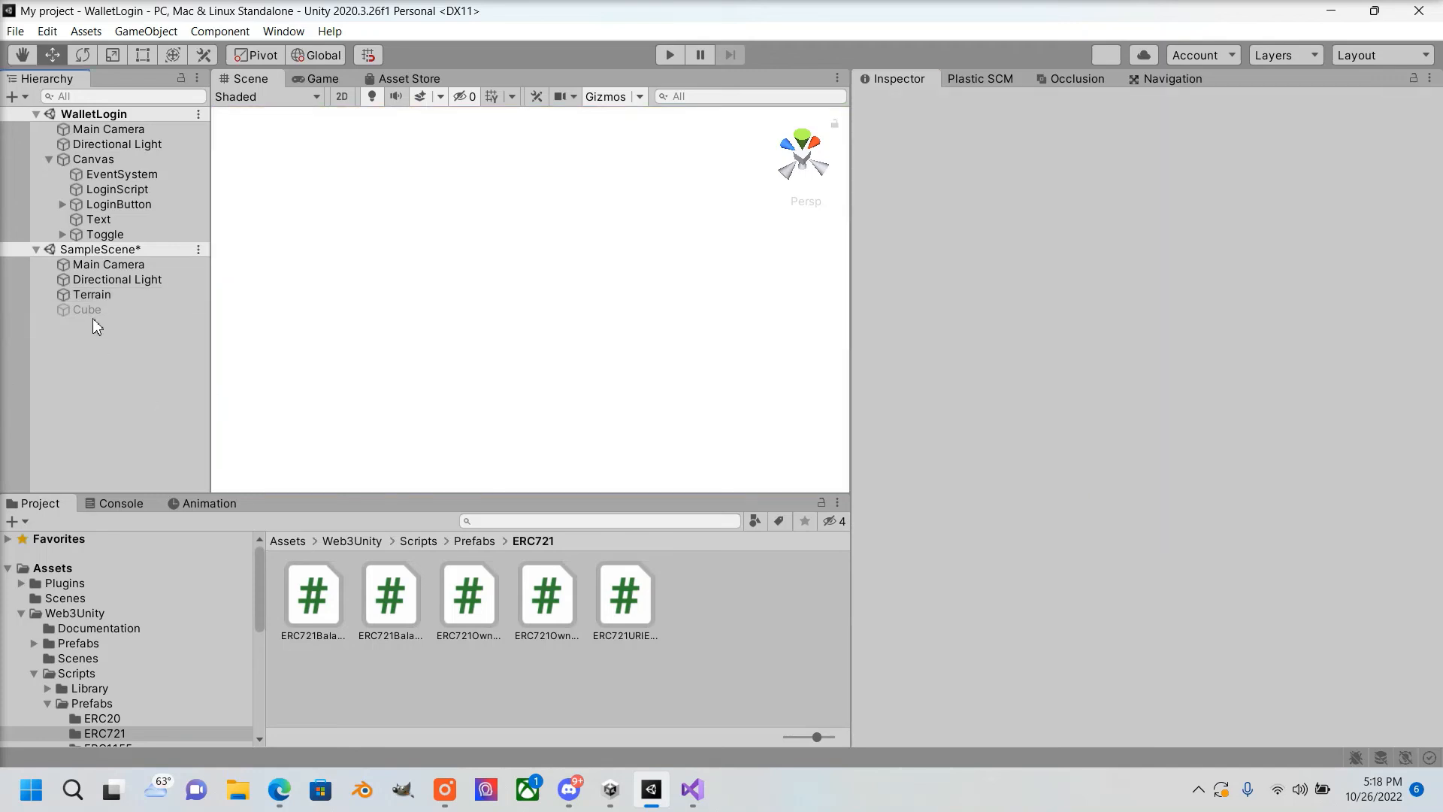
left_click(87, 309)
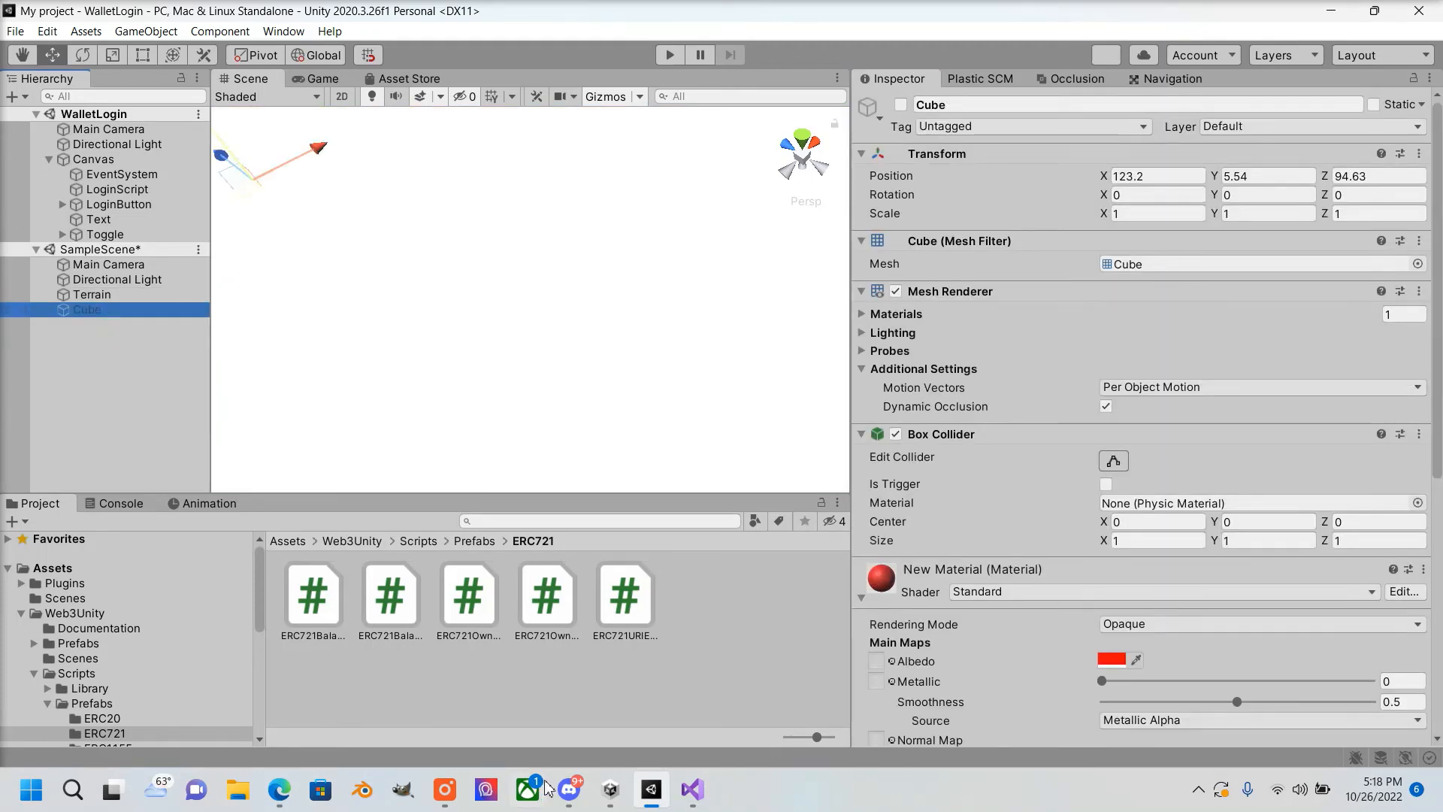
left_click(692, 788)
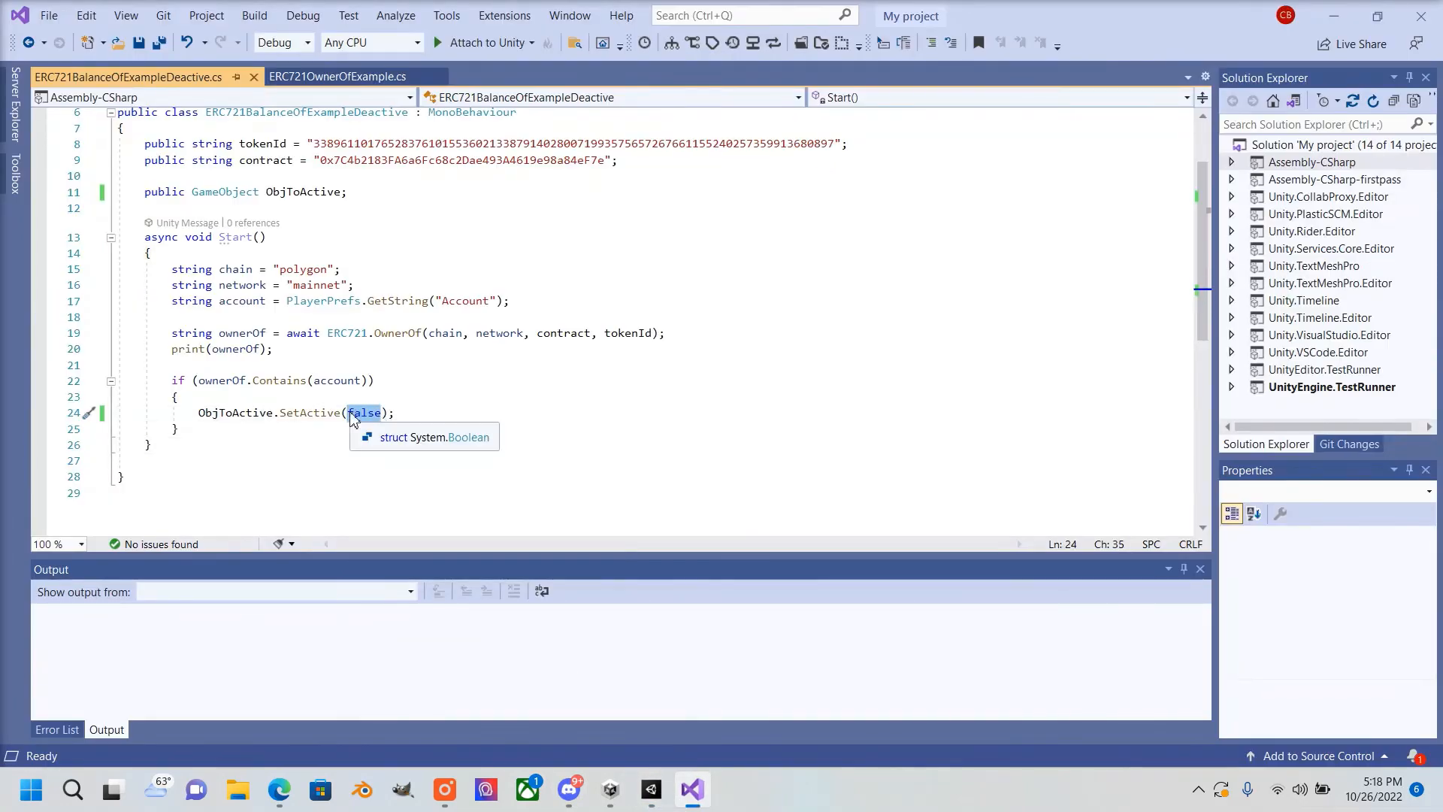
Change ObjToActive.SetActive(false) to SetActive(true) and save the owner-check script
type("true")
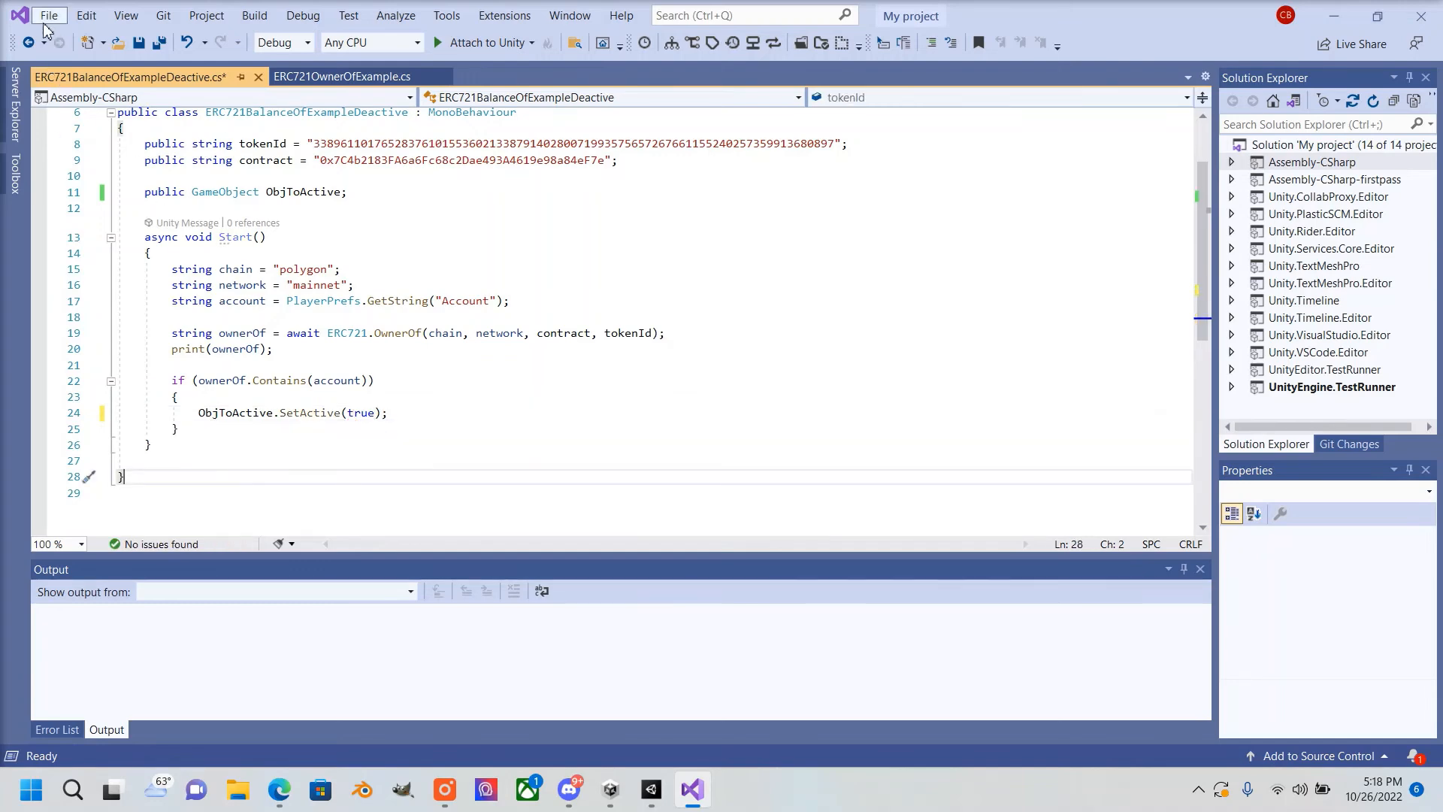
key("ctrl+s")
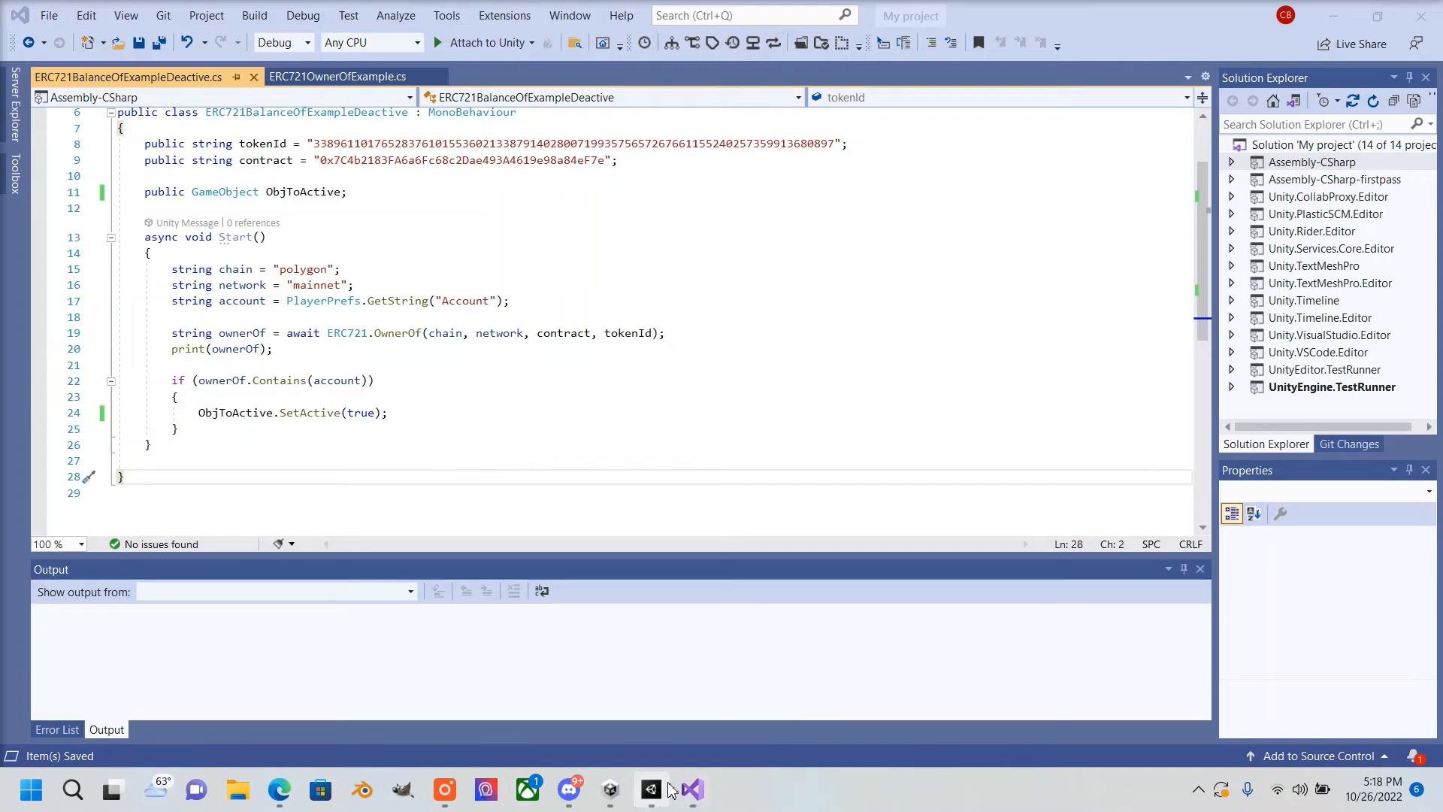
left_click(650, 789)
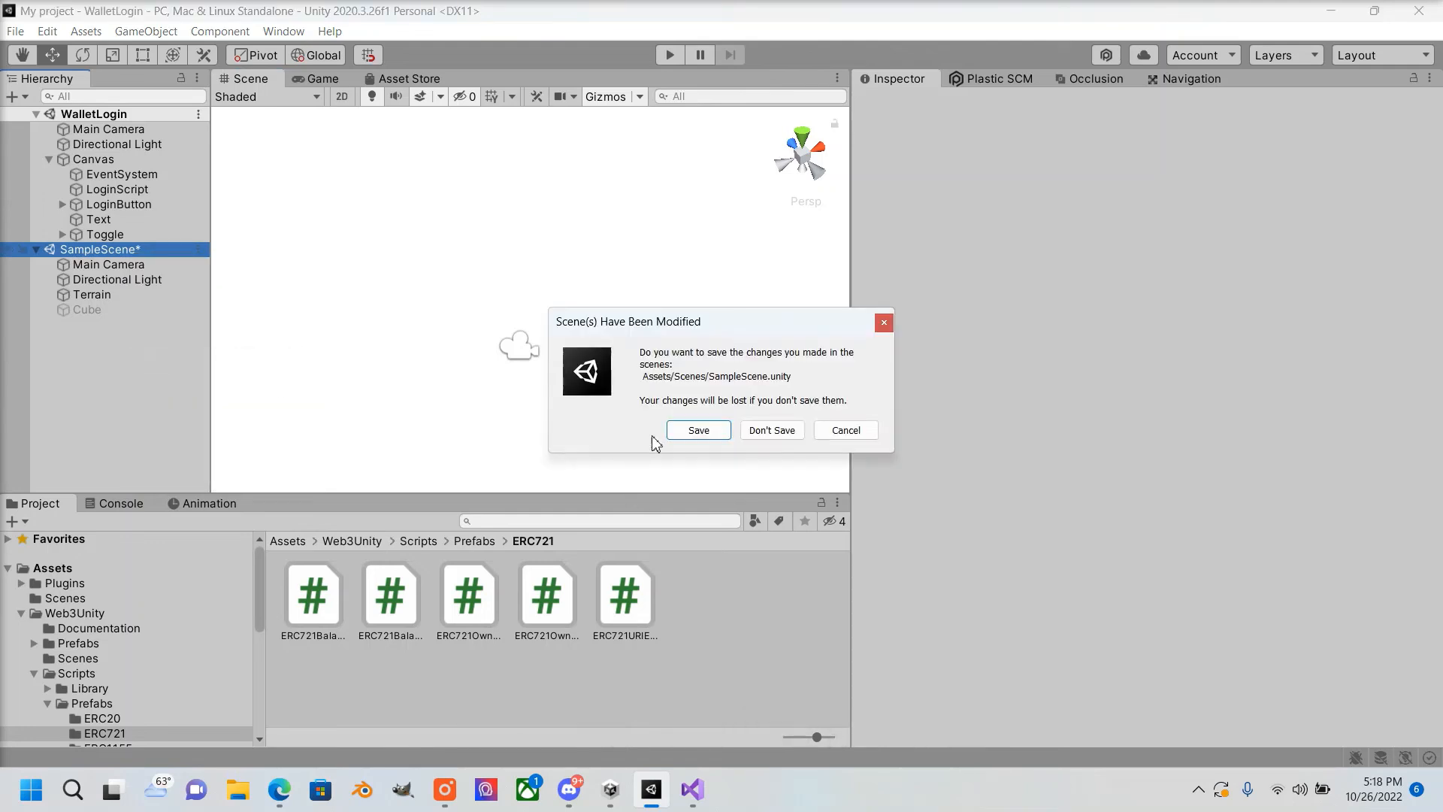
Save the modified SampleScene, clear all PlayerPrefs, and enter Play mode
left_click(771, 430)
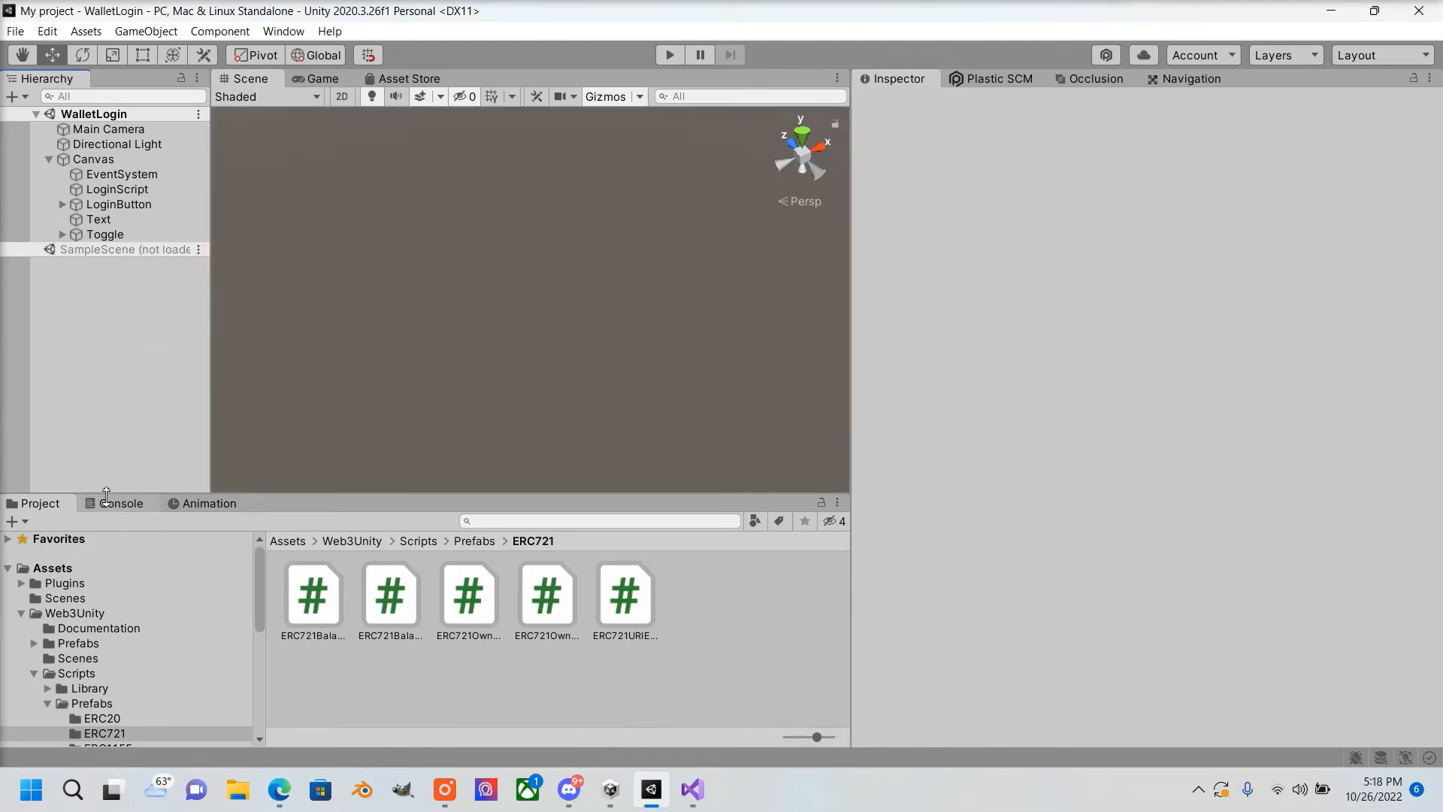
mouse_move(135, 389)
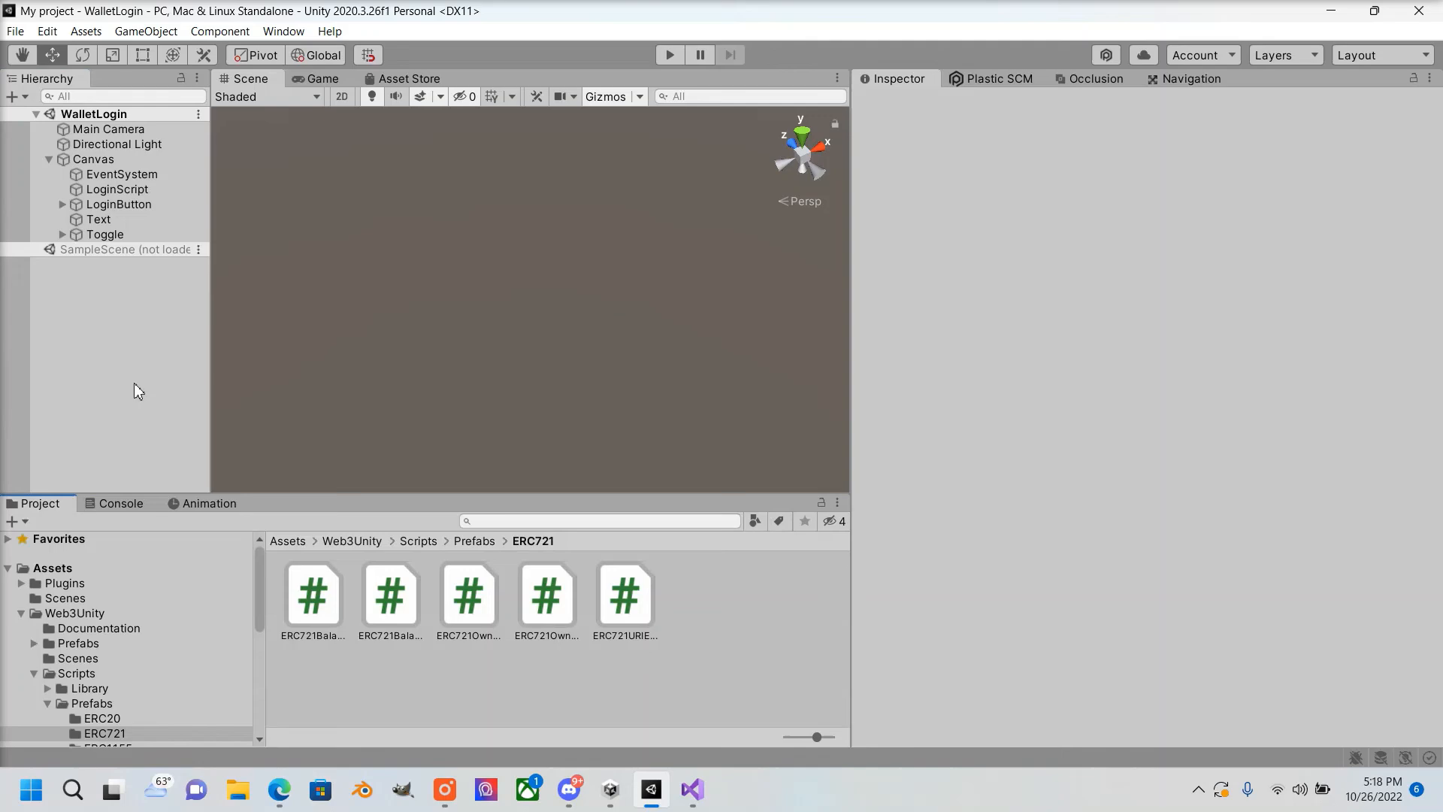
left_click(46, 30)
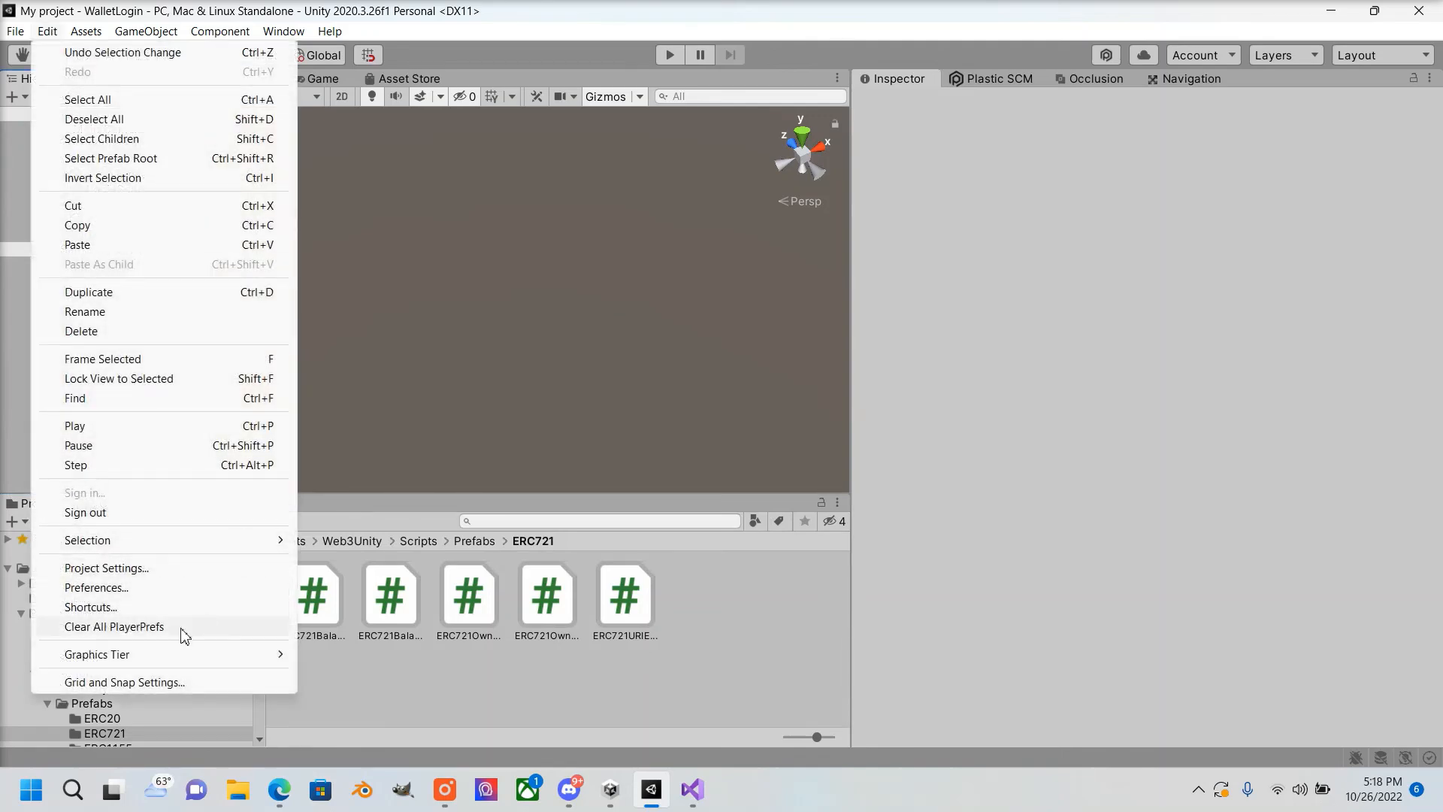
left_click(649, 83)
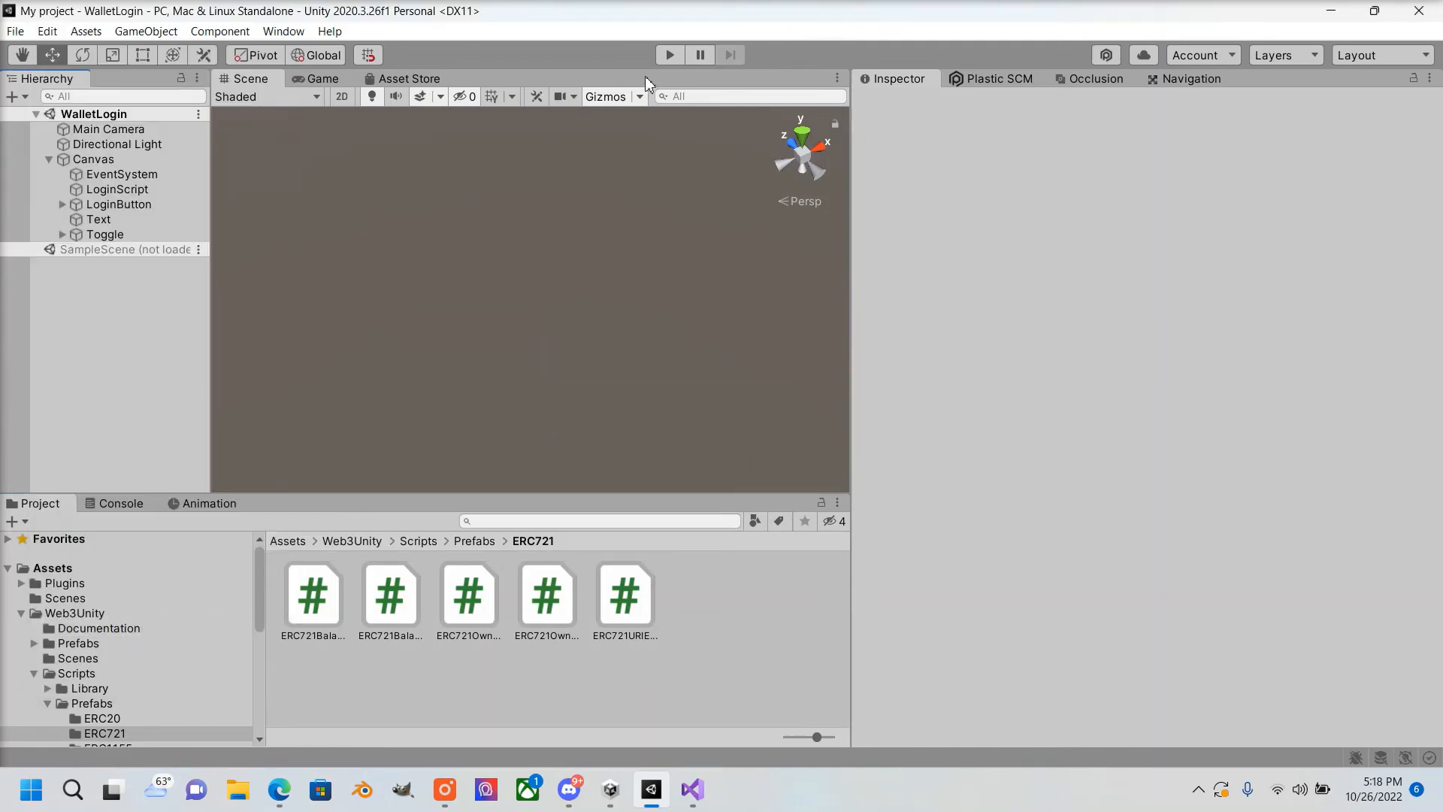
left_click(669, 54)
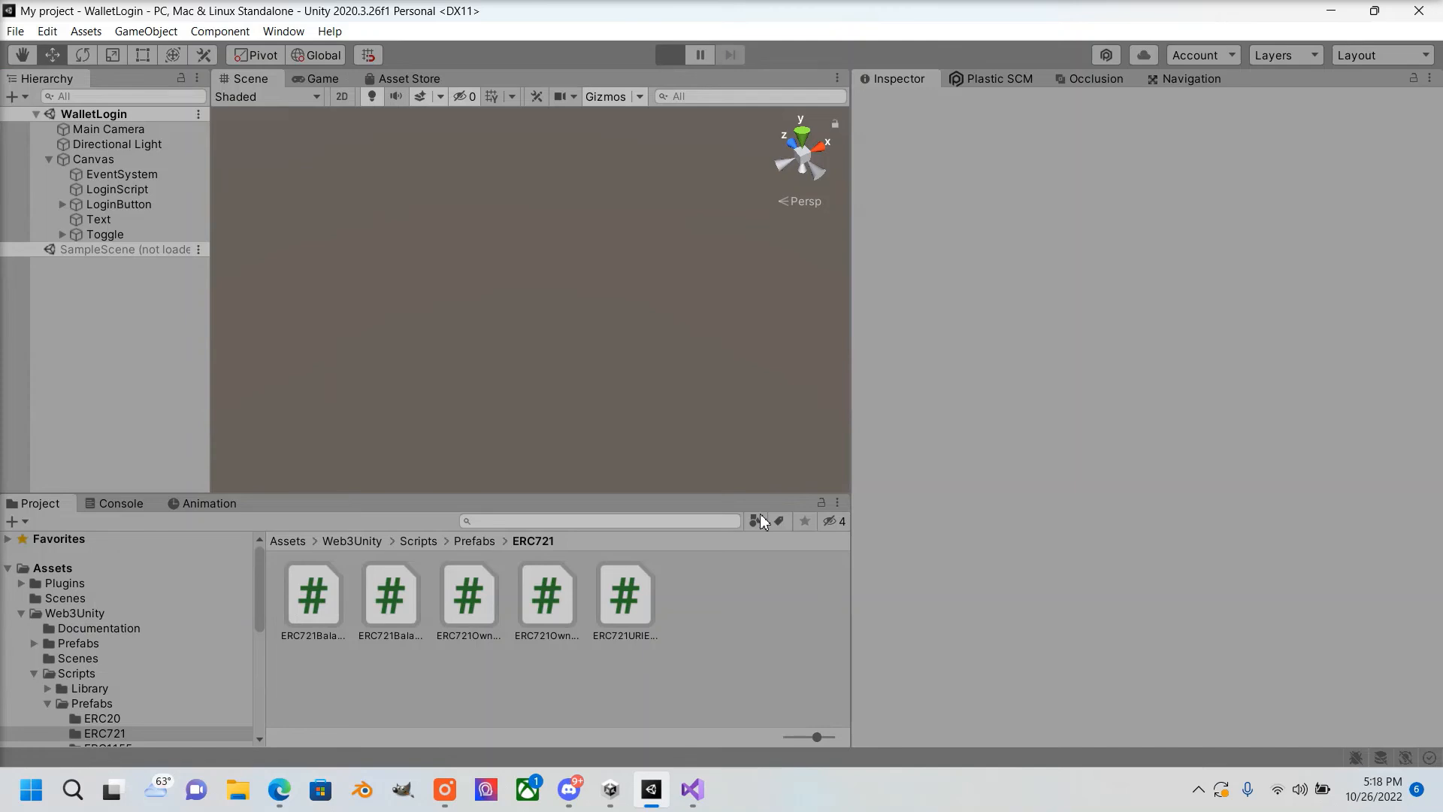
Log in through MetaMask, approve the signature request, and copy the completed signature
left_click(669, 54)
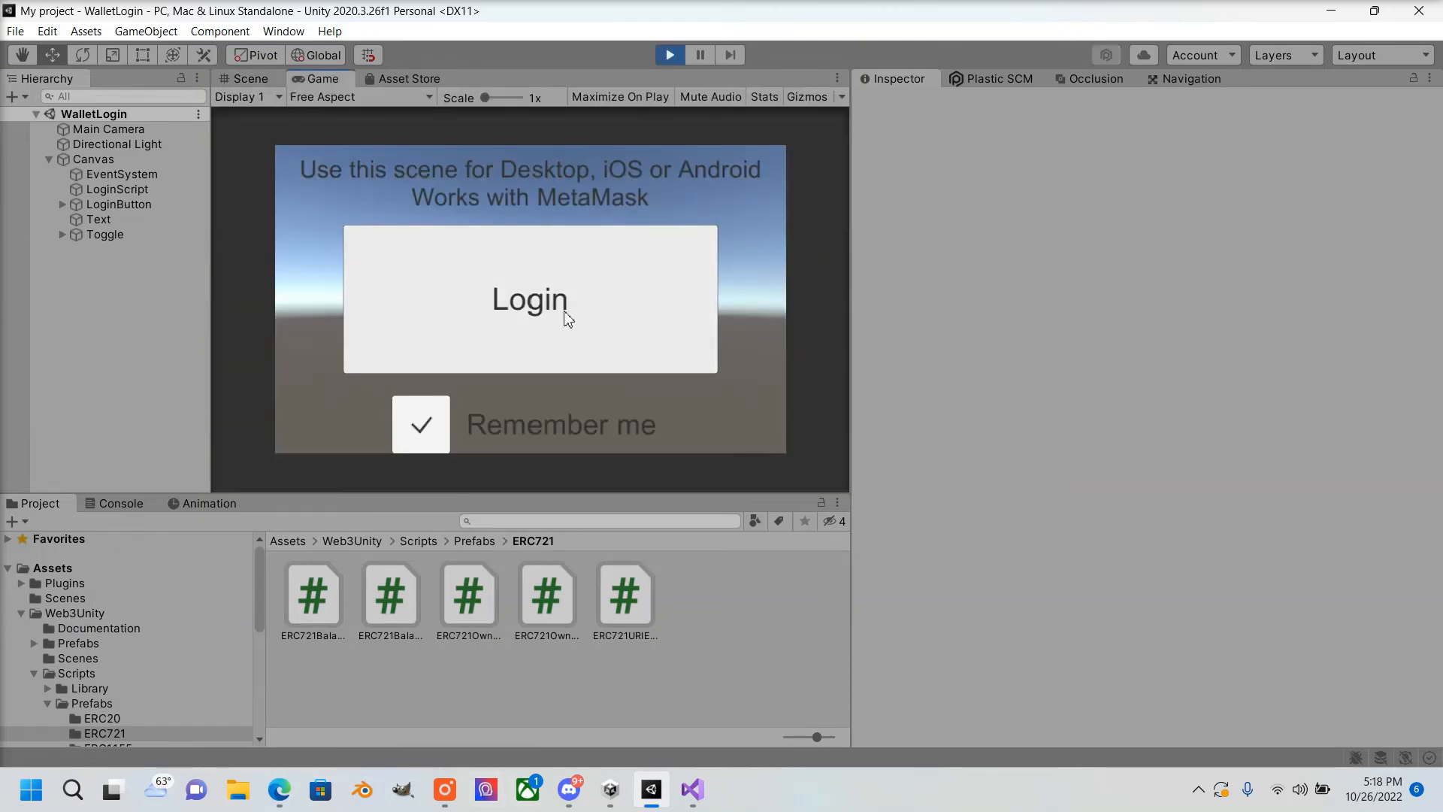
left_click(529, 298)
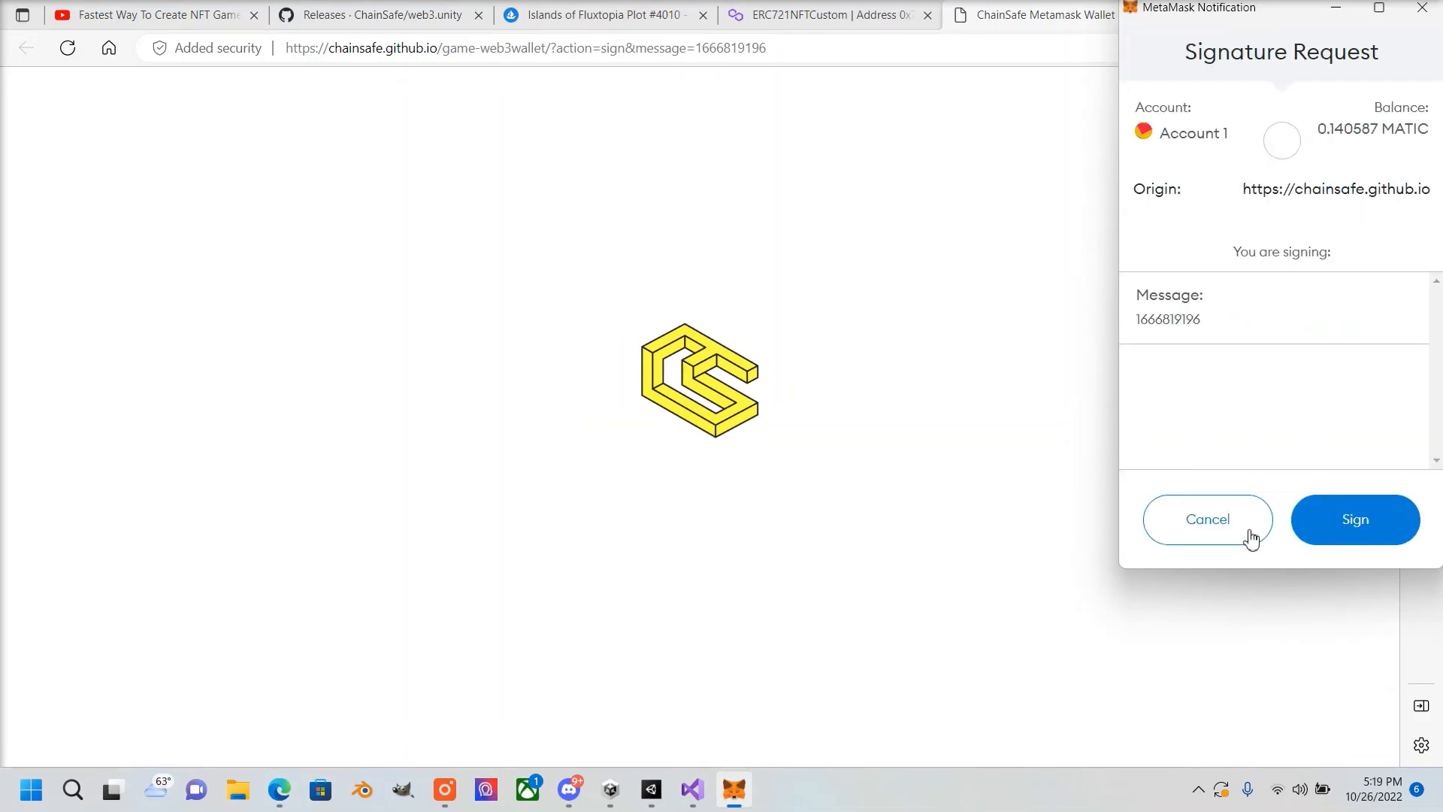
left_click(1354, 519)
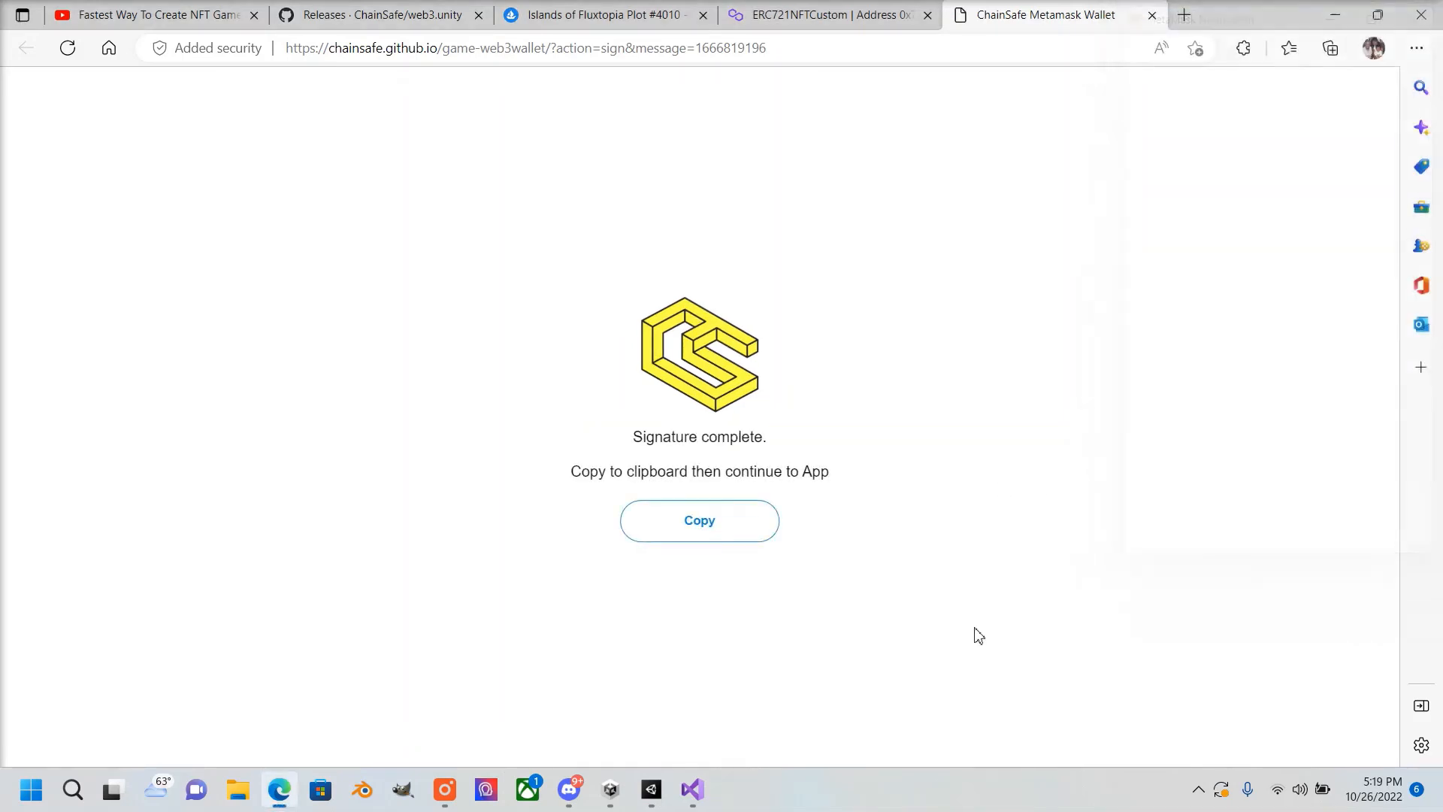
left_click(699, 520)
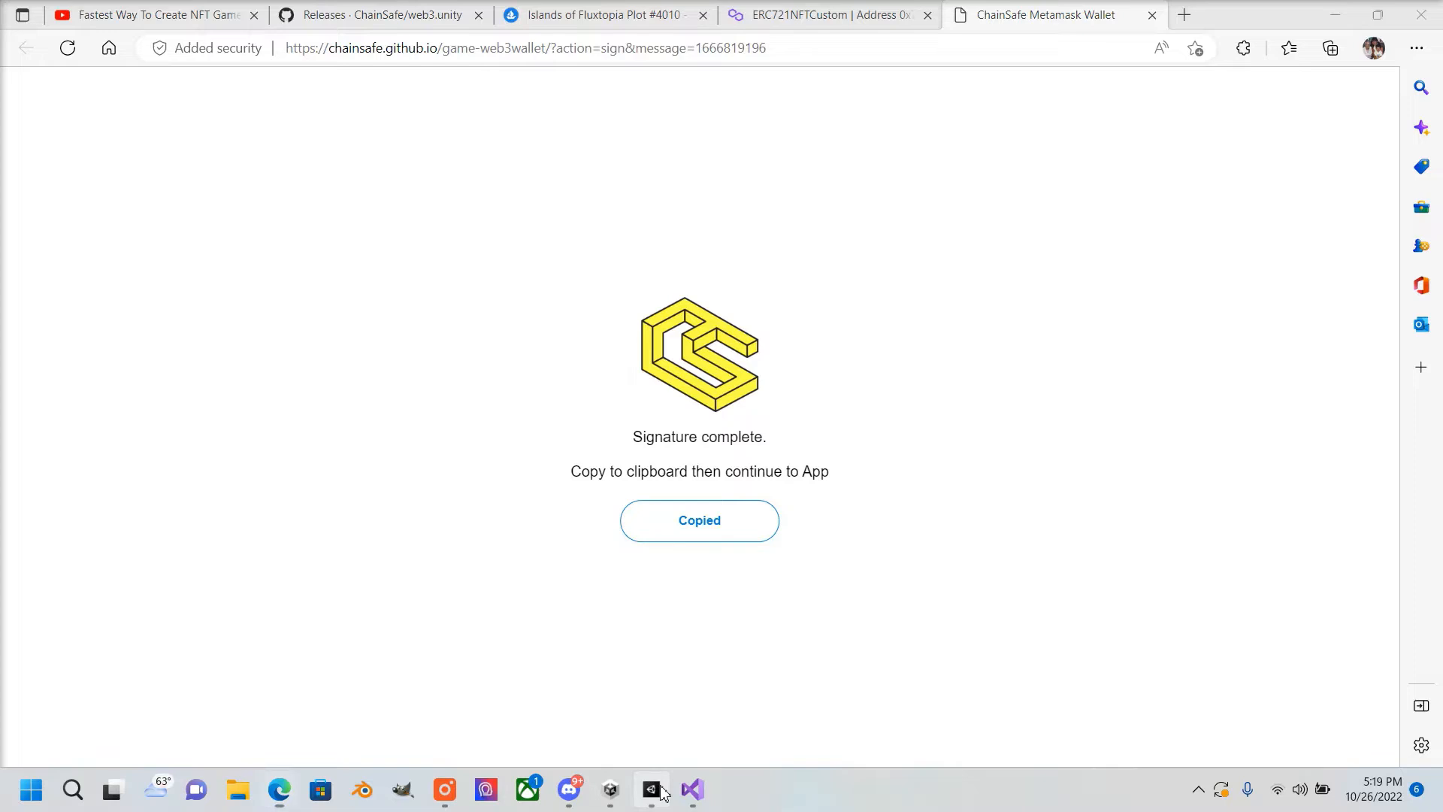
Select the Cube under SampleScene to verify it is now active in the running game
left_click(652, 788)
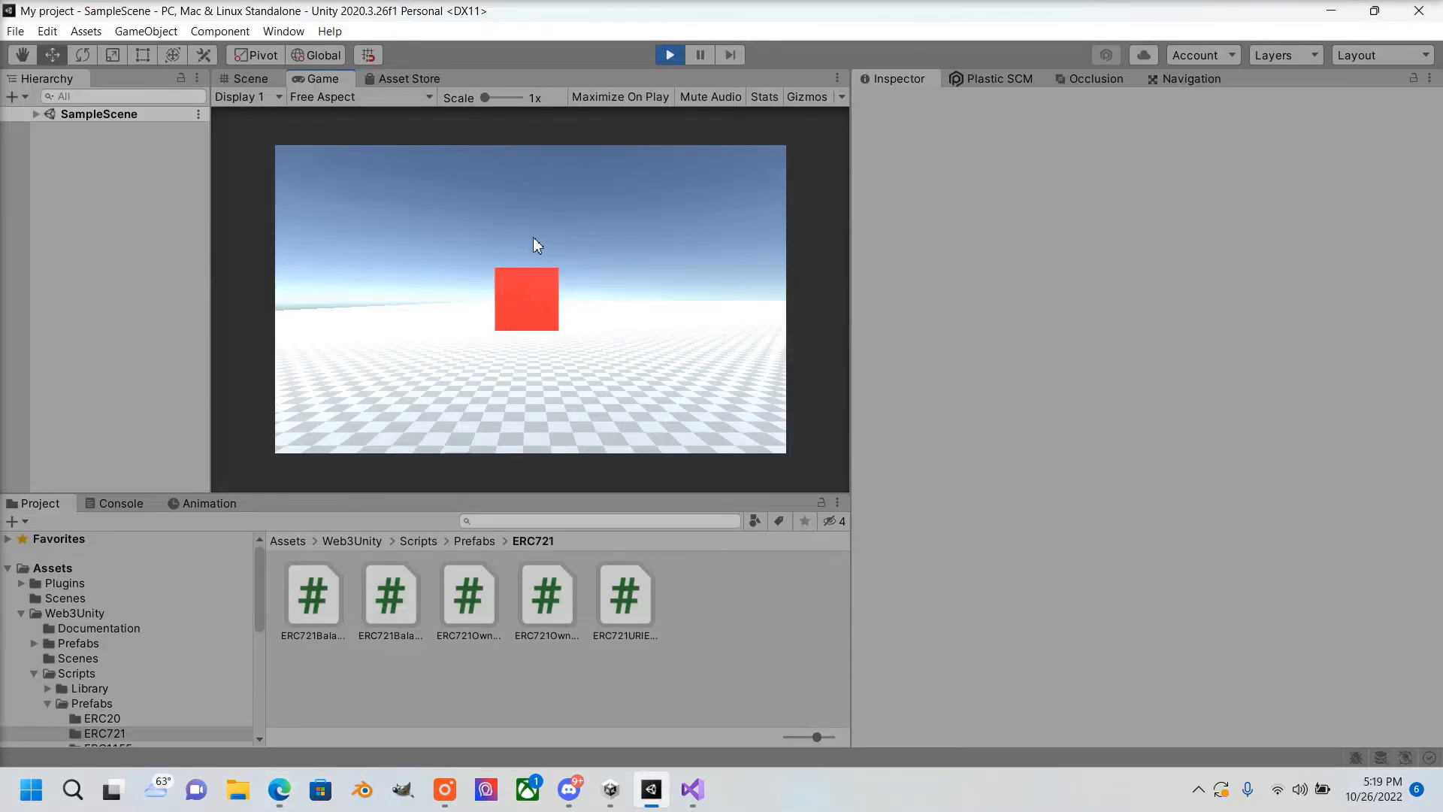
left_click(34, 114)
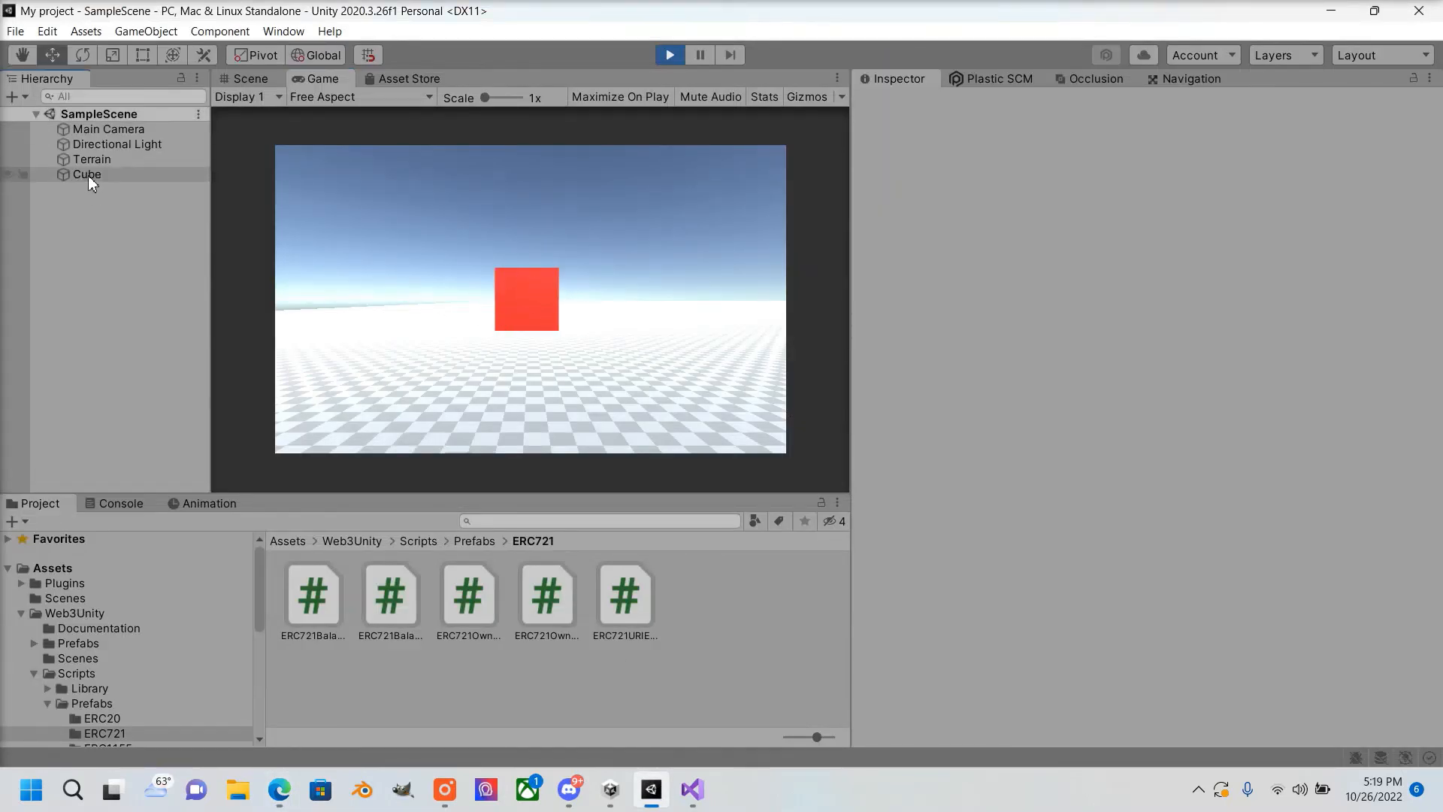
left_click(87, 175)
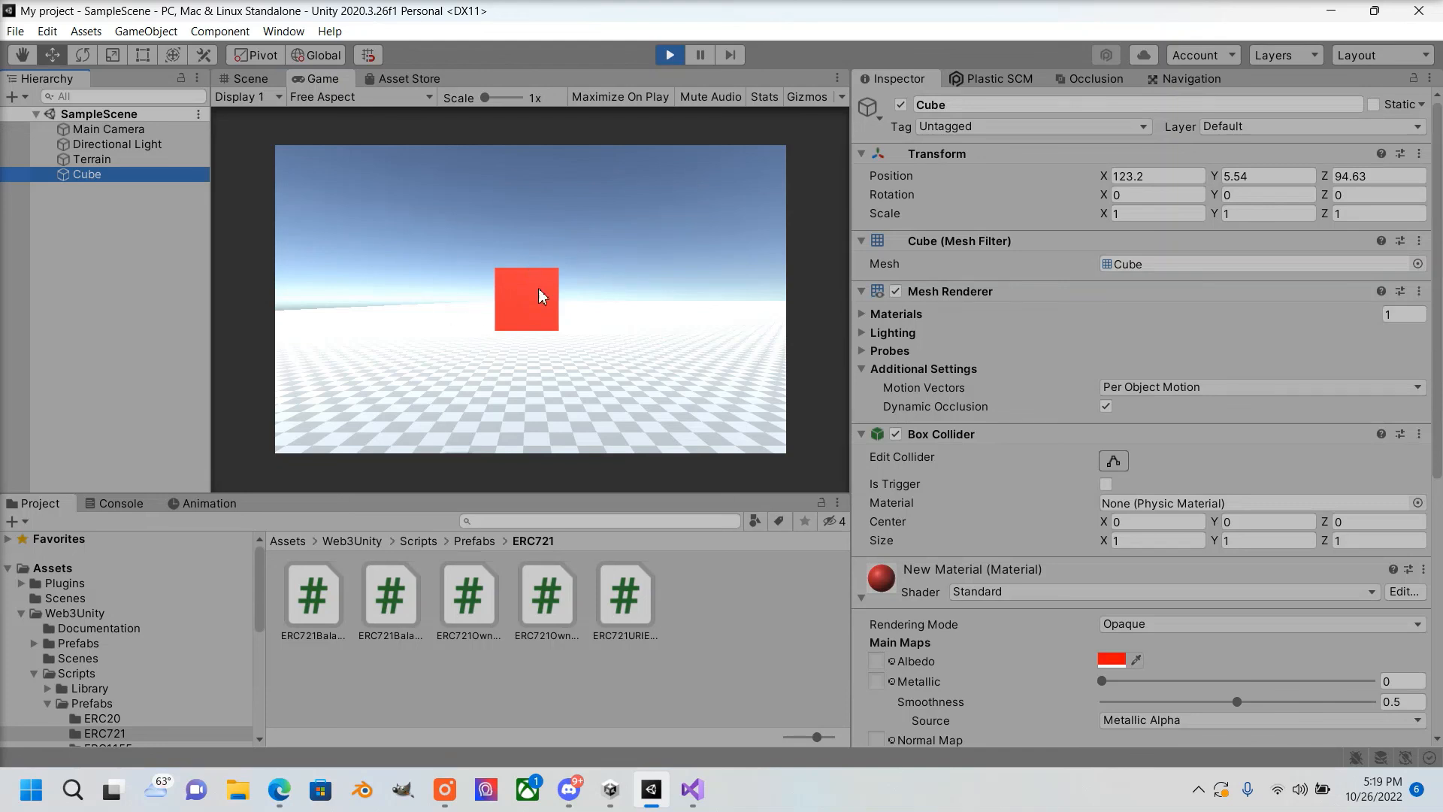
mouse_move(362, 259)
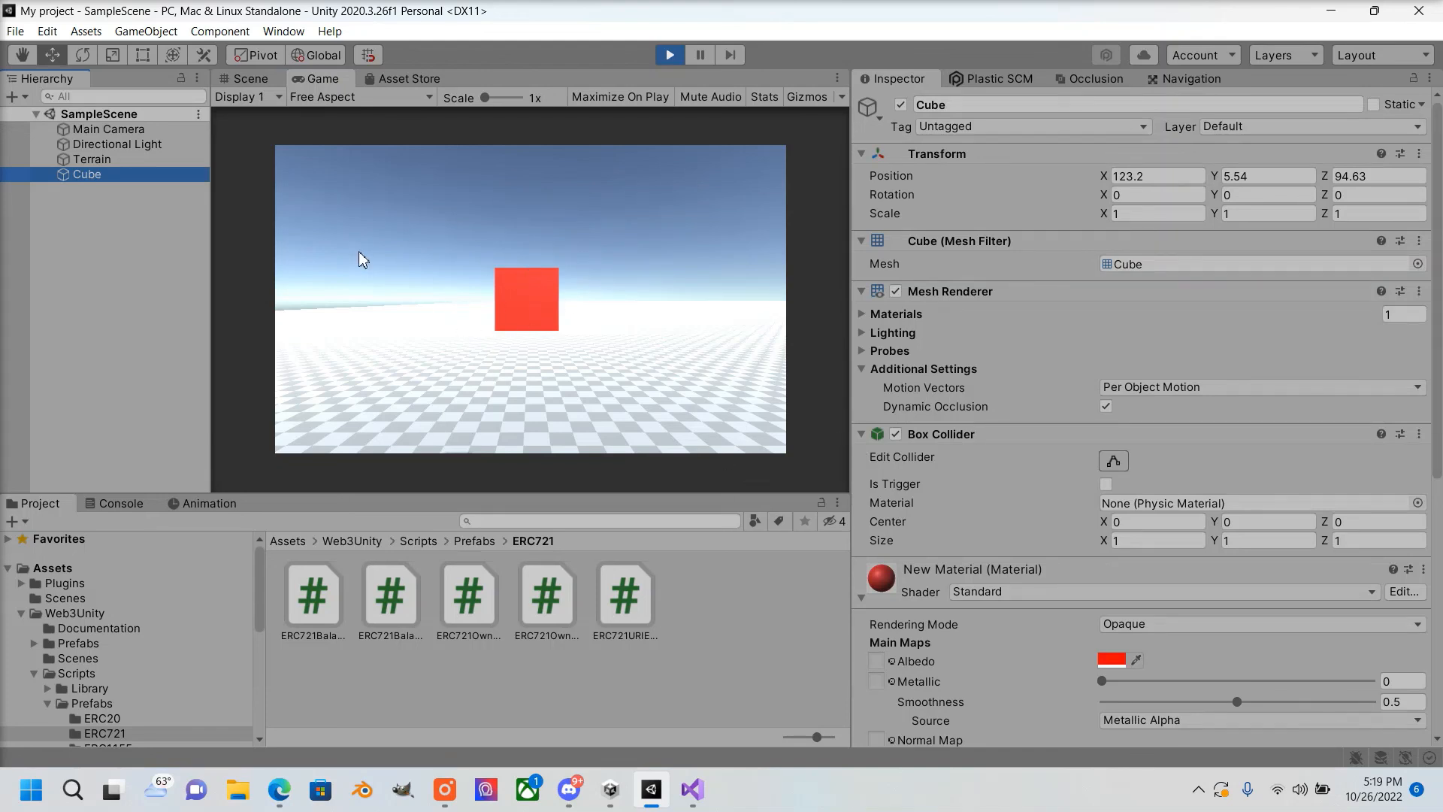
left_click(138, 231)
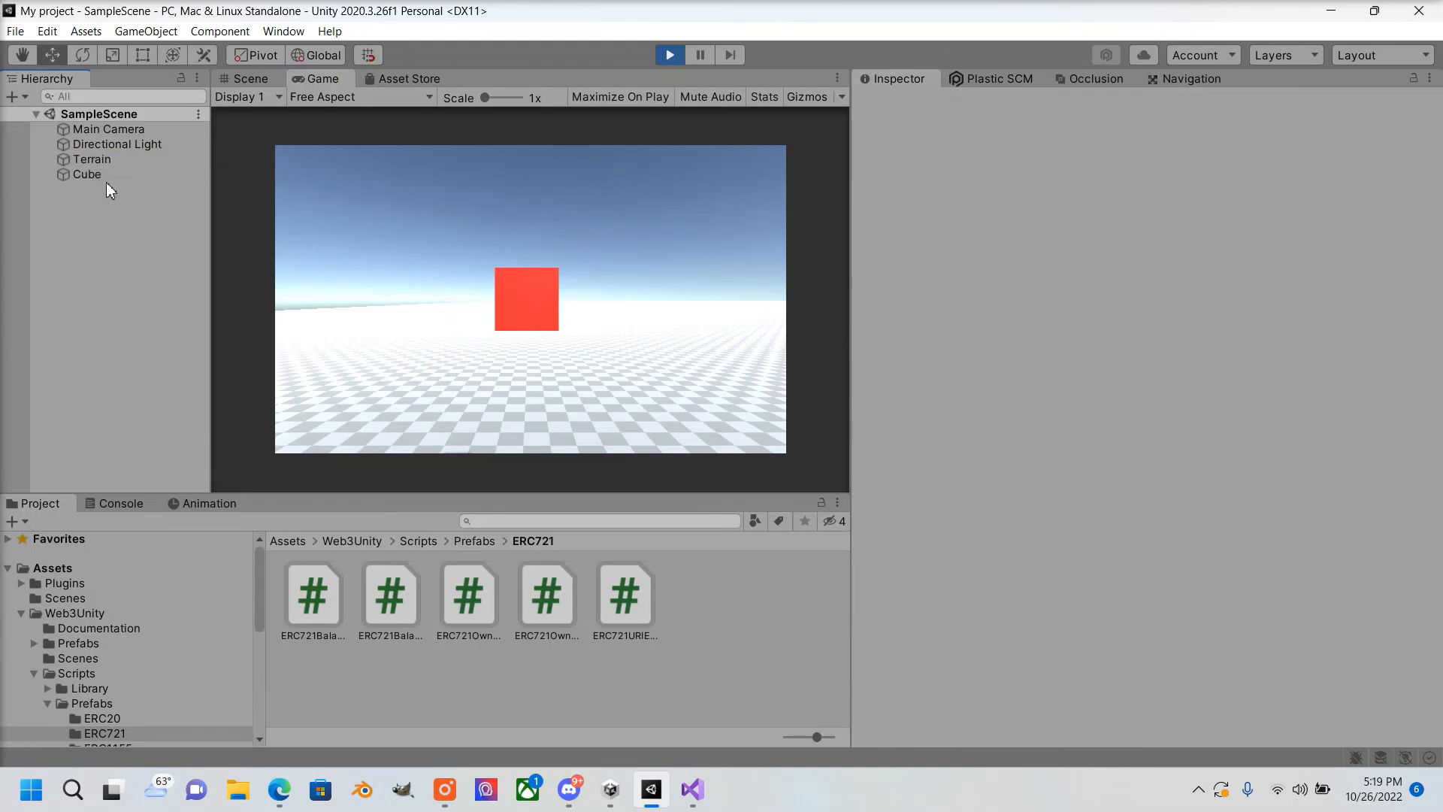
left_click(88, 174)
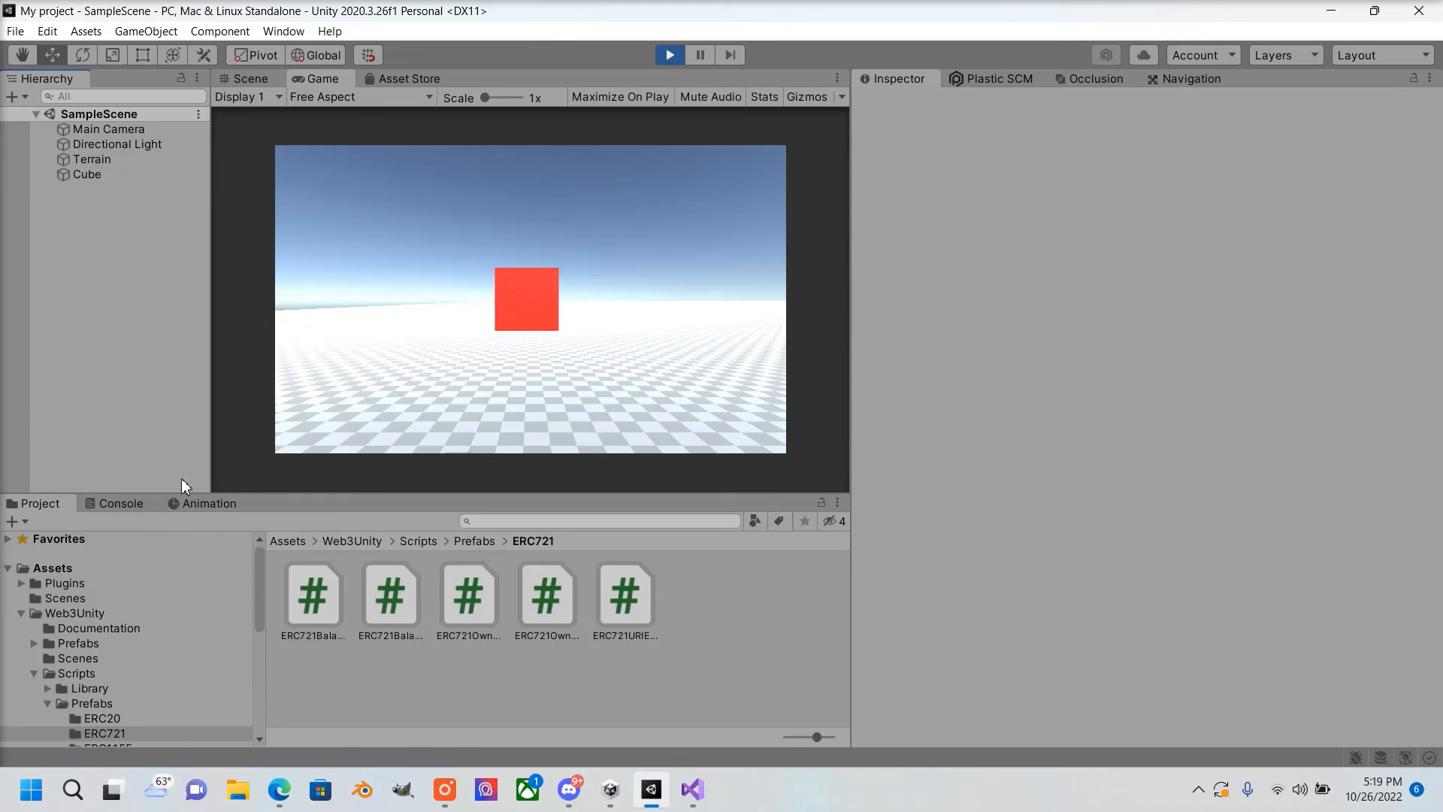
mouse_move(181, 292)
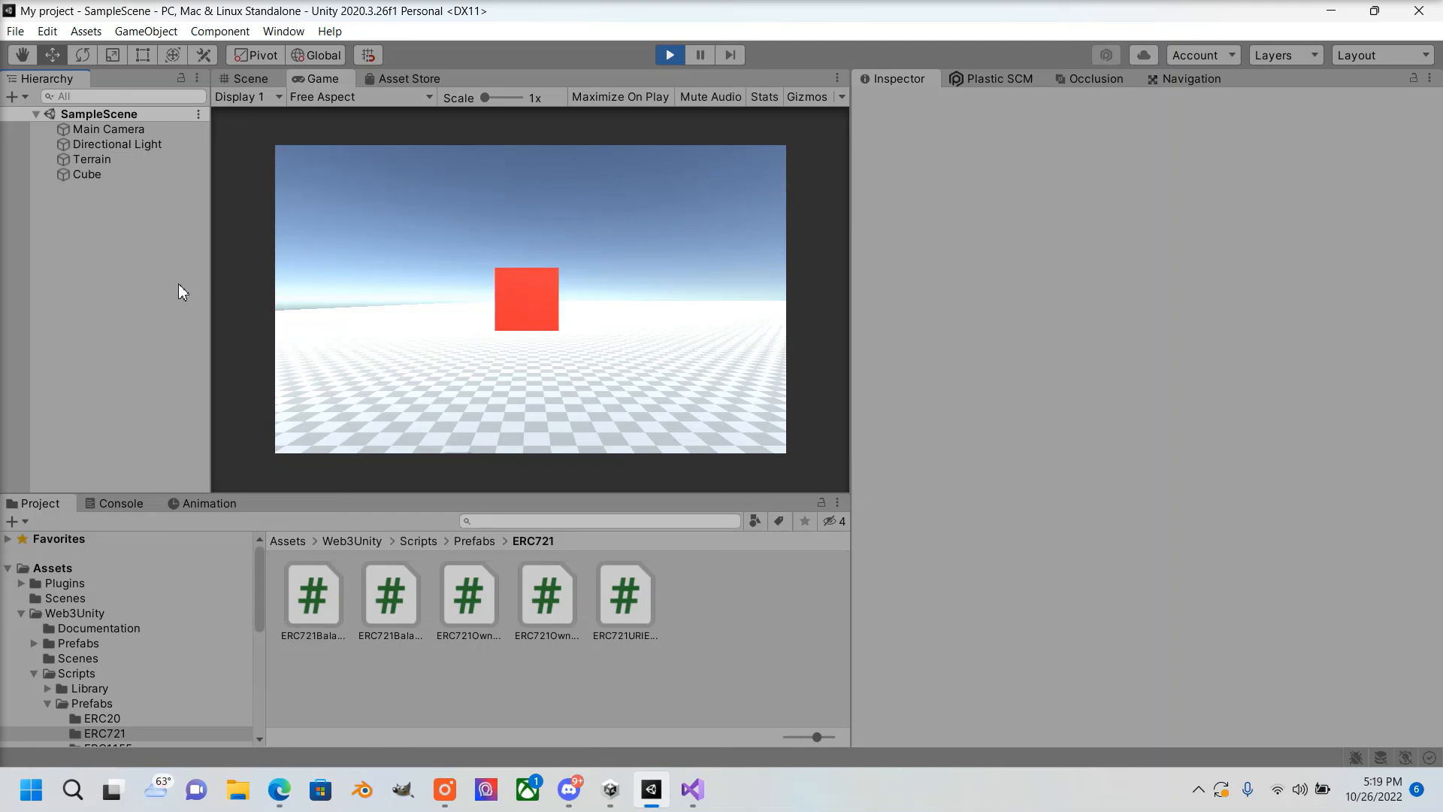